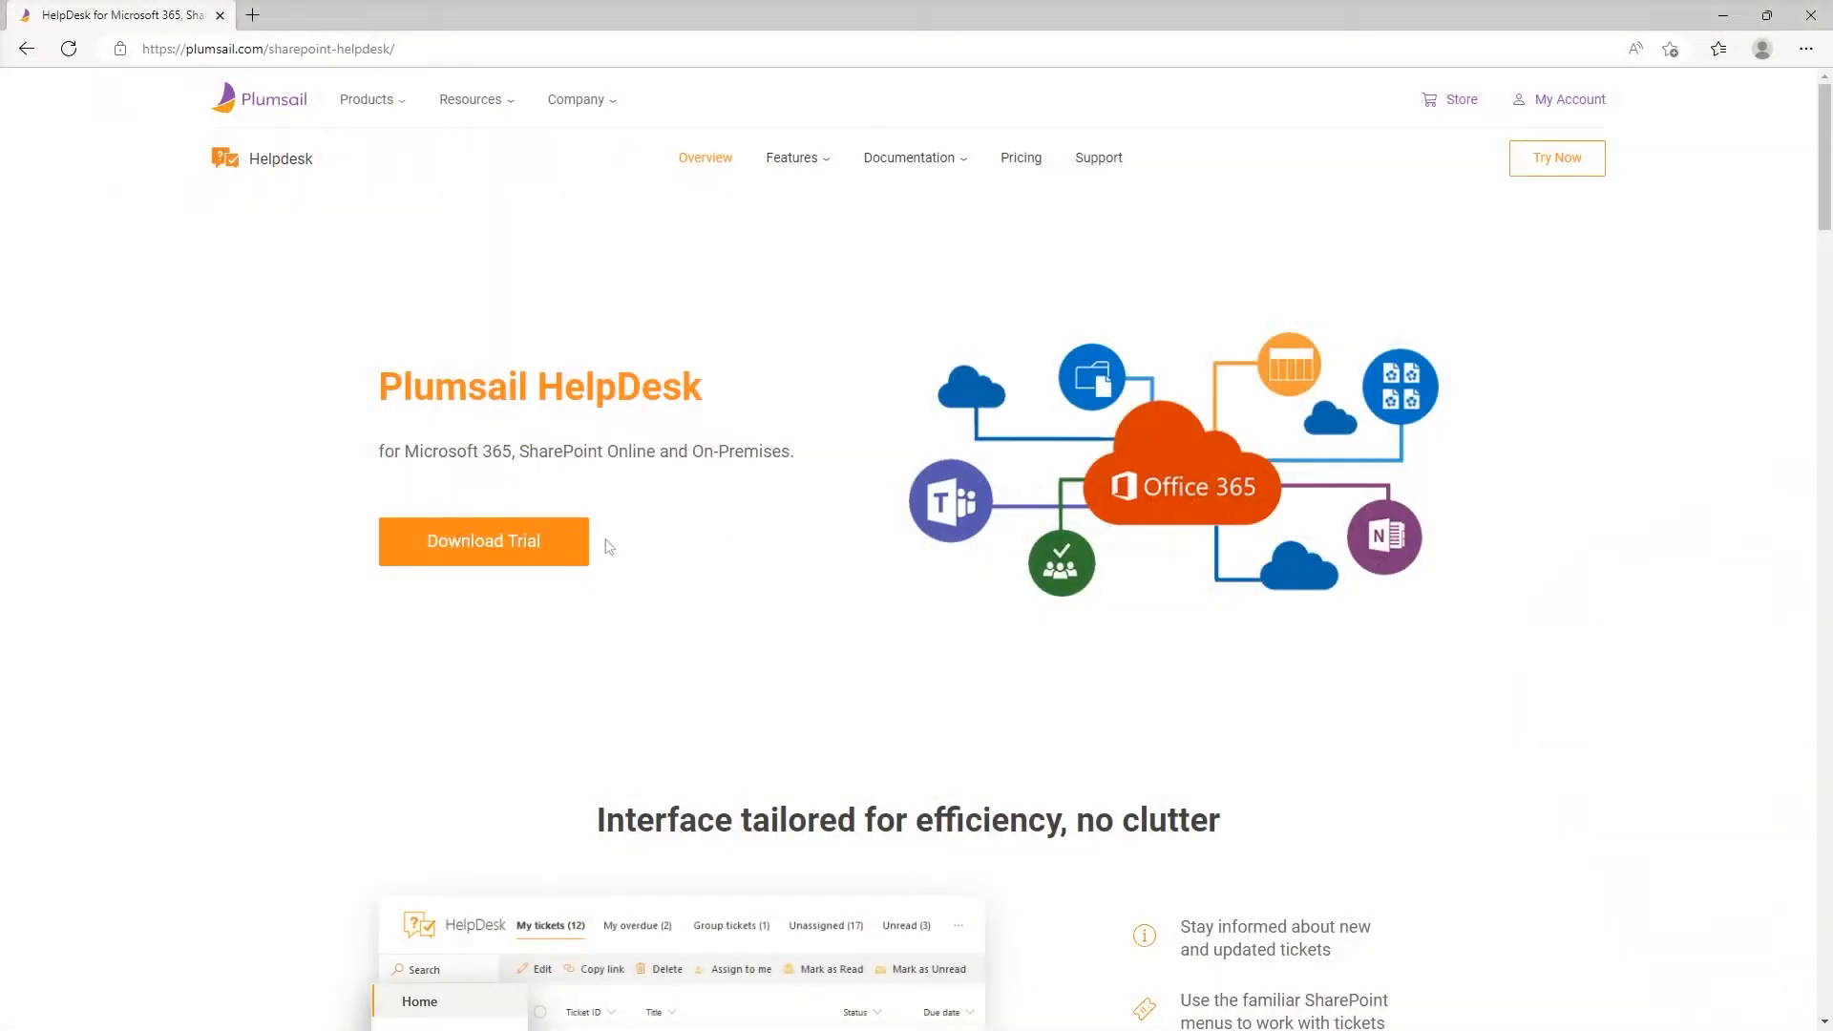
# - Request the SharePoint Online HelpDesk trial, then download and run the Office 365 installer
pyautogui.click(483, 541)
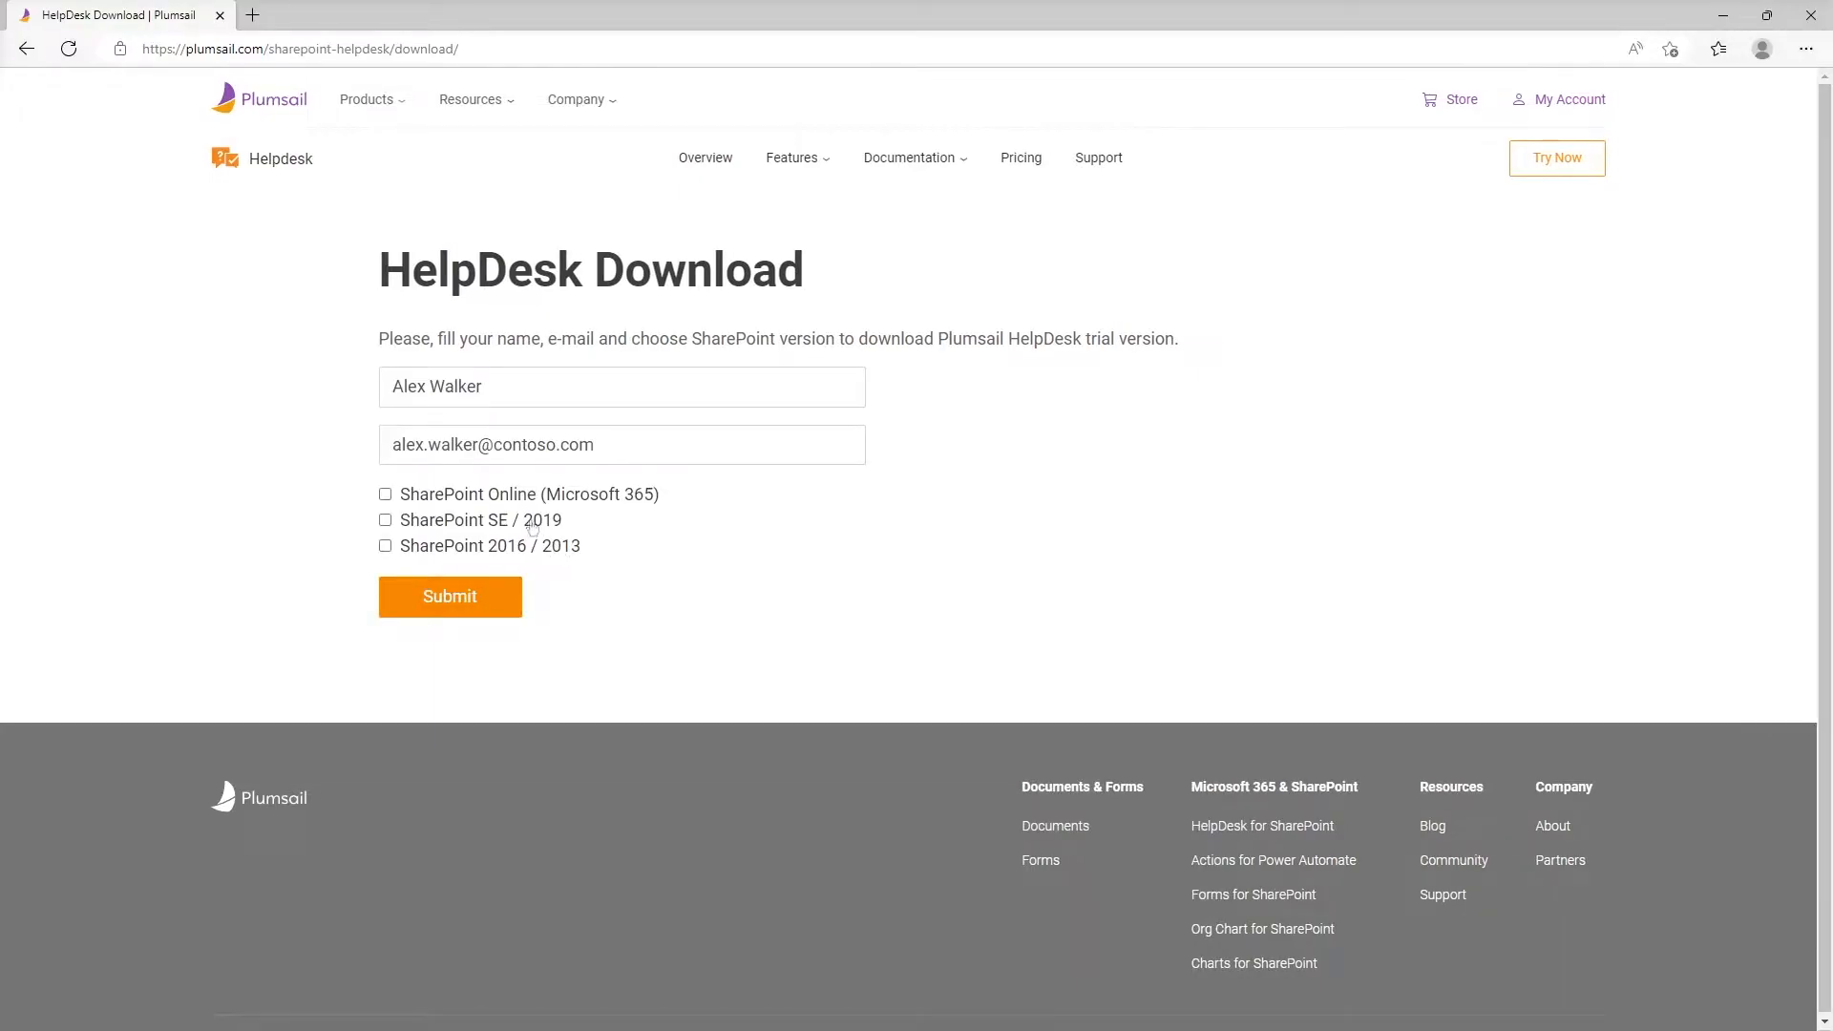
pyautogui.click(384, 493)
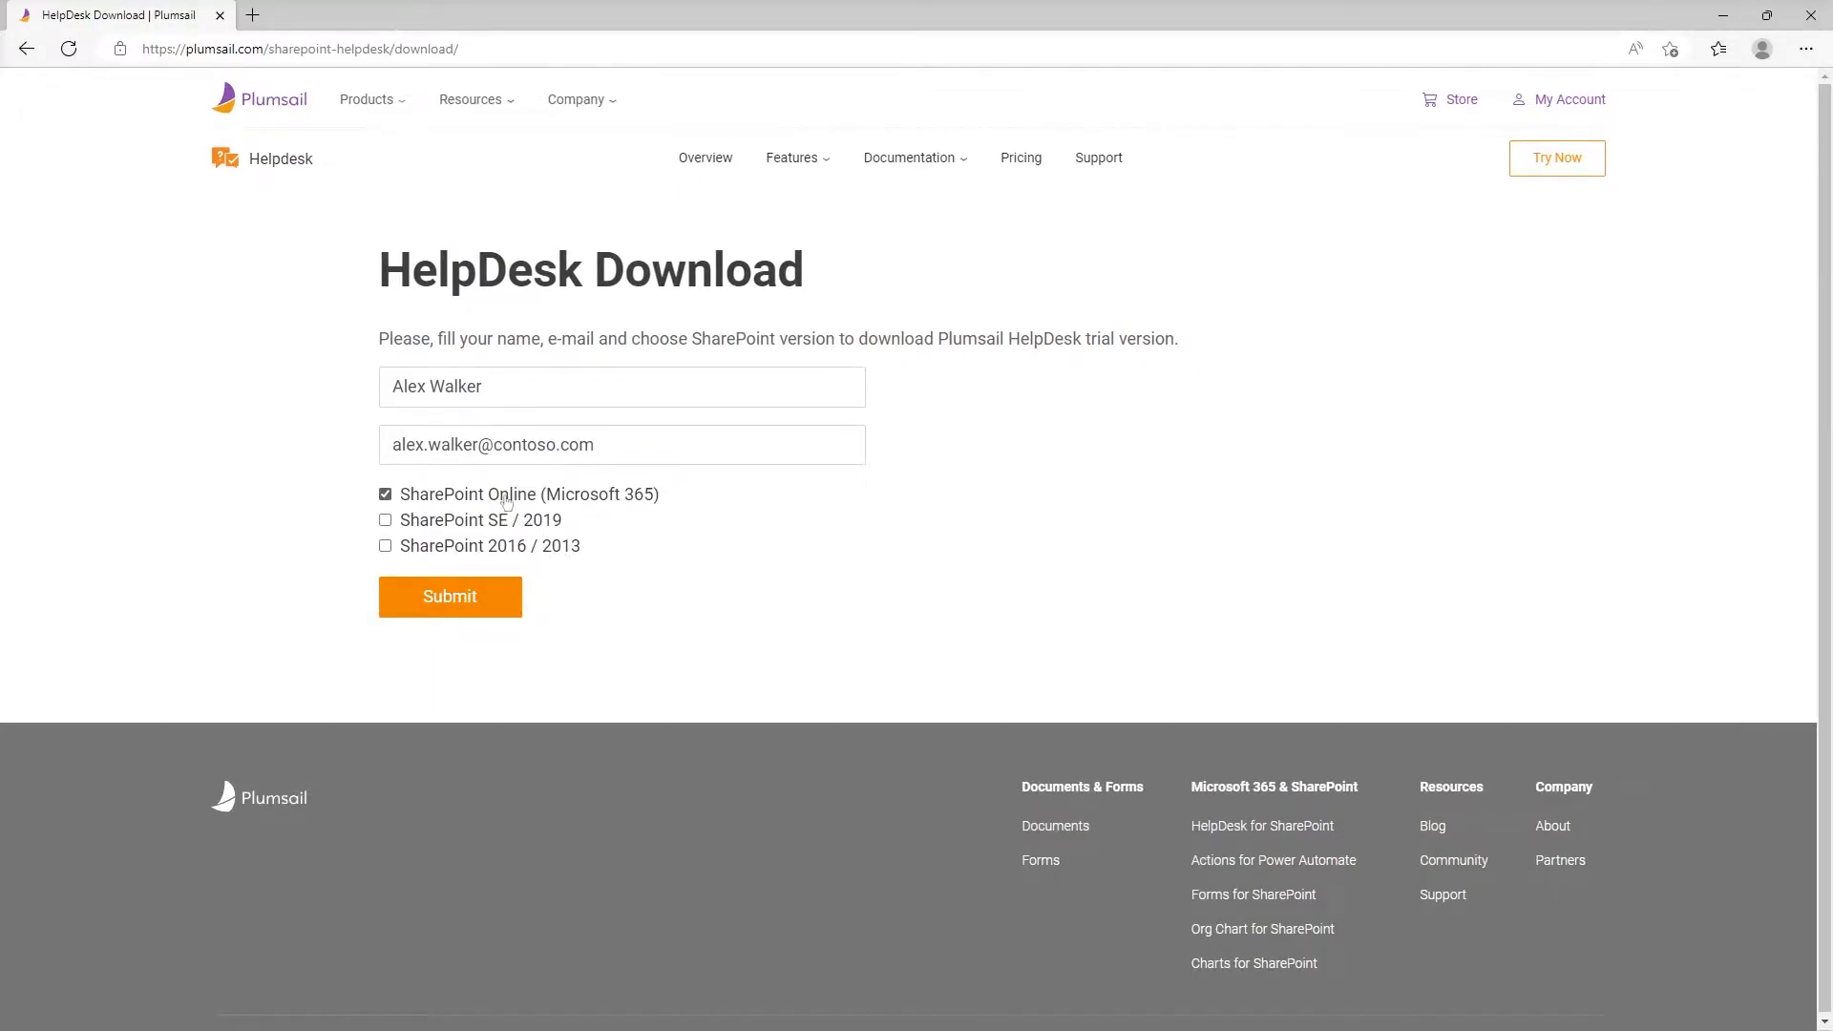
pyautogui.click(449, 596)
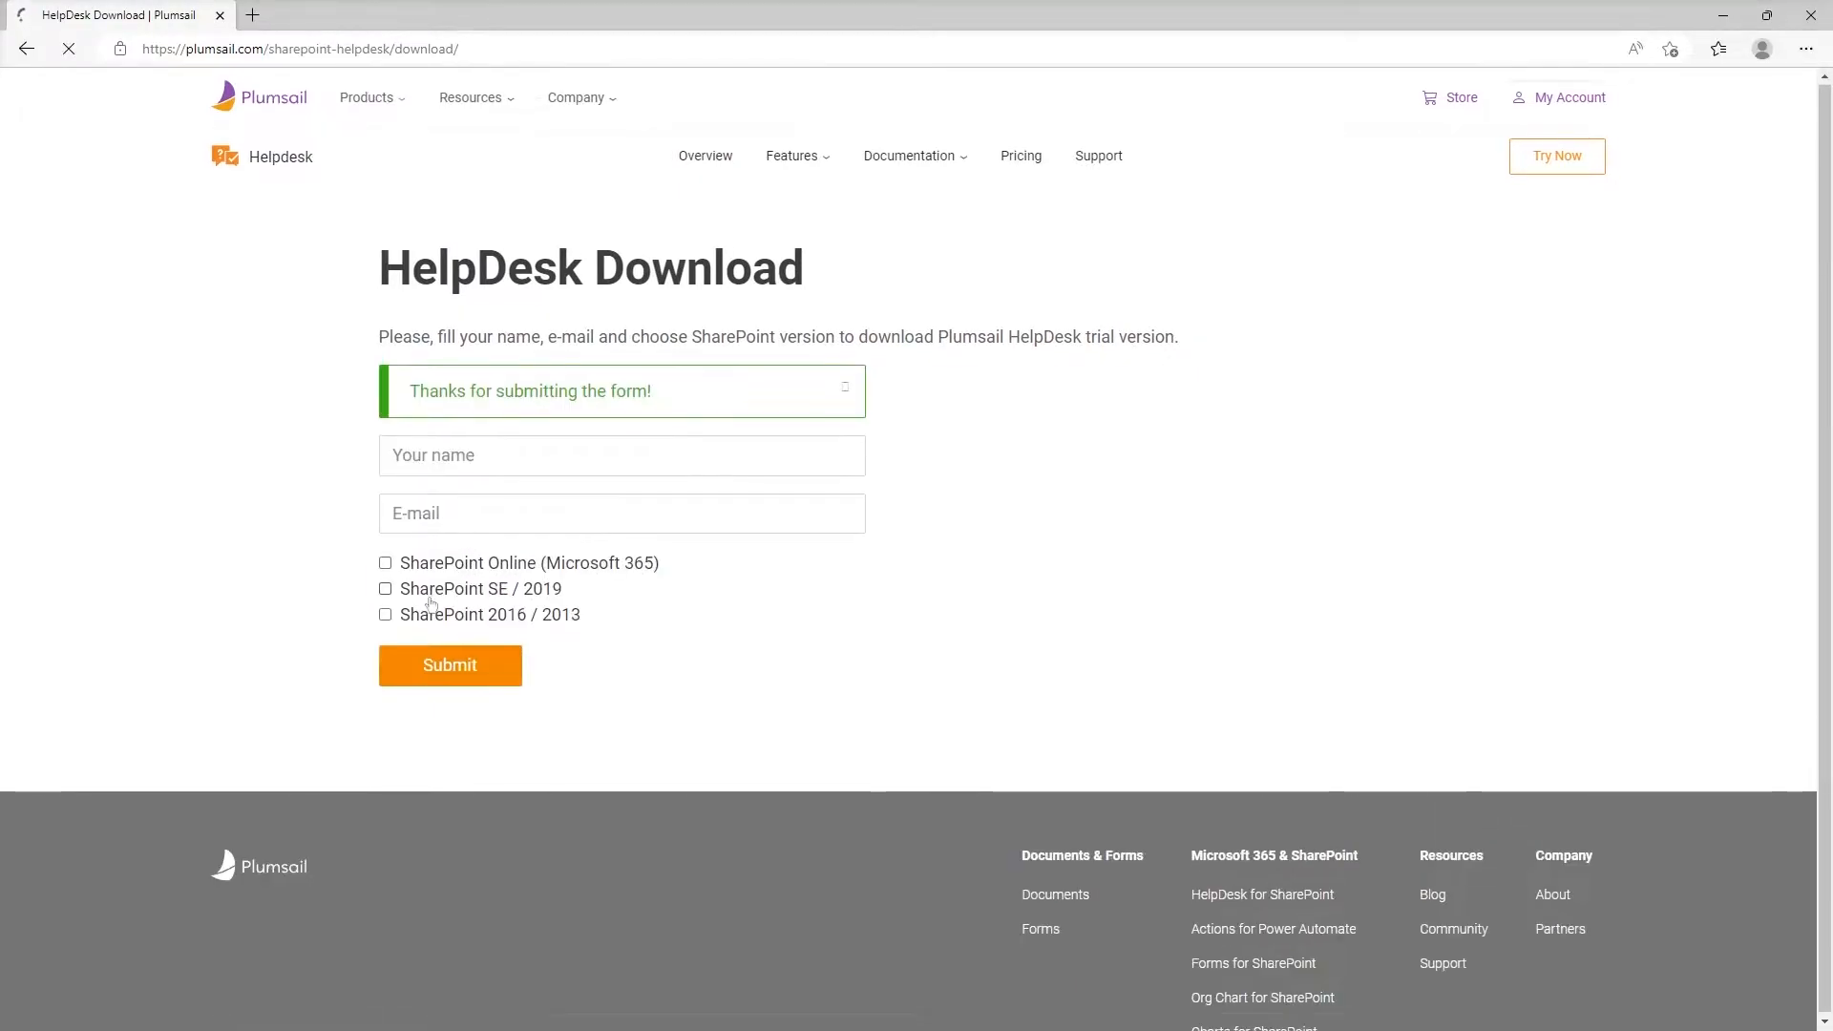
pyautogui.click(450, 665)
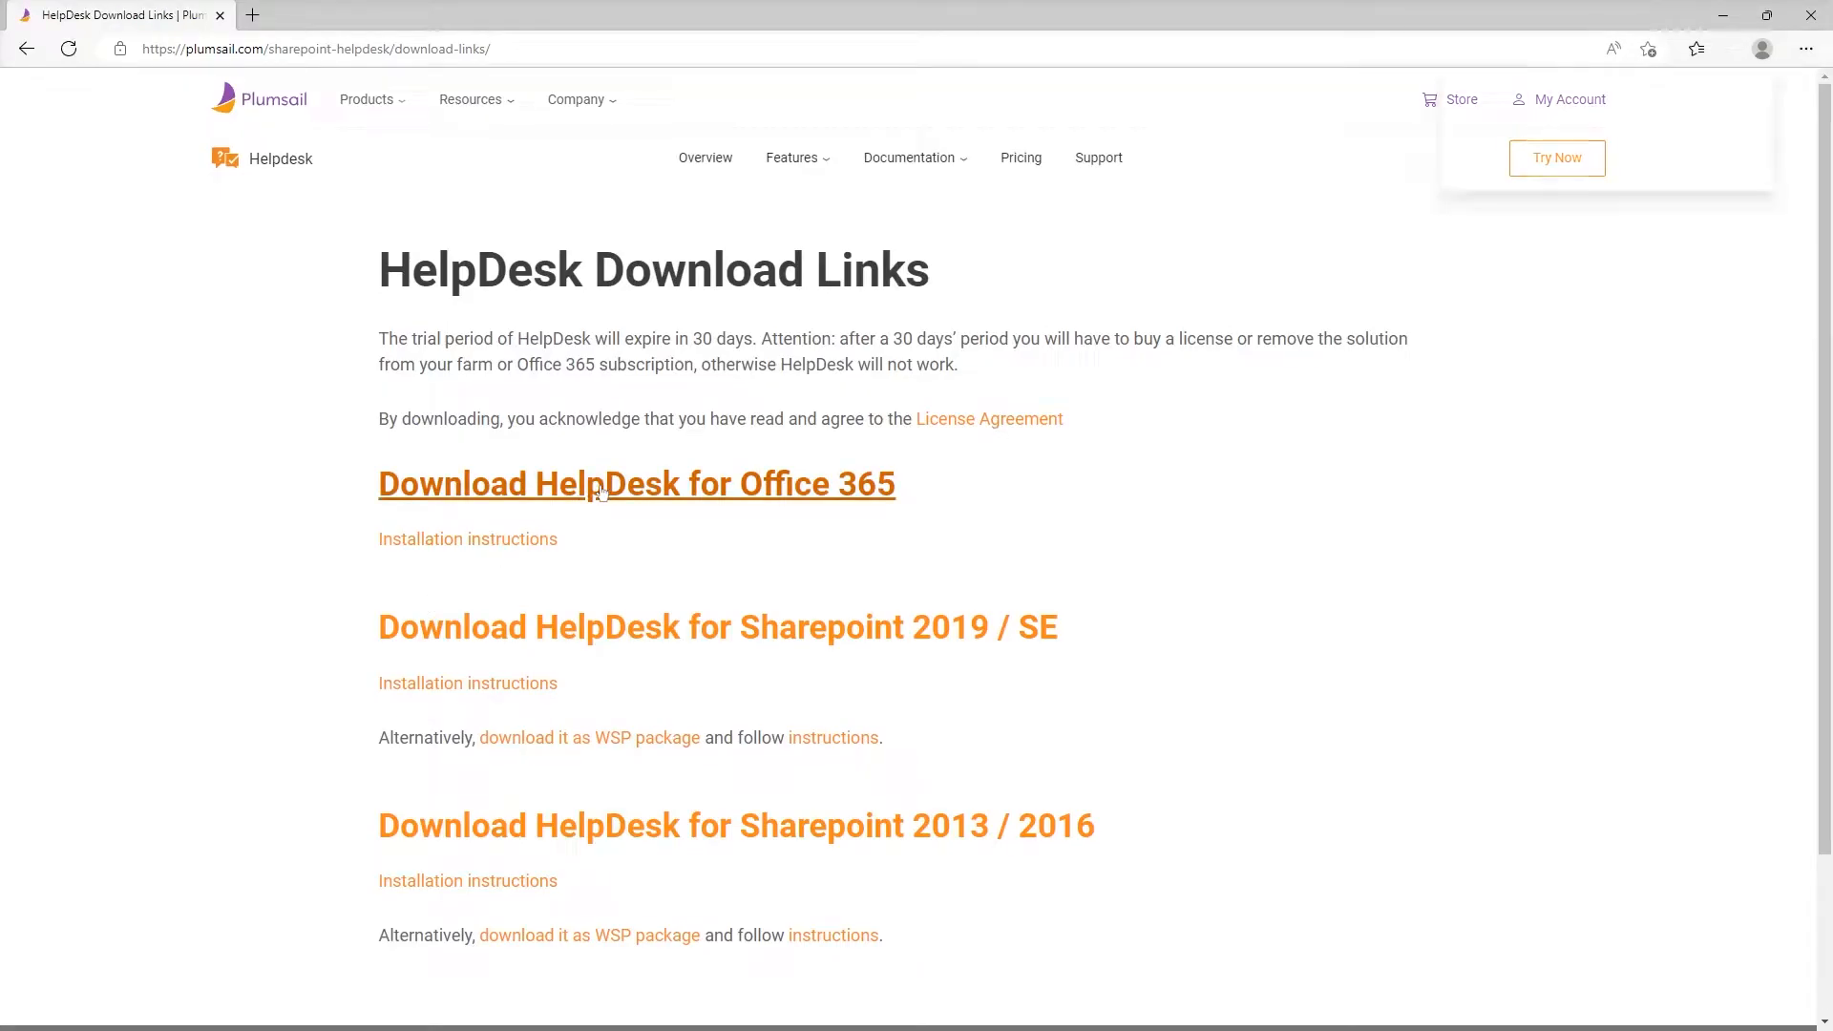
pyautogui.click(636, 484)
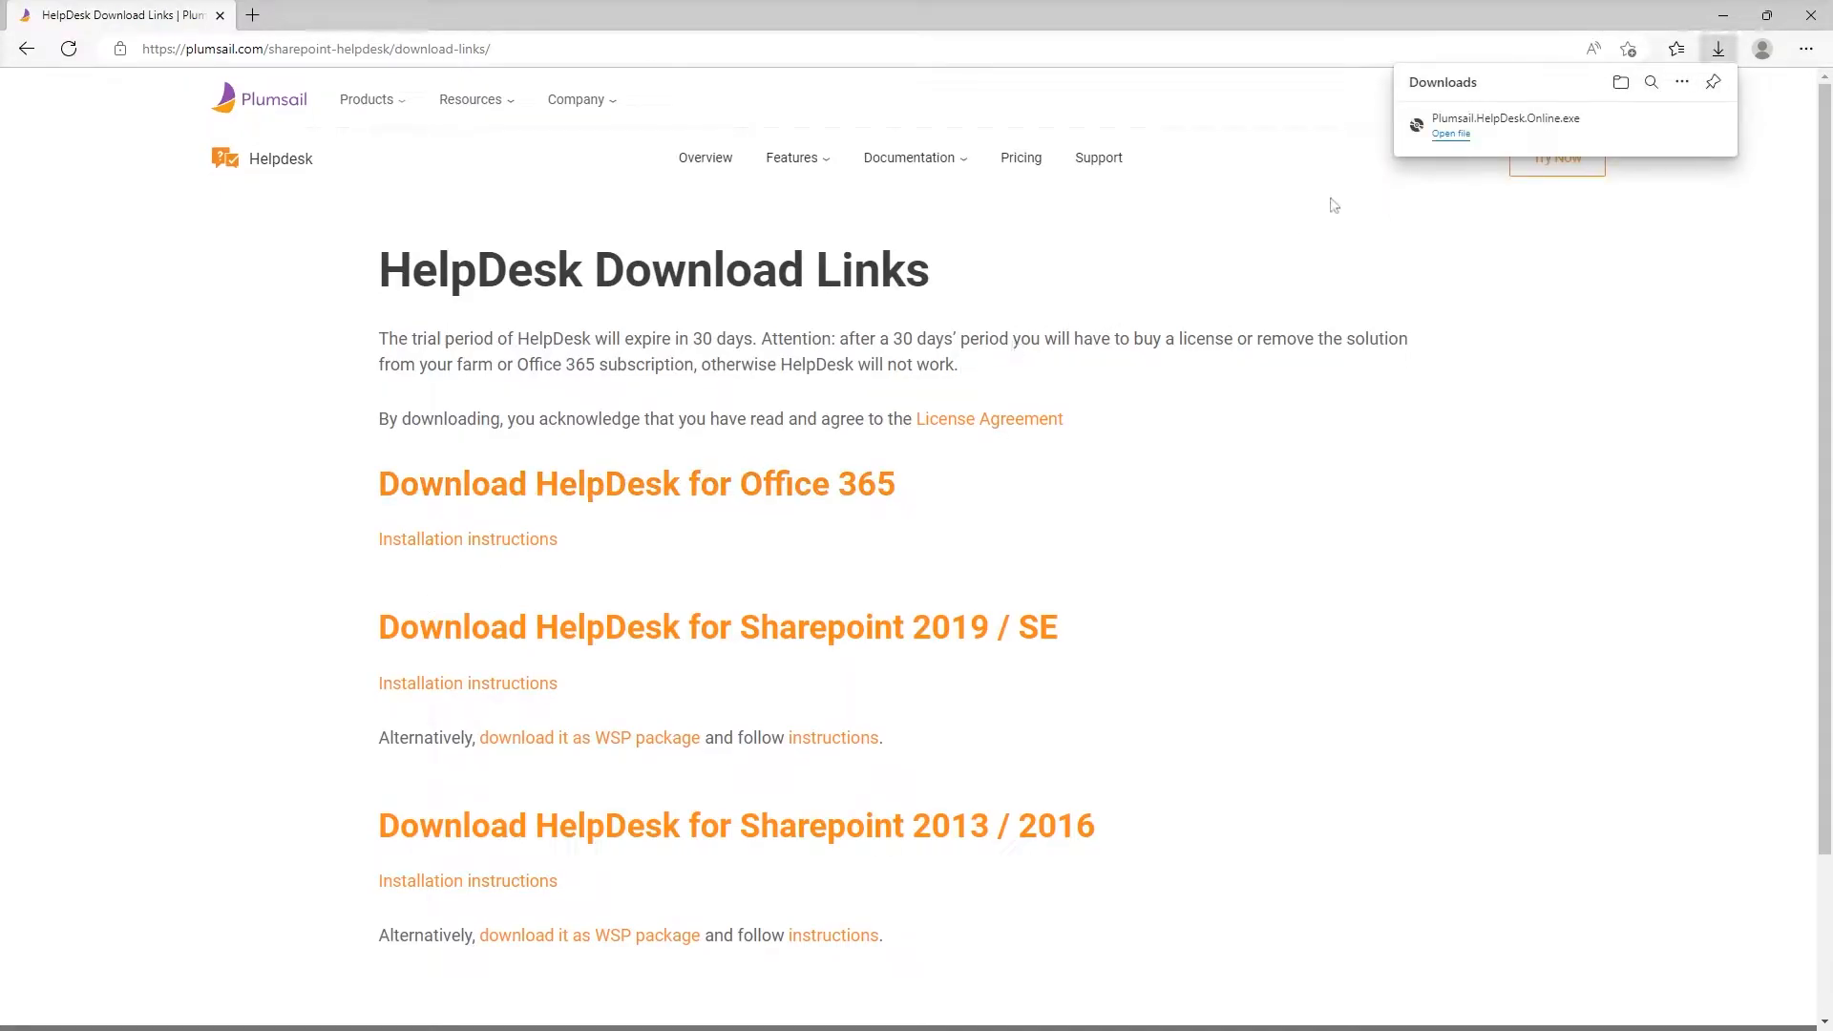
pyautogui.click(1450, 133)
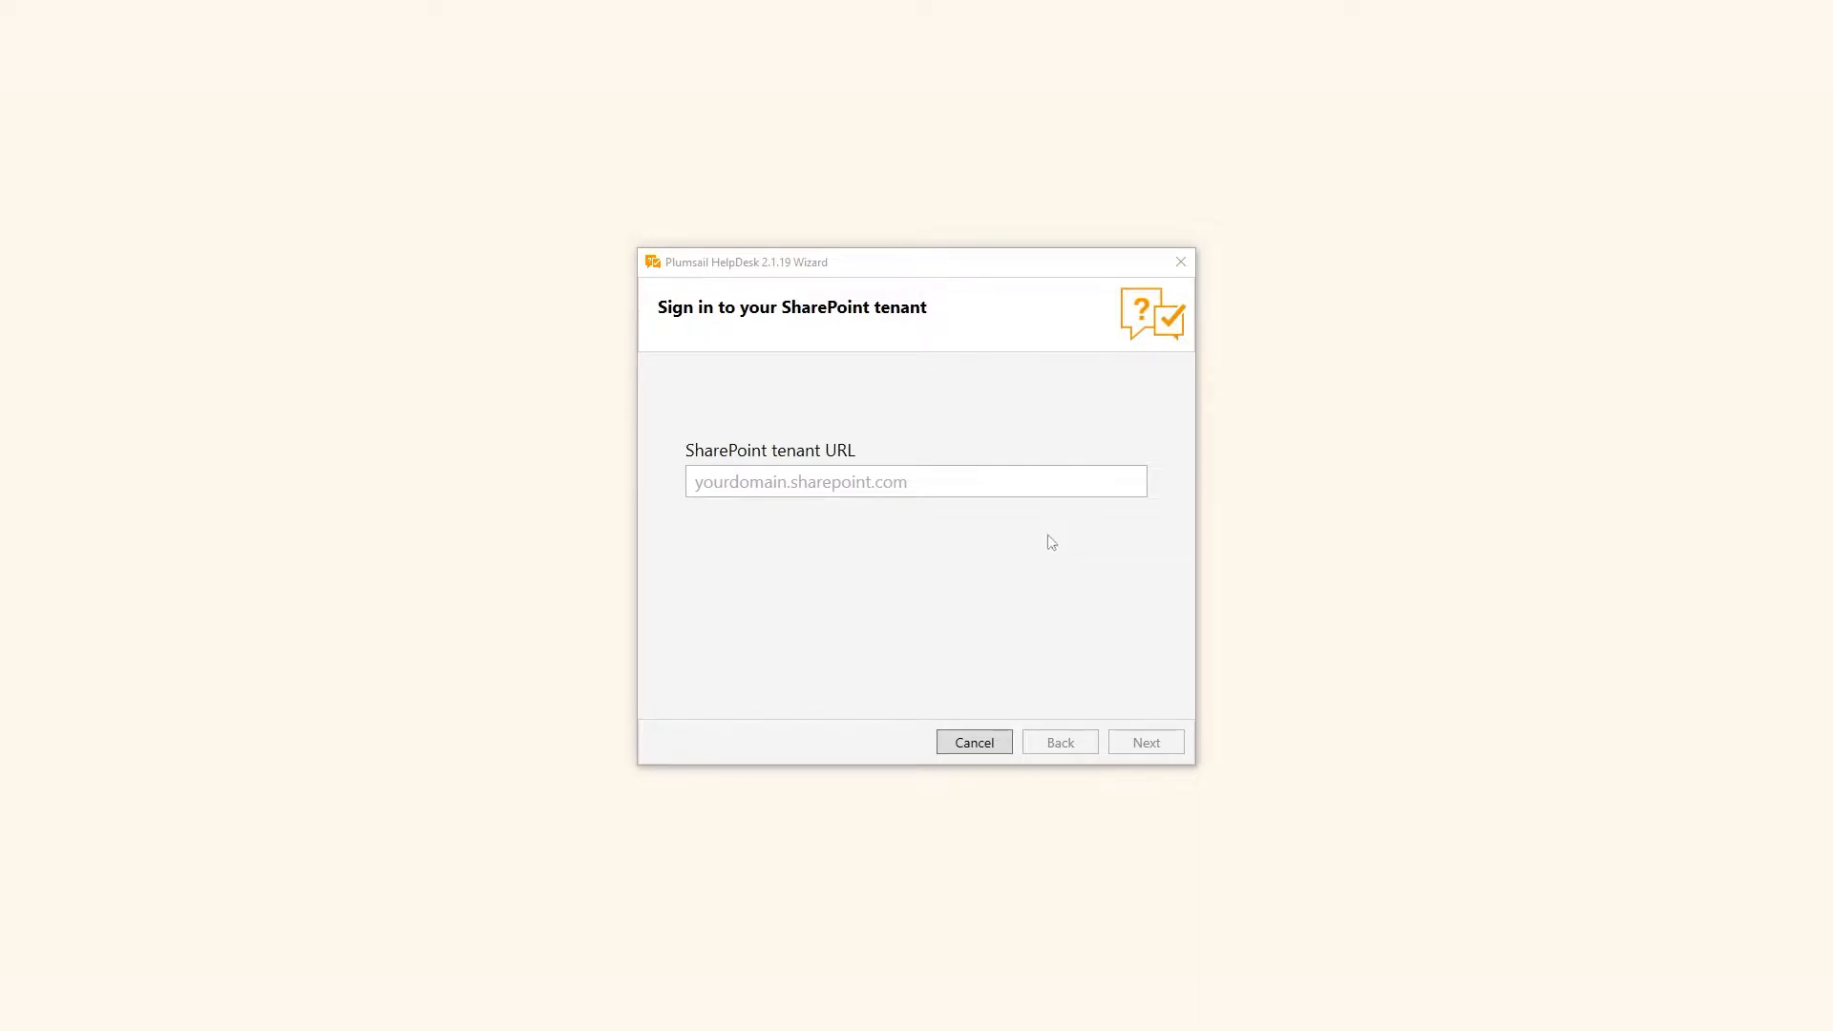
# - Install HelpDesk on the tenant into a new private 'Technical Support' site and open it
pyautogui.write('example.sharepoint.com')
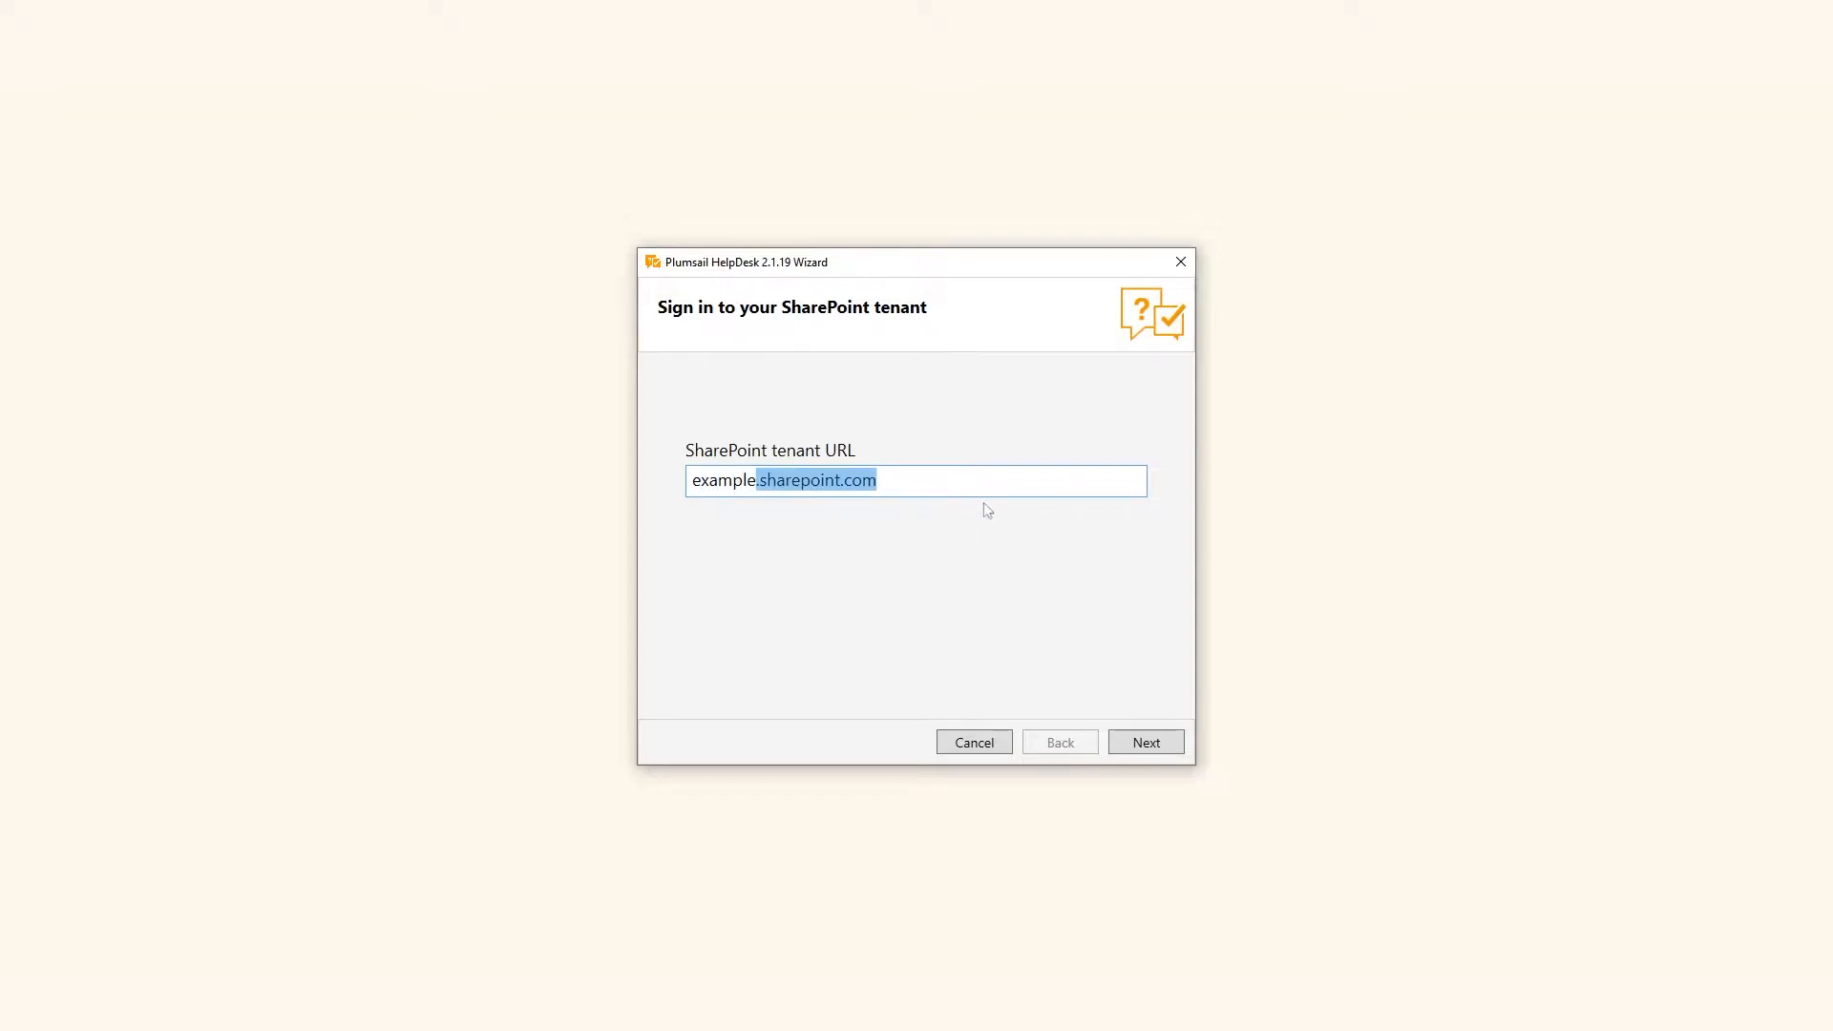
pyautogui.click(1145, 742)
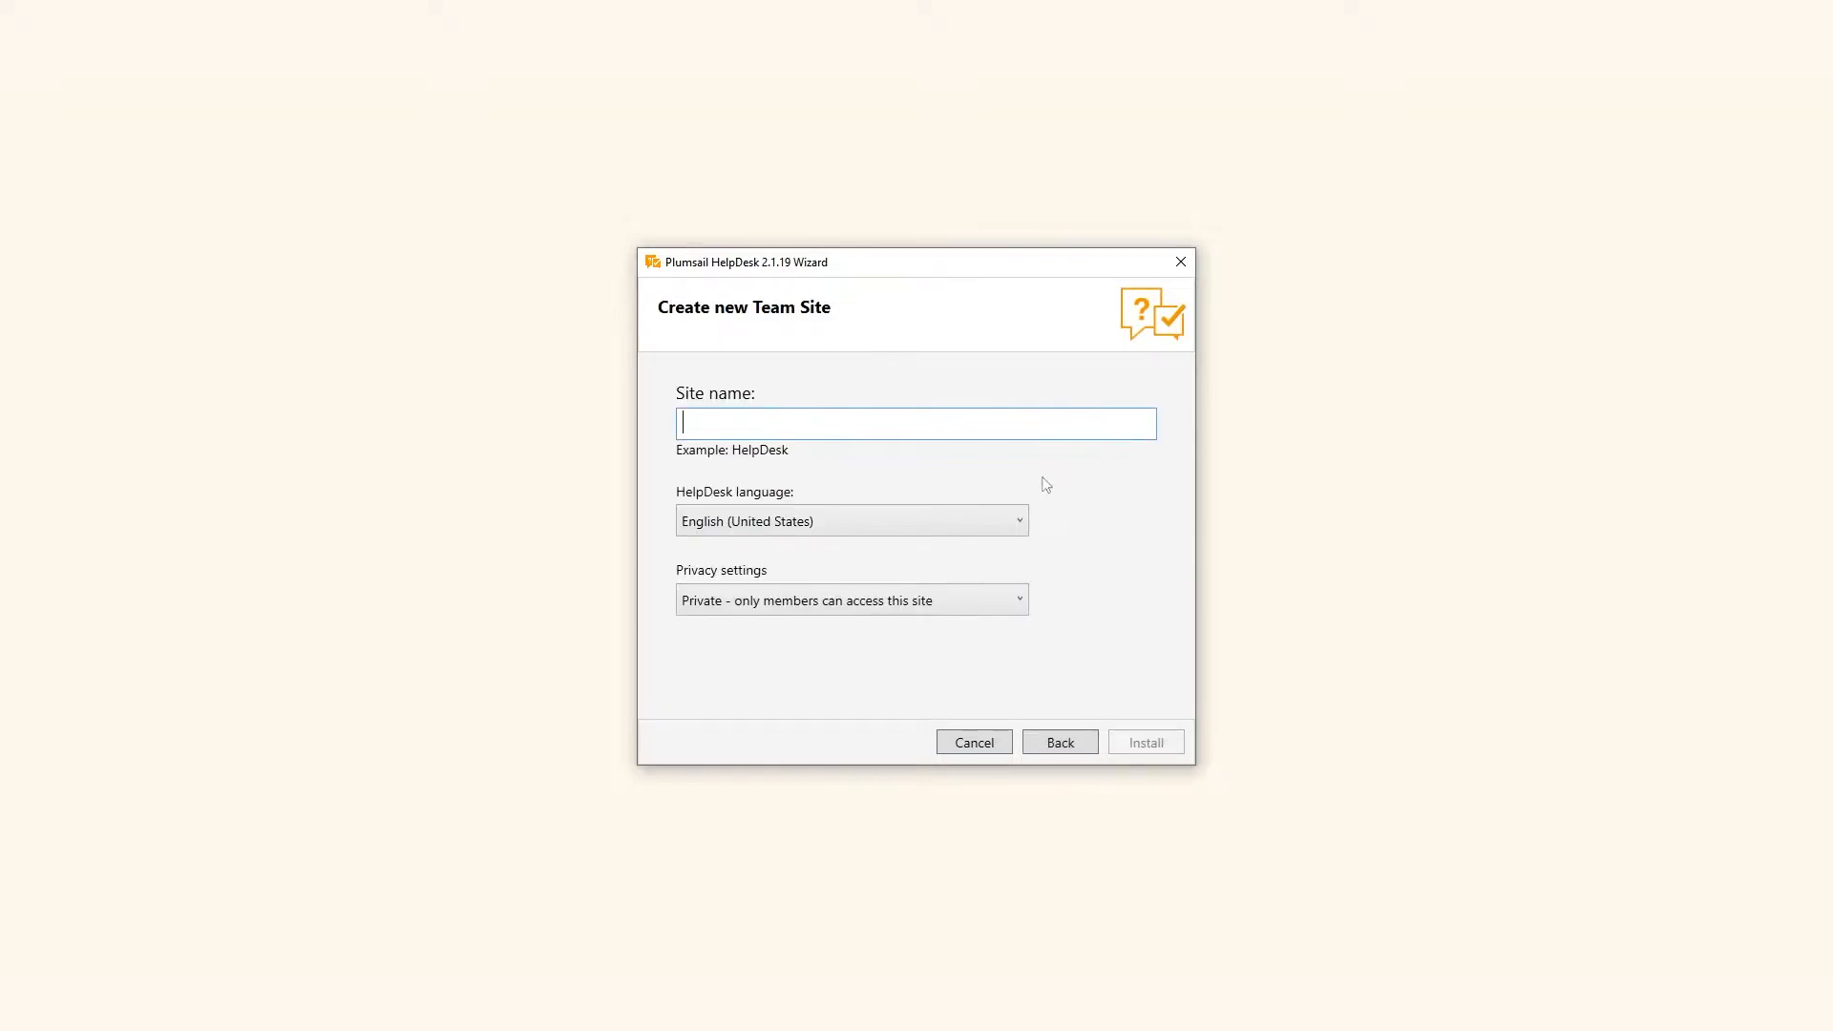
pyautogui.write('Technical Suppo')
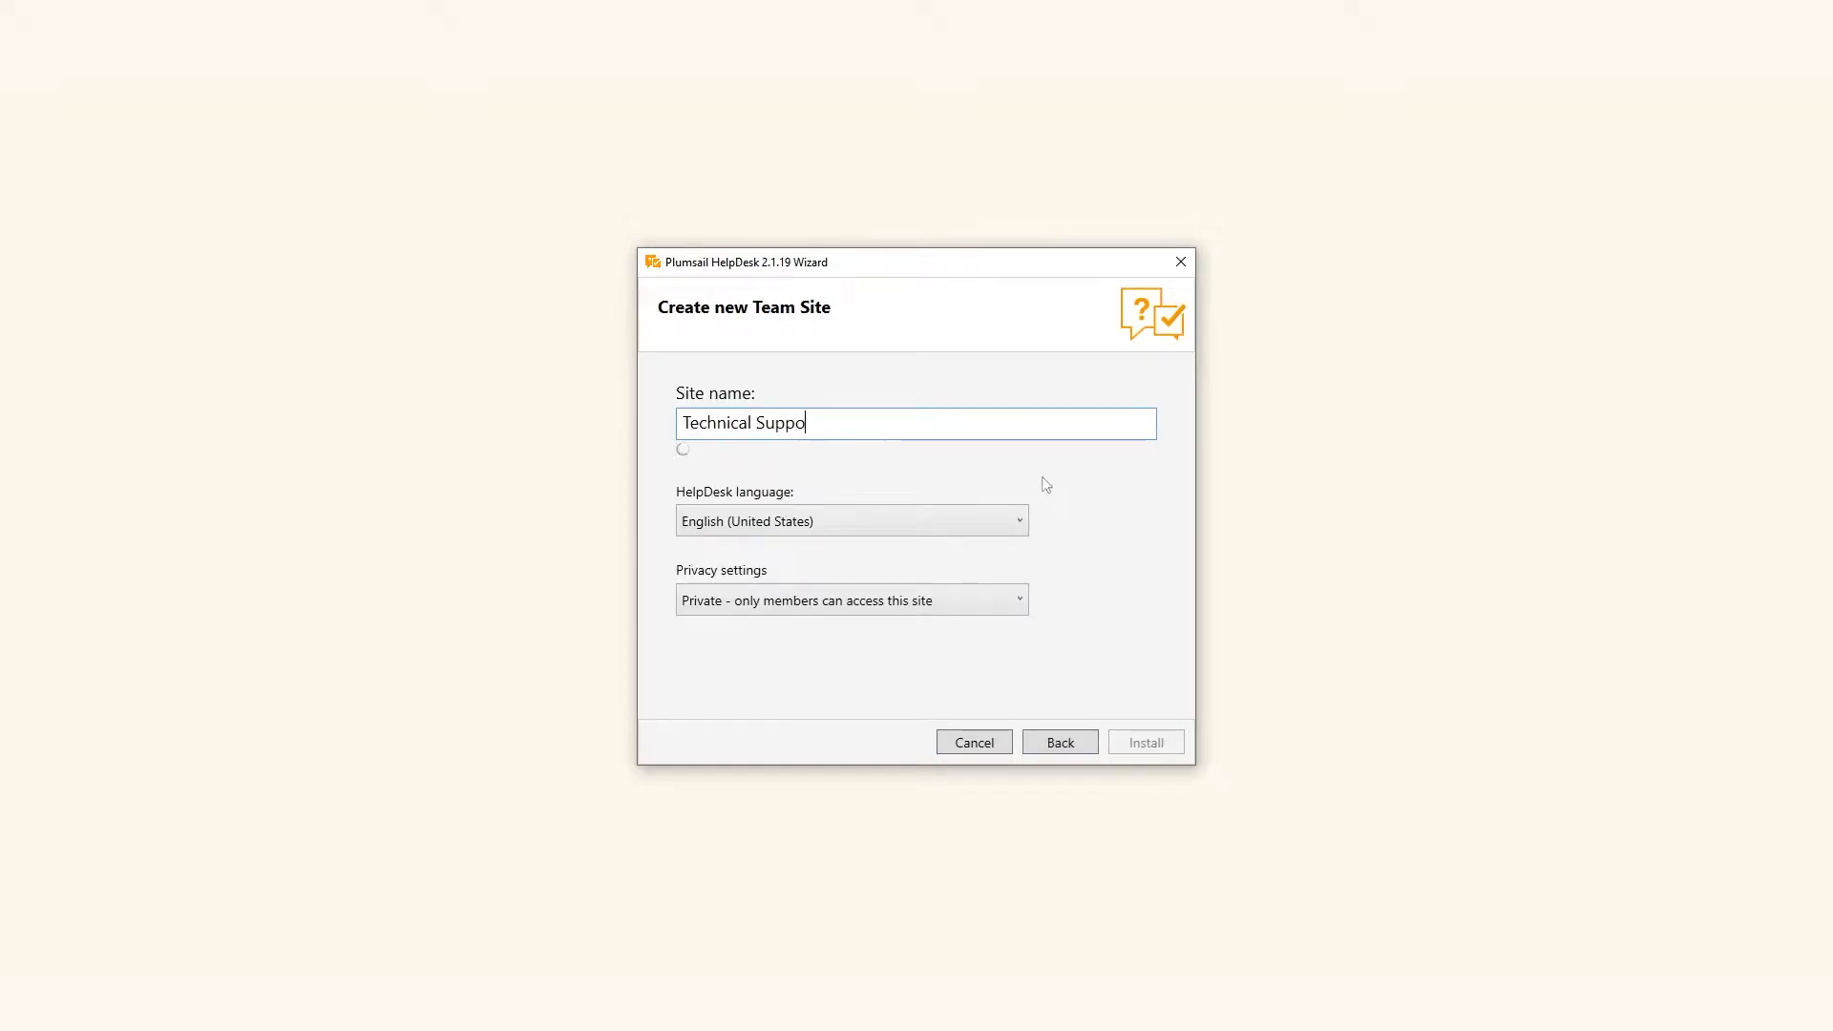
pyautogui.click(850, 520)
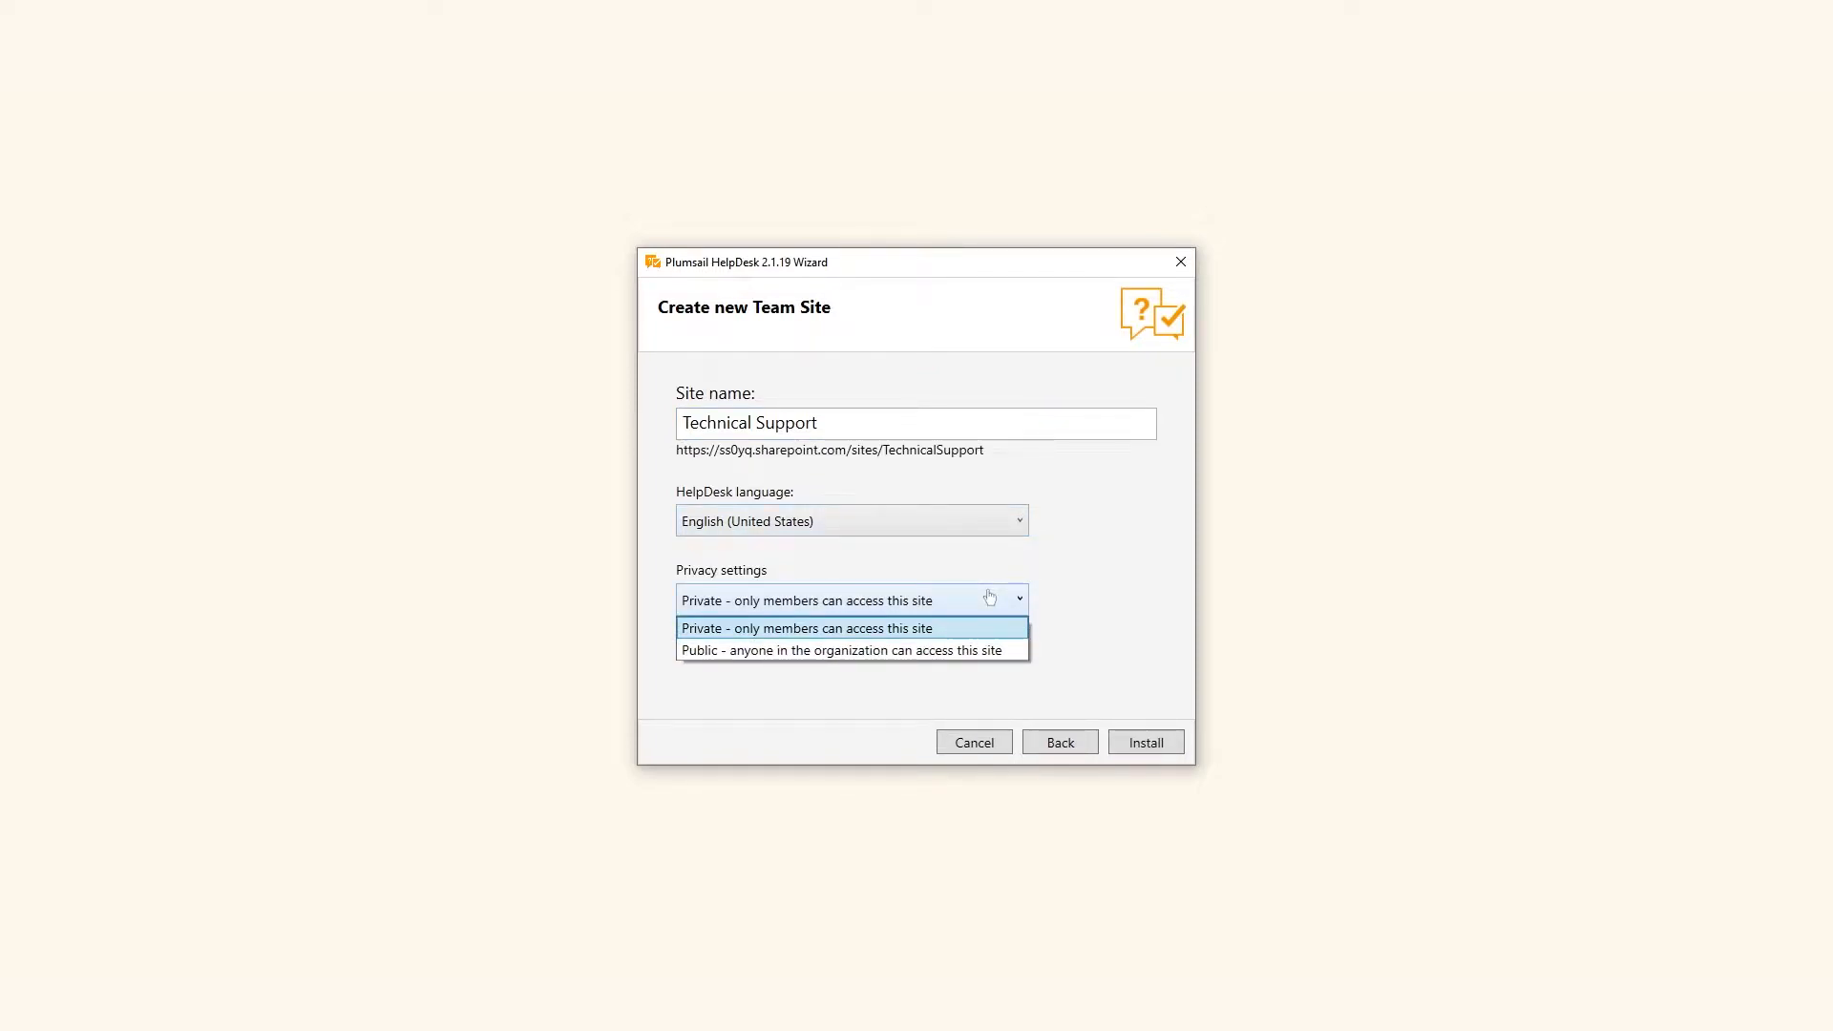
pyautogui.click(807, 628)
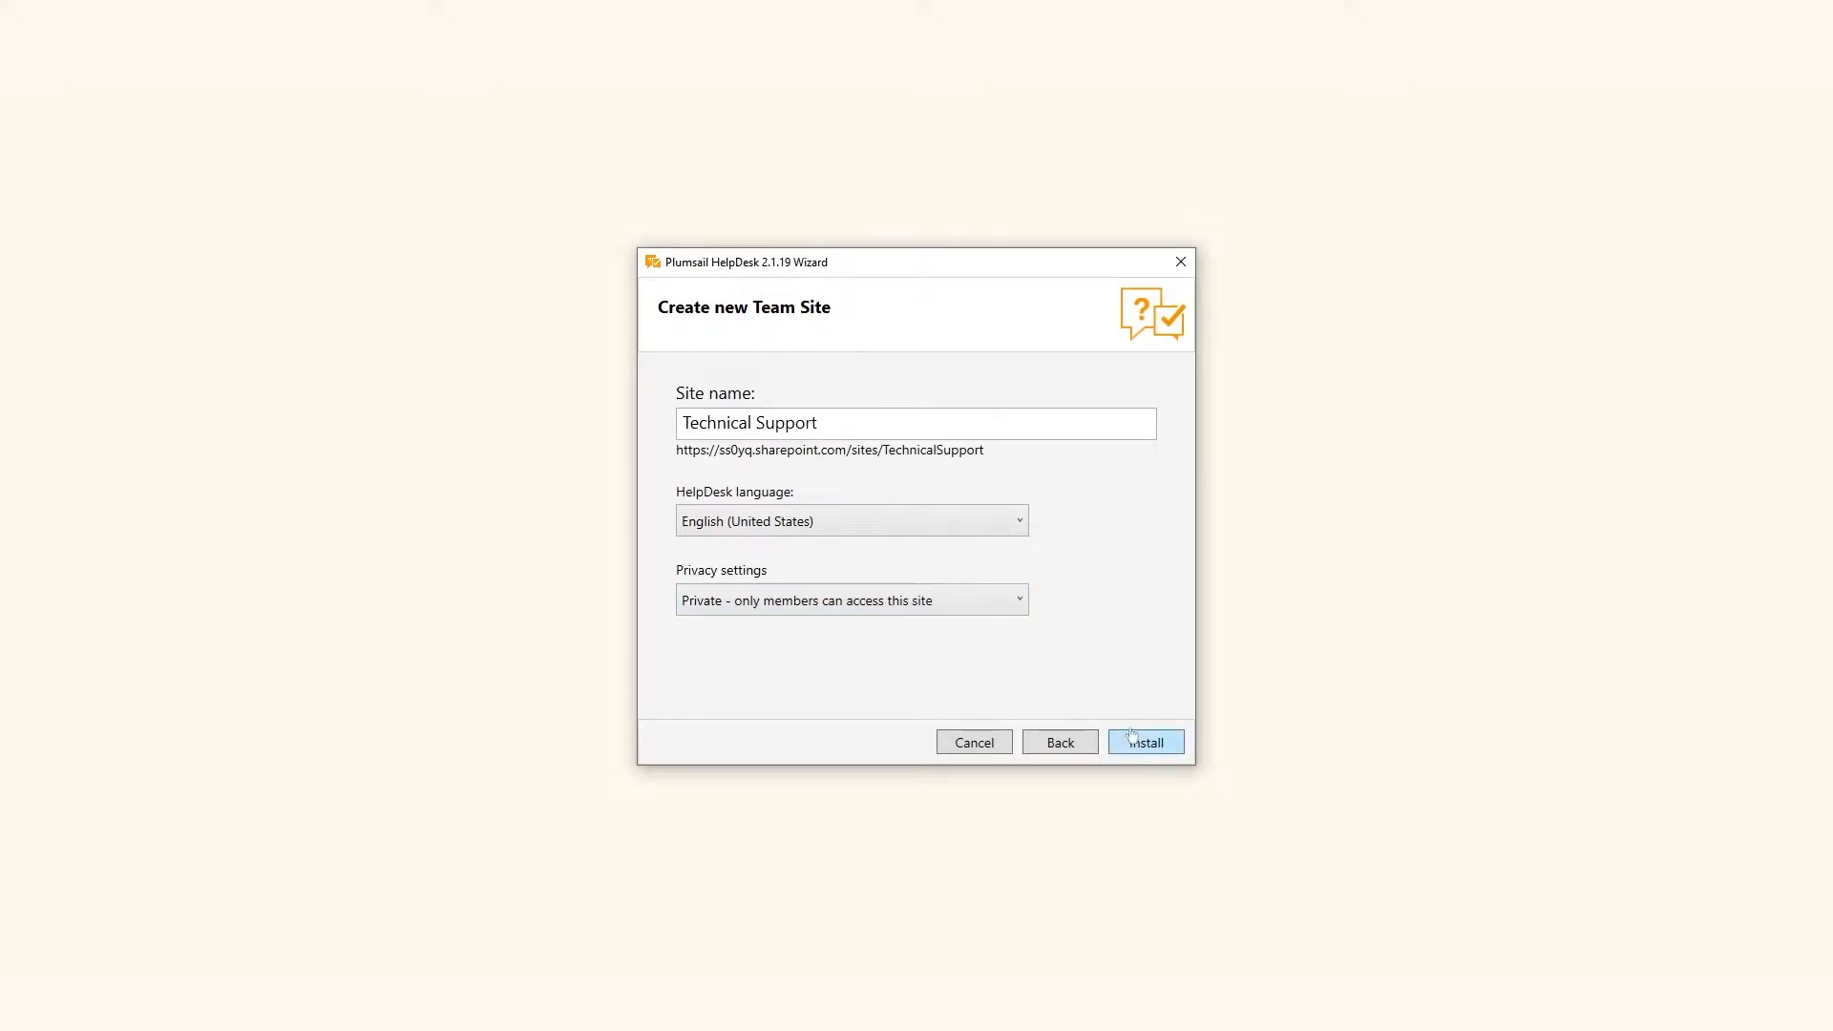
pyautogui.click(1145, 741)
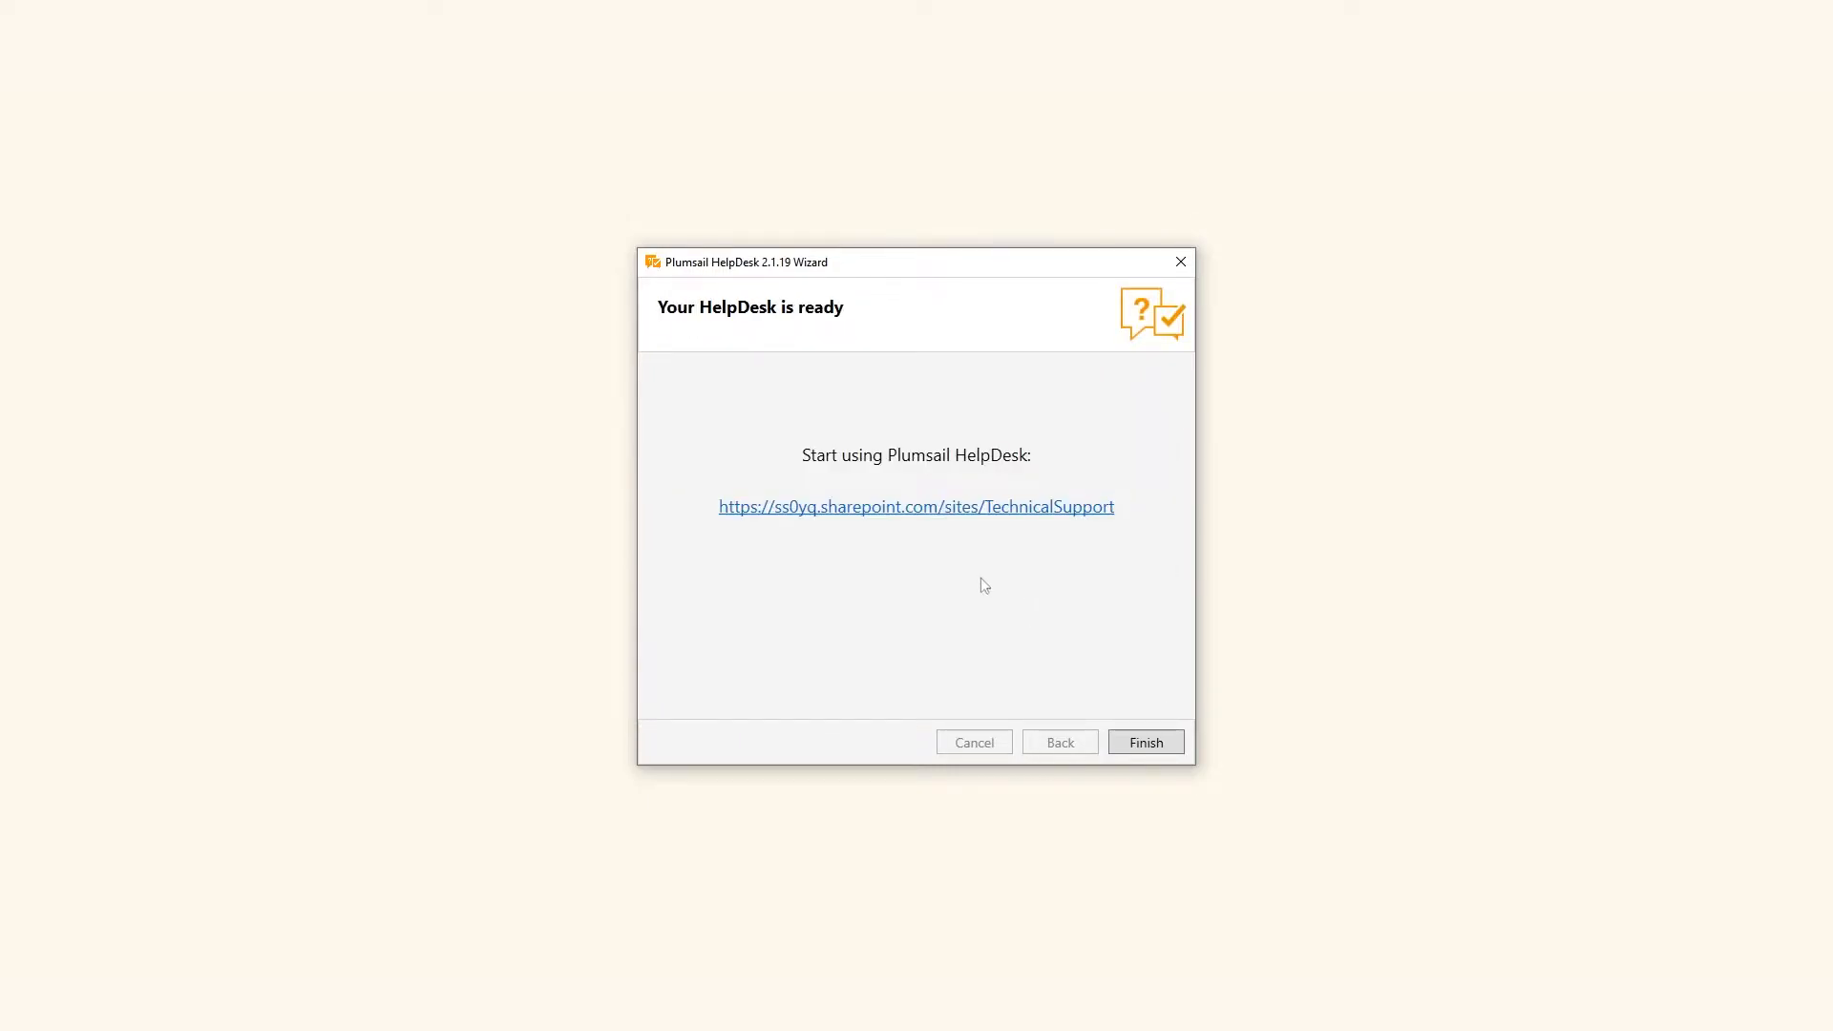
pyautogui.click(1143, 741)
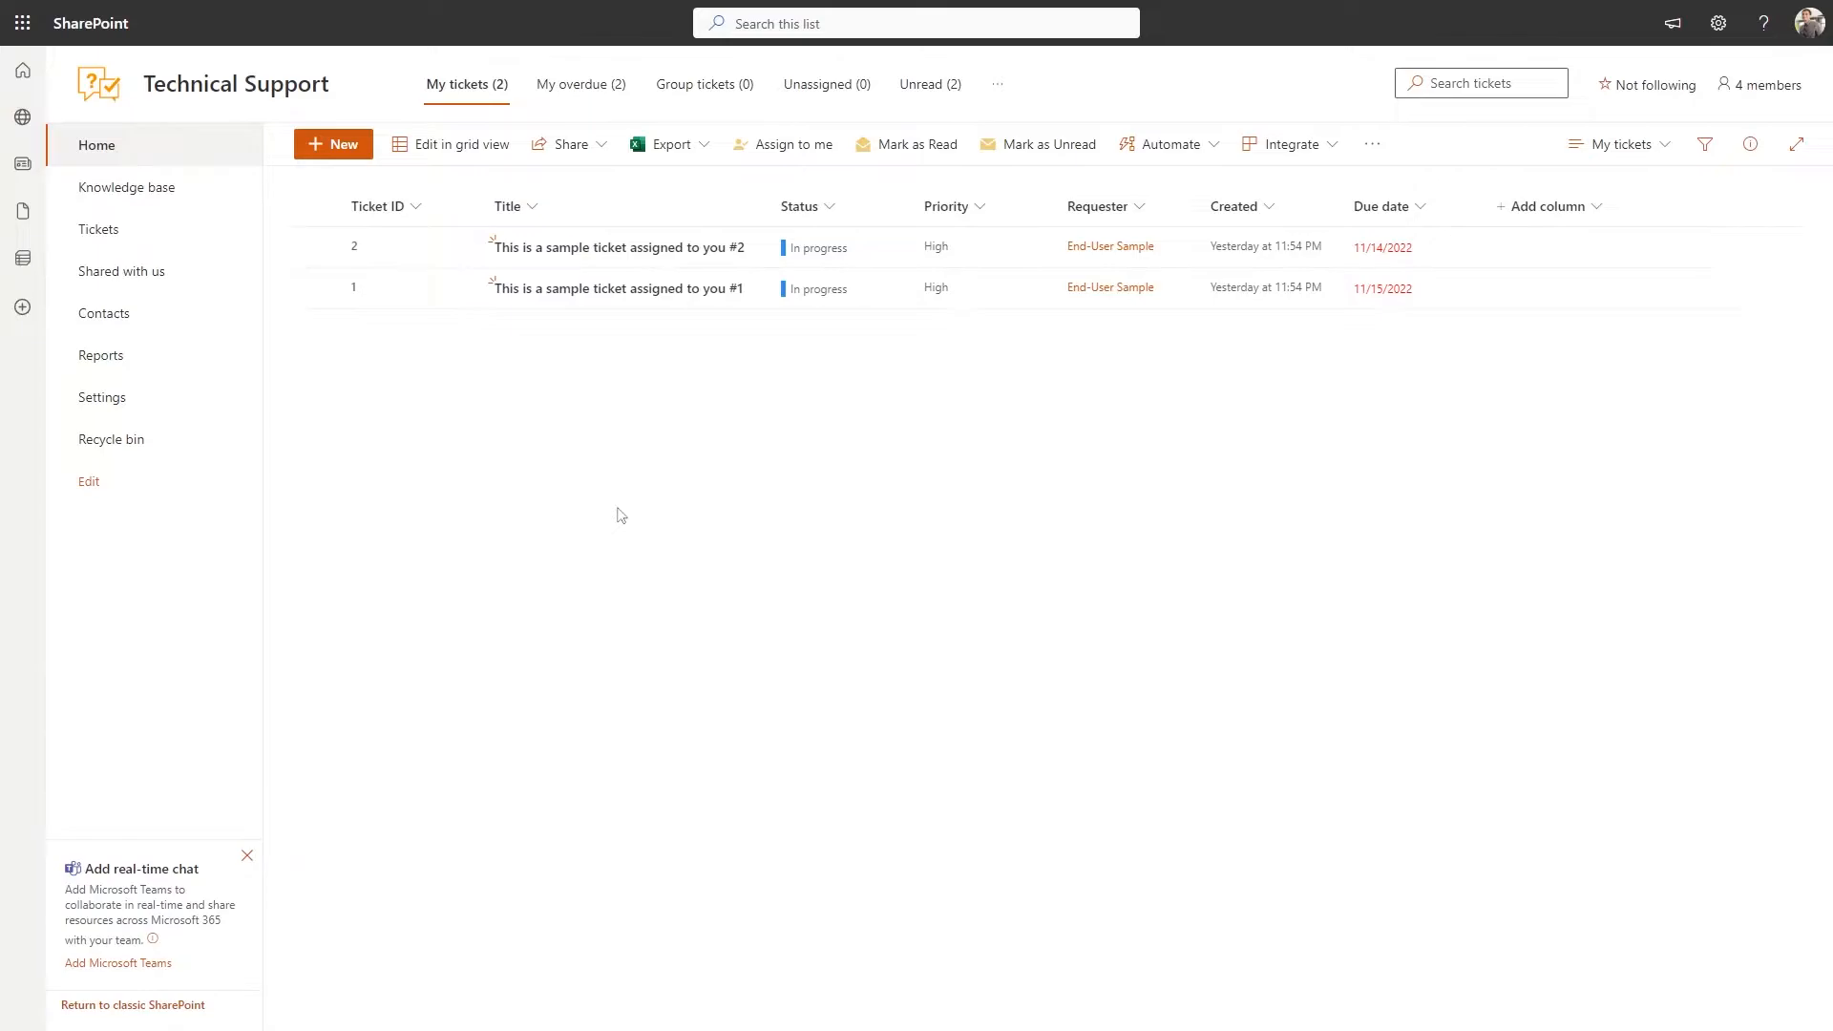
pyautogui.moveTo(395, 450)
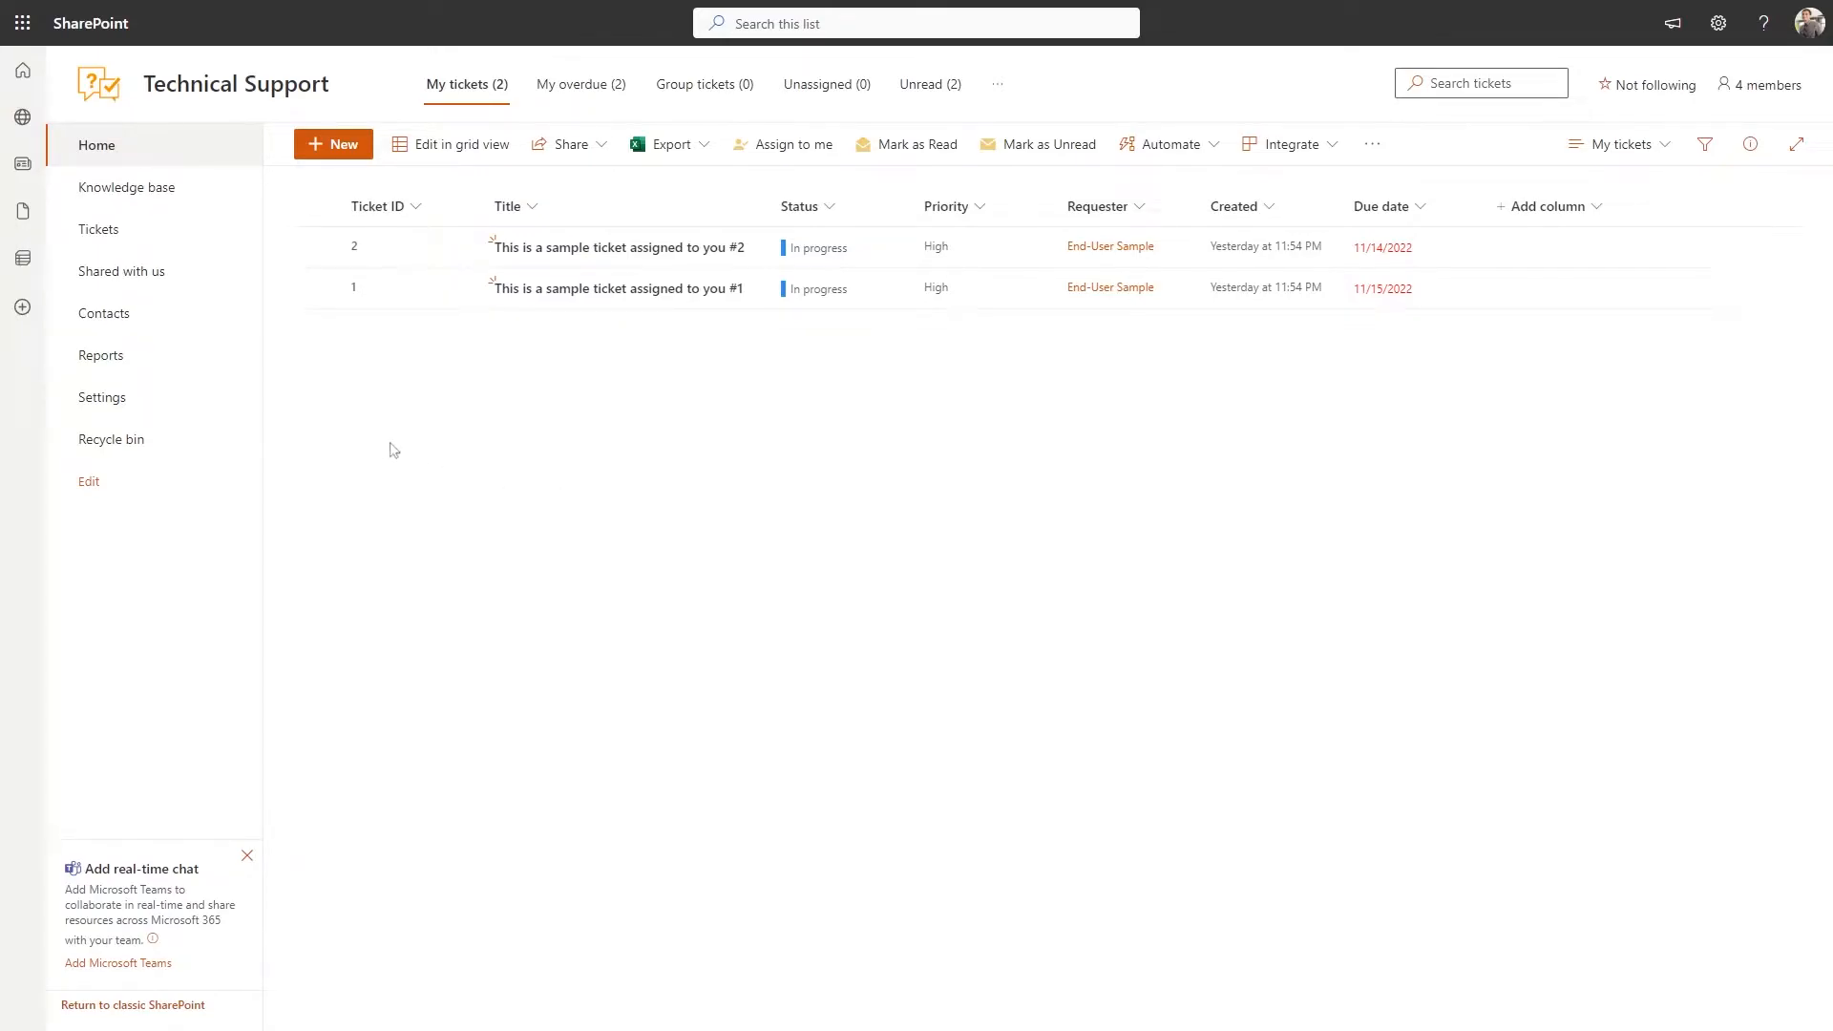
# - Go to the Technical Support site's Settings to reach Email settings
pyautogui.click(103, 354)
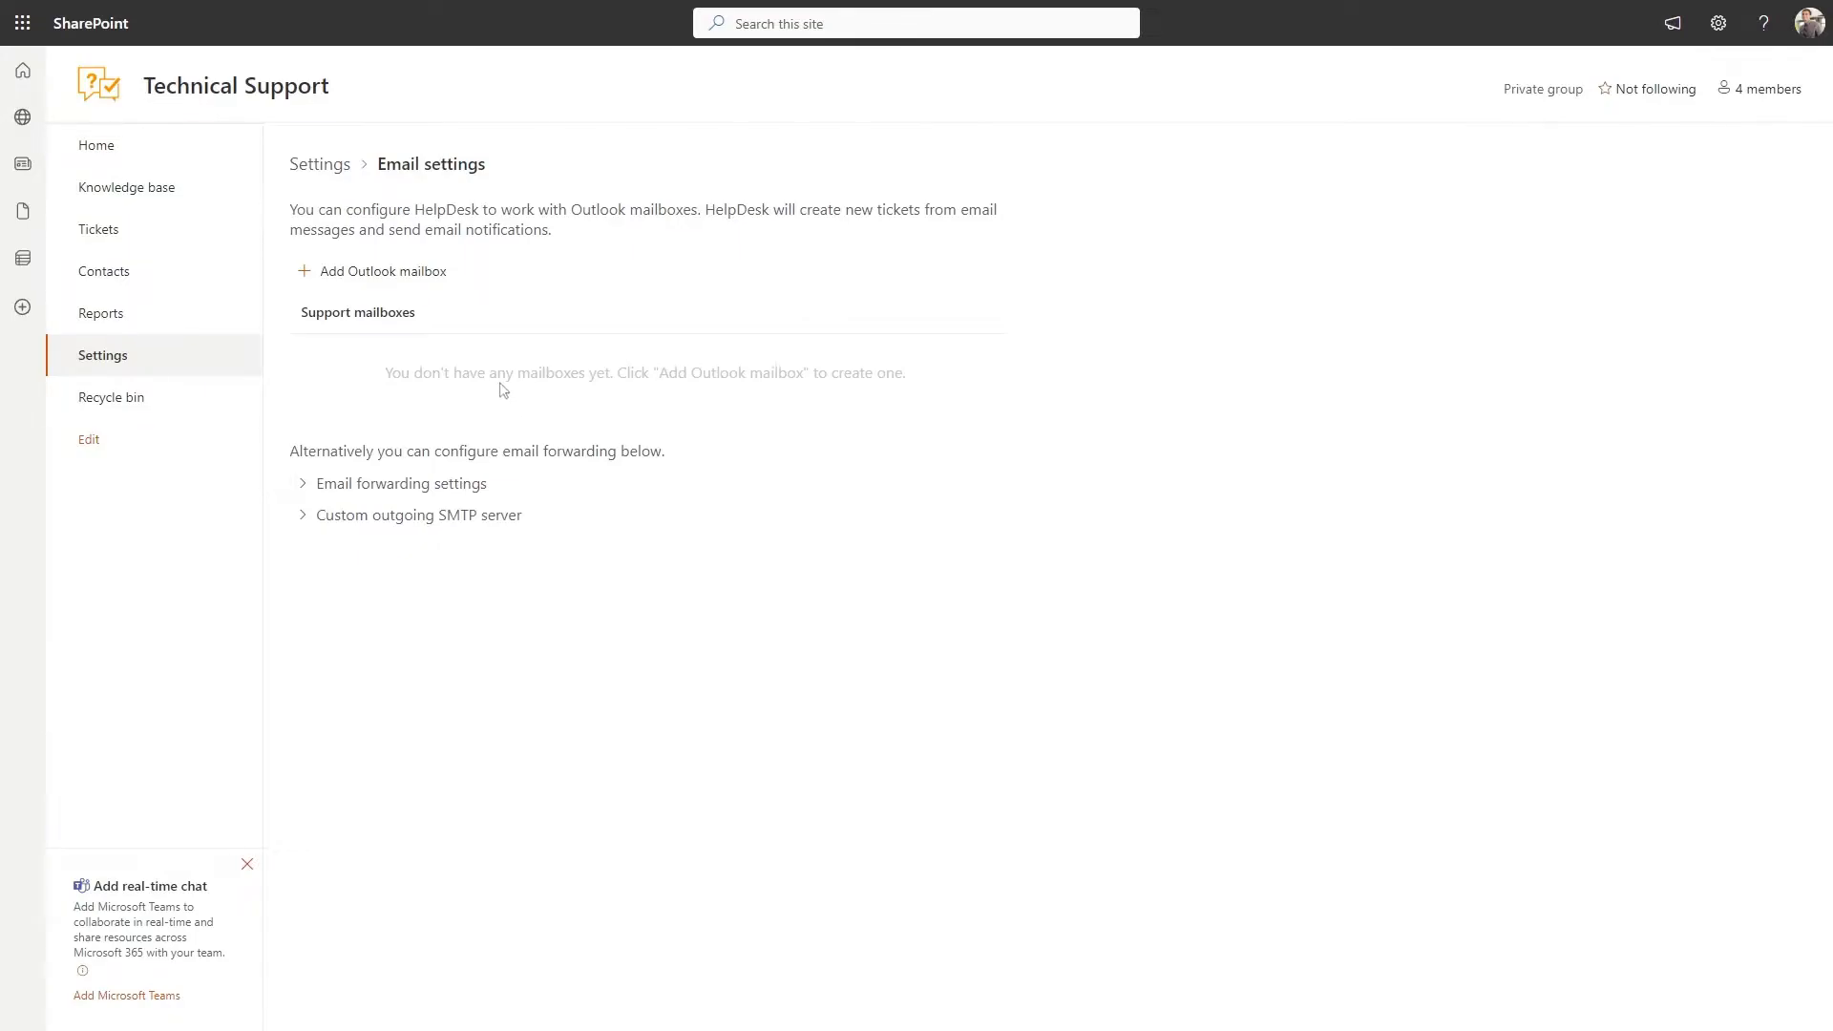
pyautogui.moveTo(471, 320)
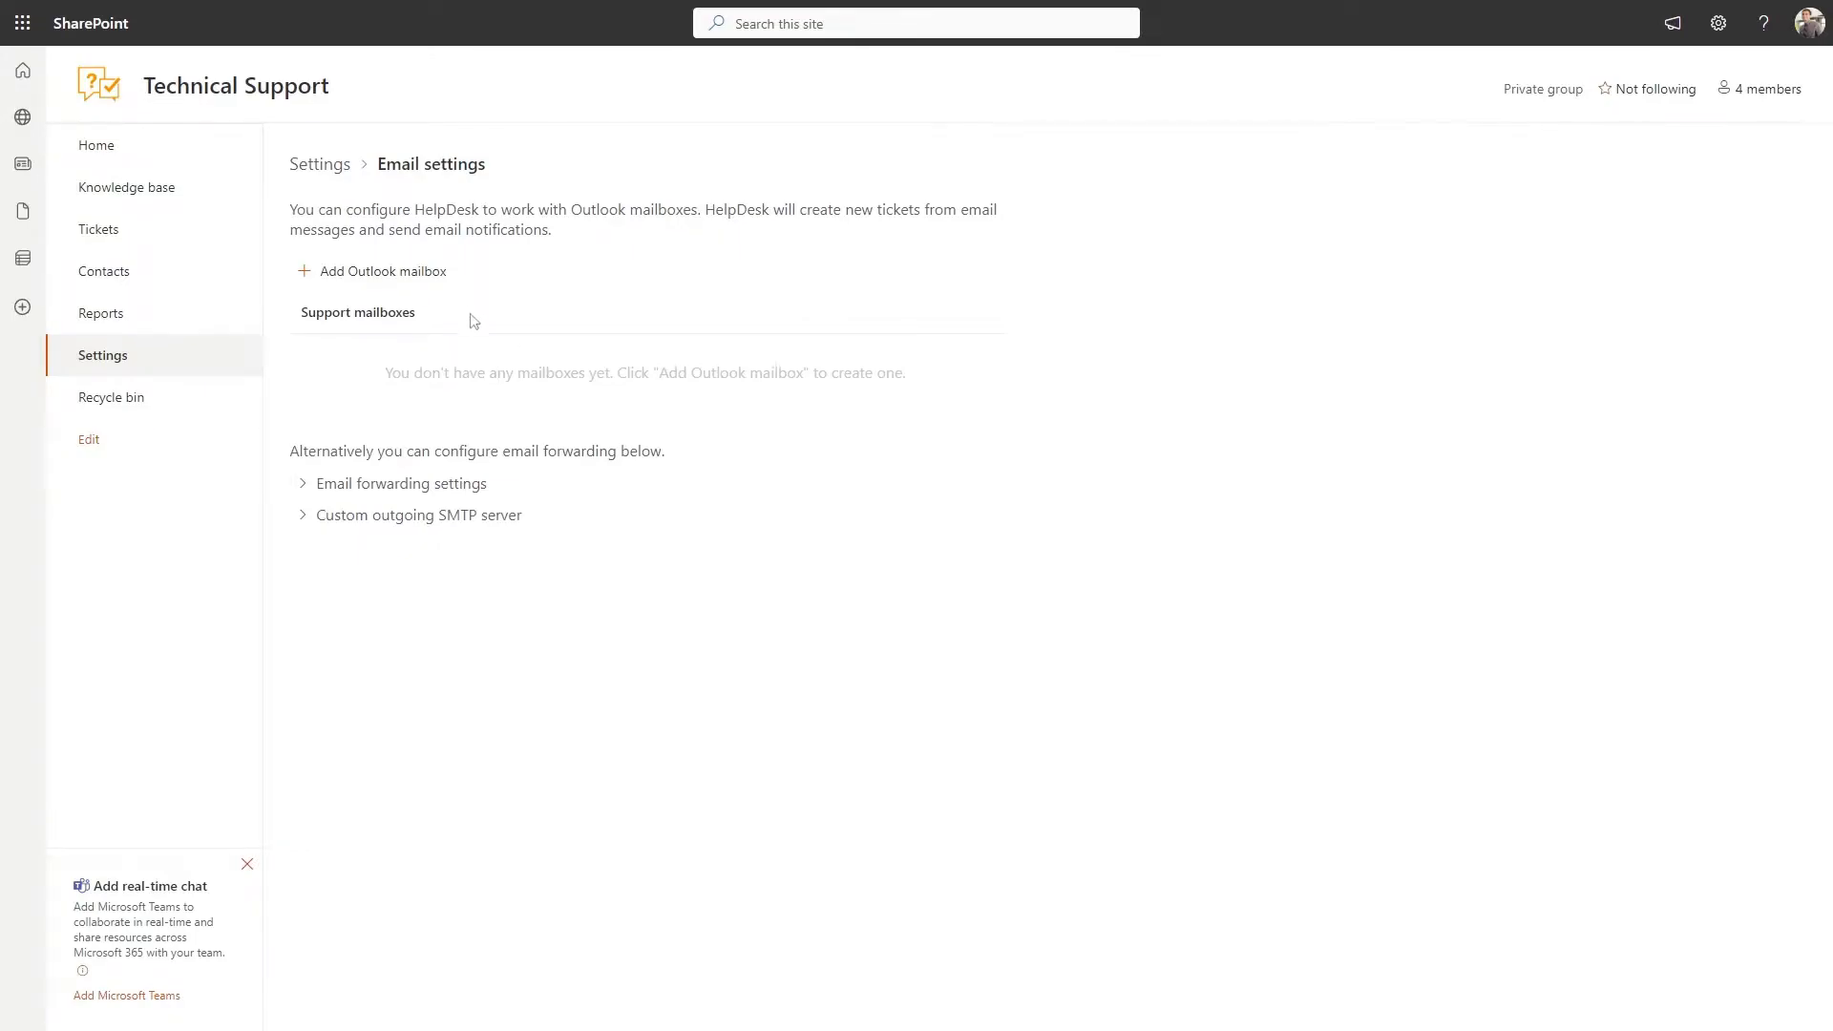
pyautogui.moveTo(519, 485)
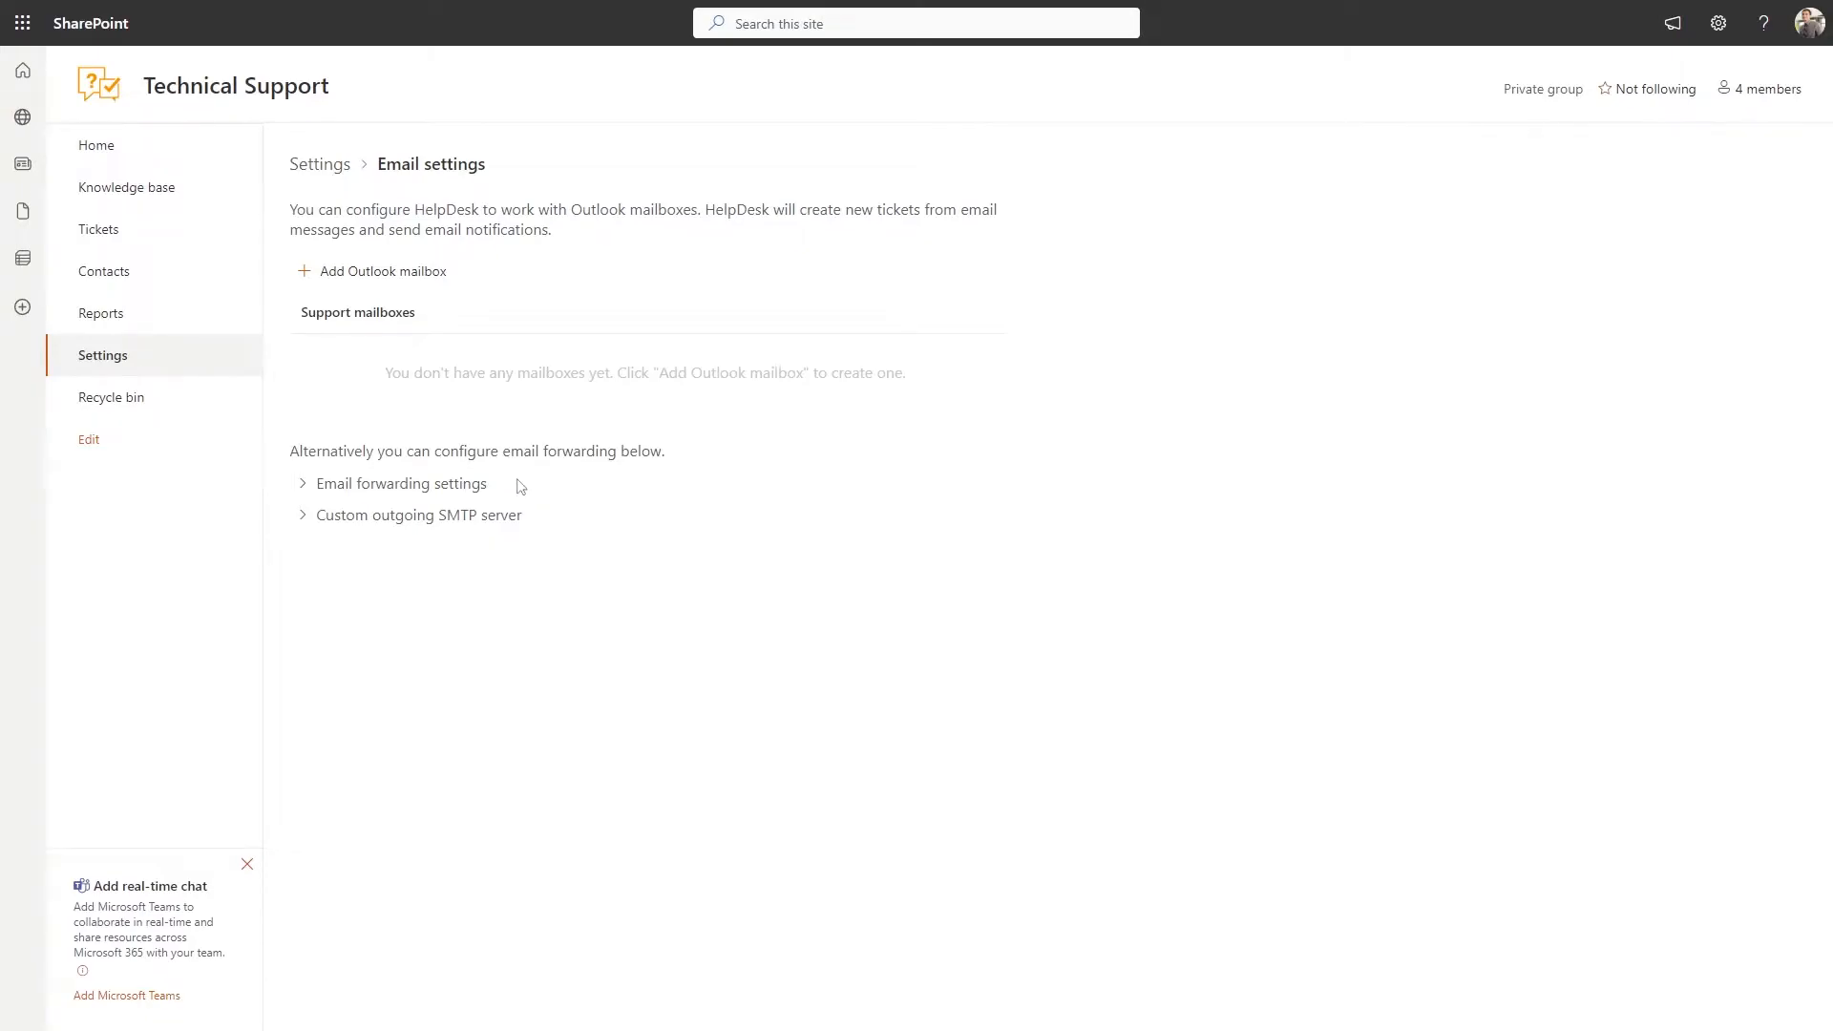
pyautogui.moveTo(509, 411)
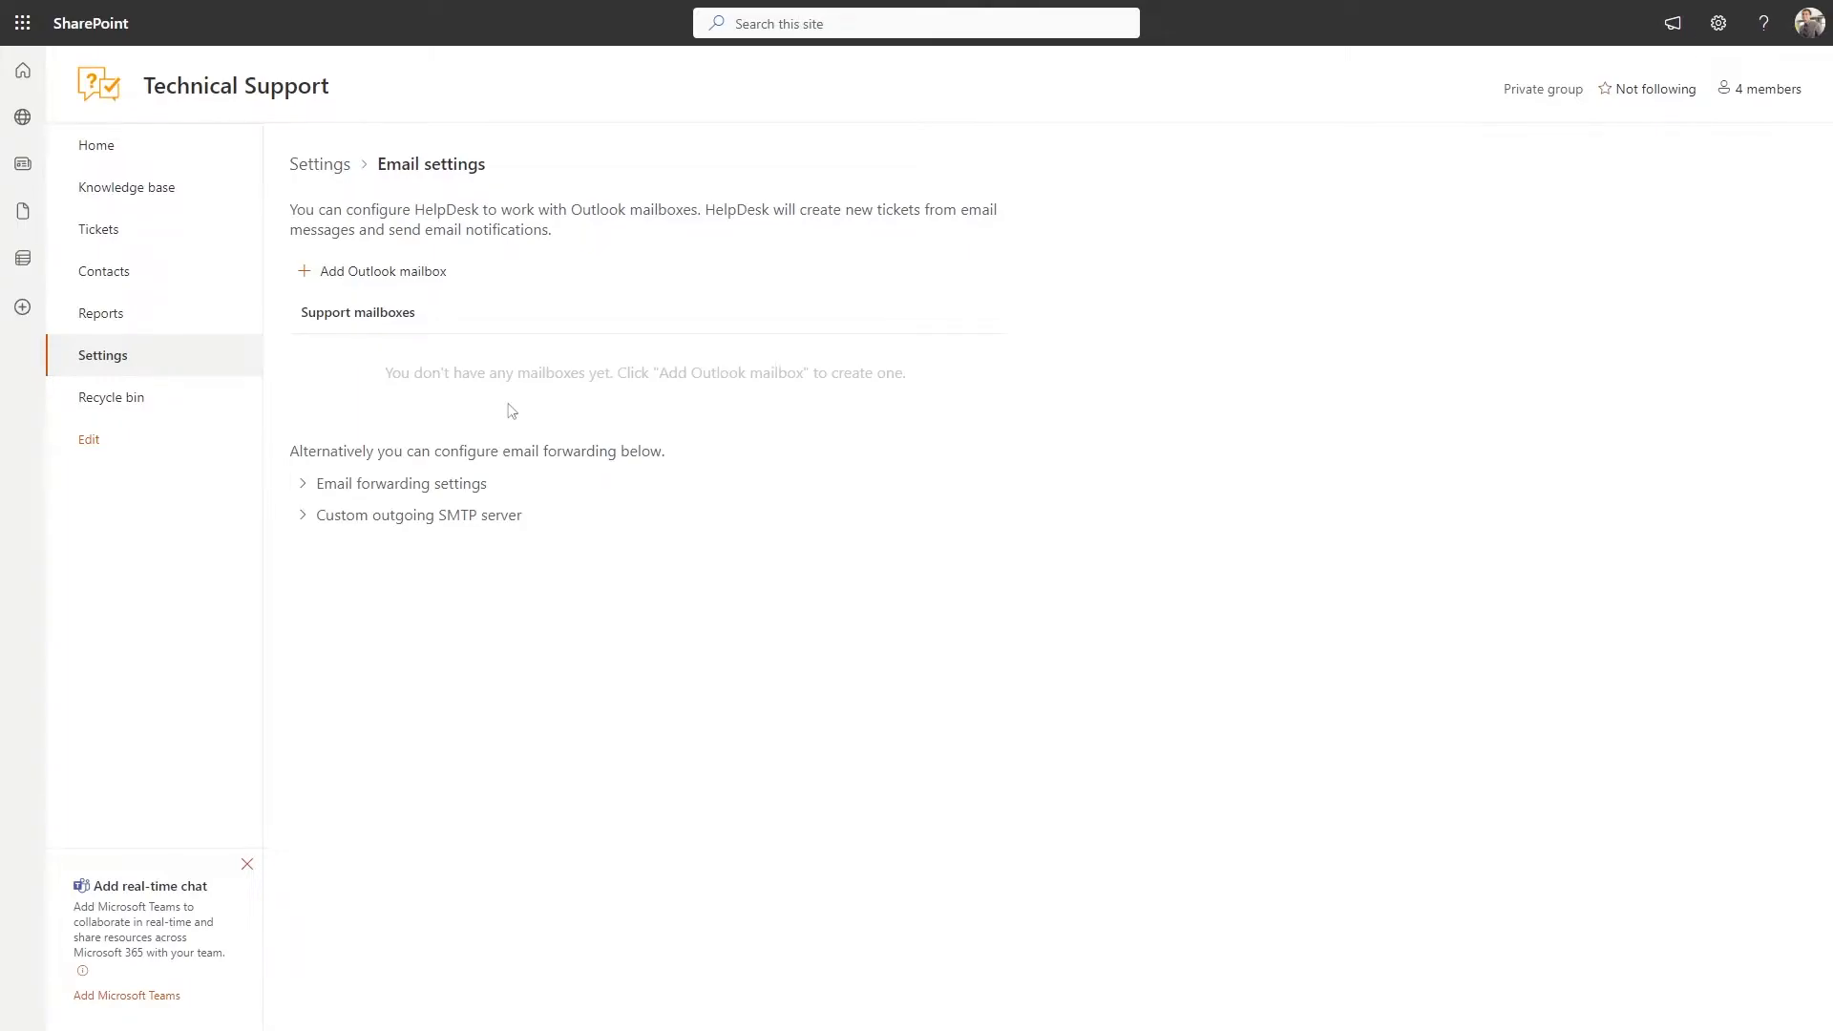
pyautogui.moveTo(370, 270)
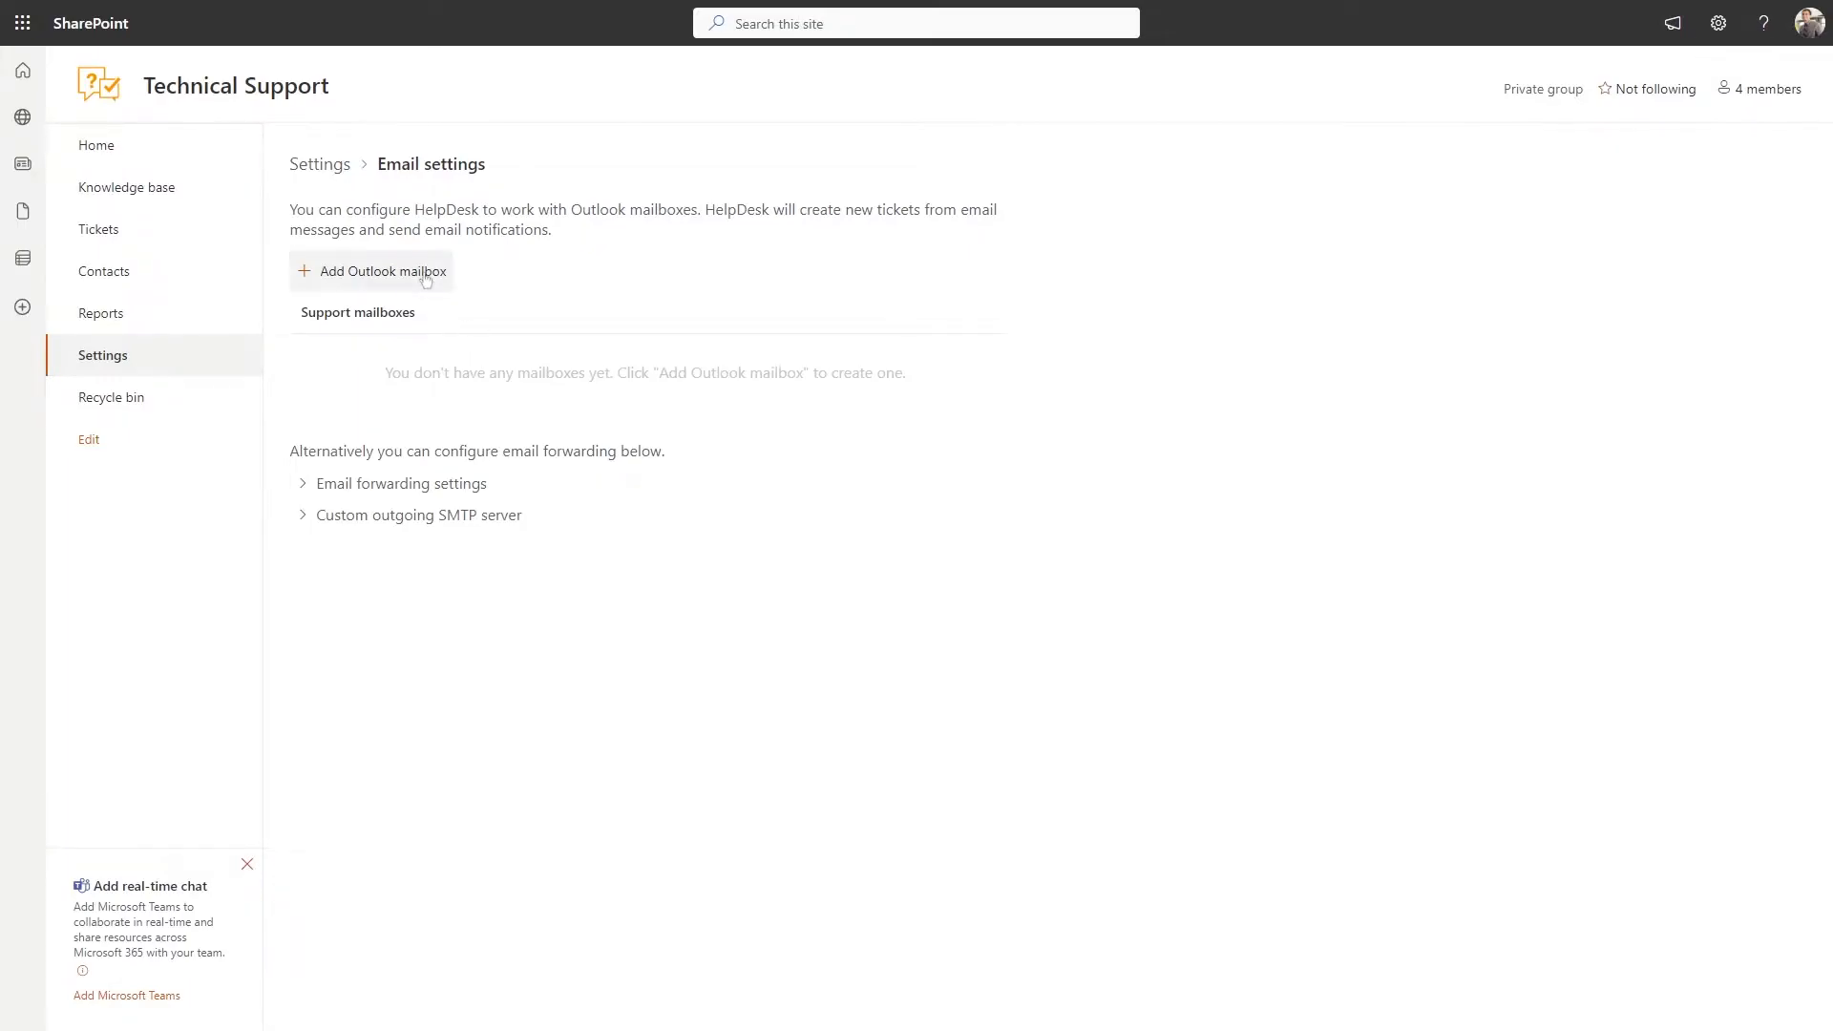
pyautogui.write('support@example.com')
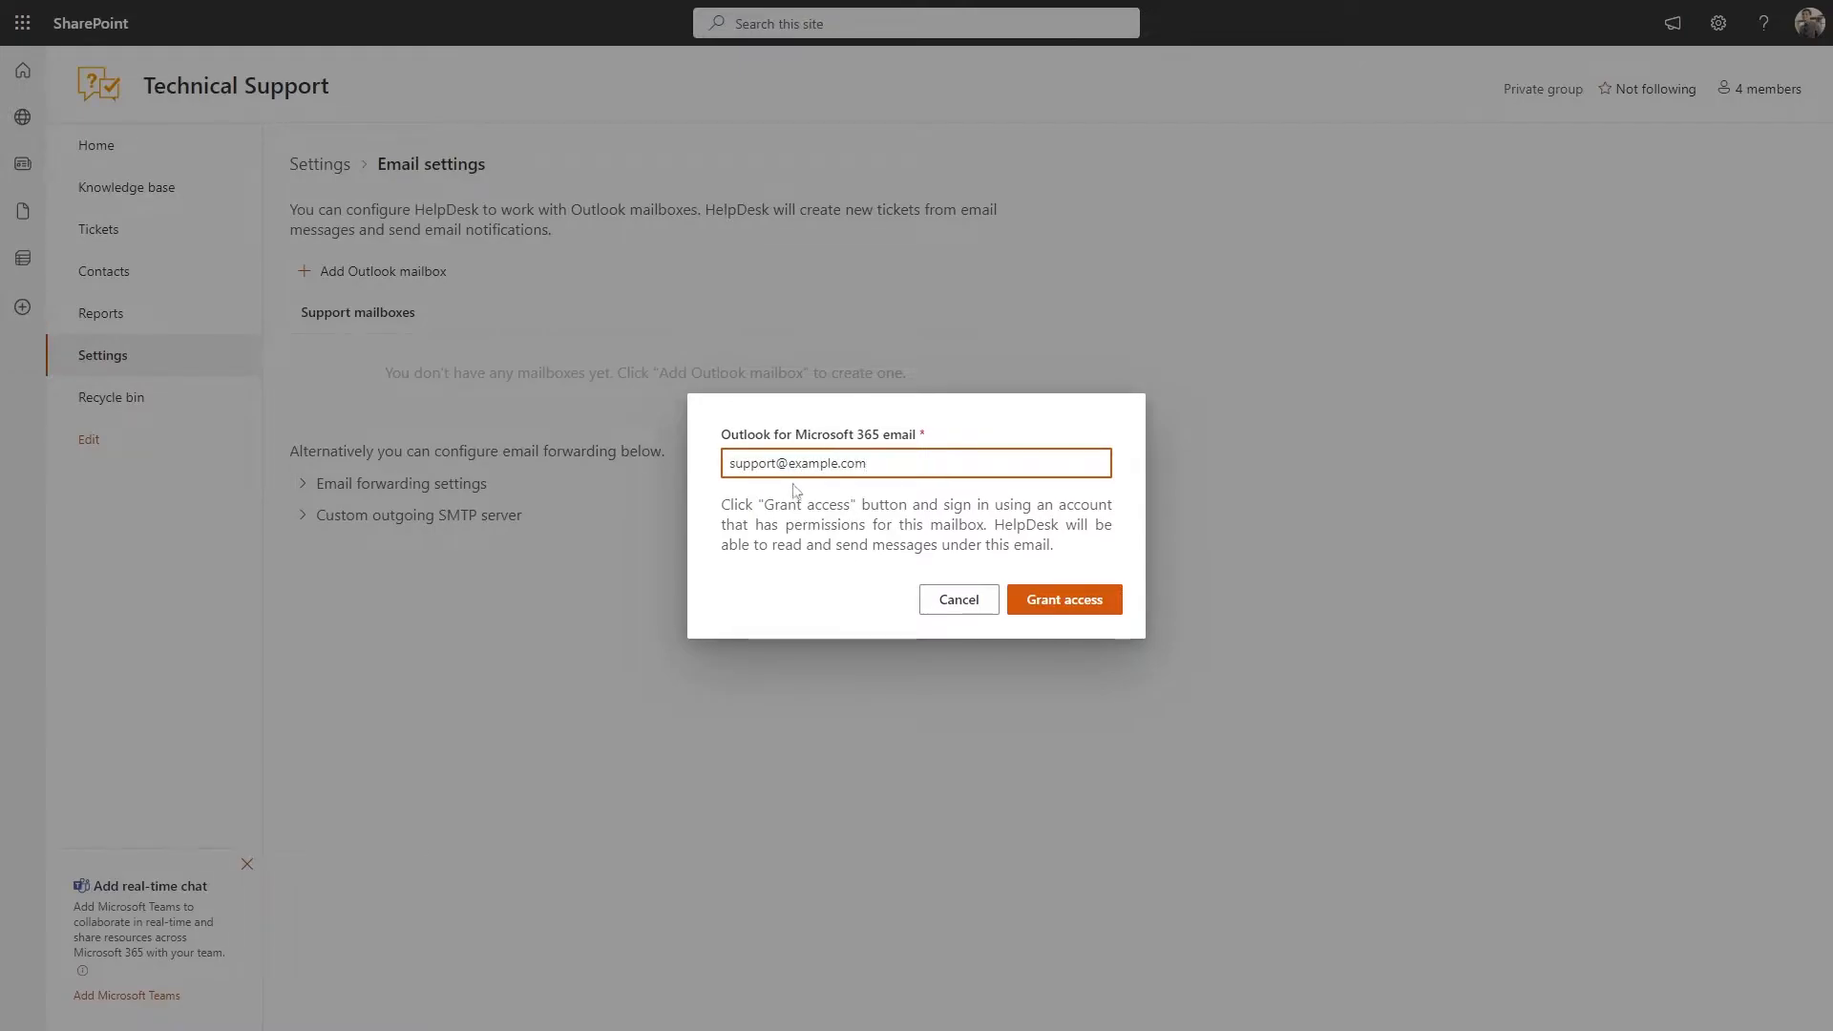
pyautogui.click(1062, 598)
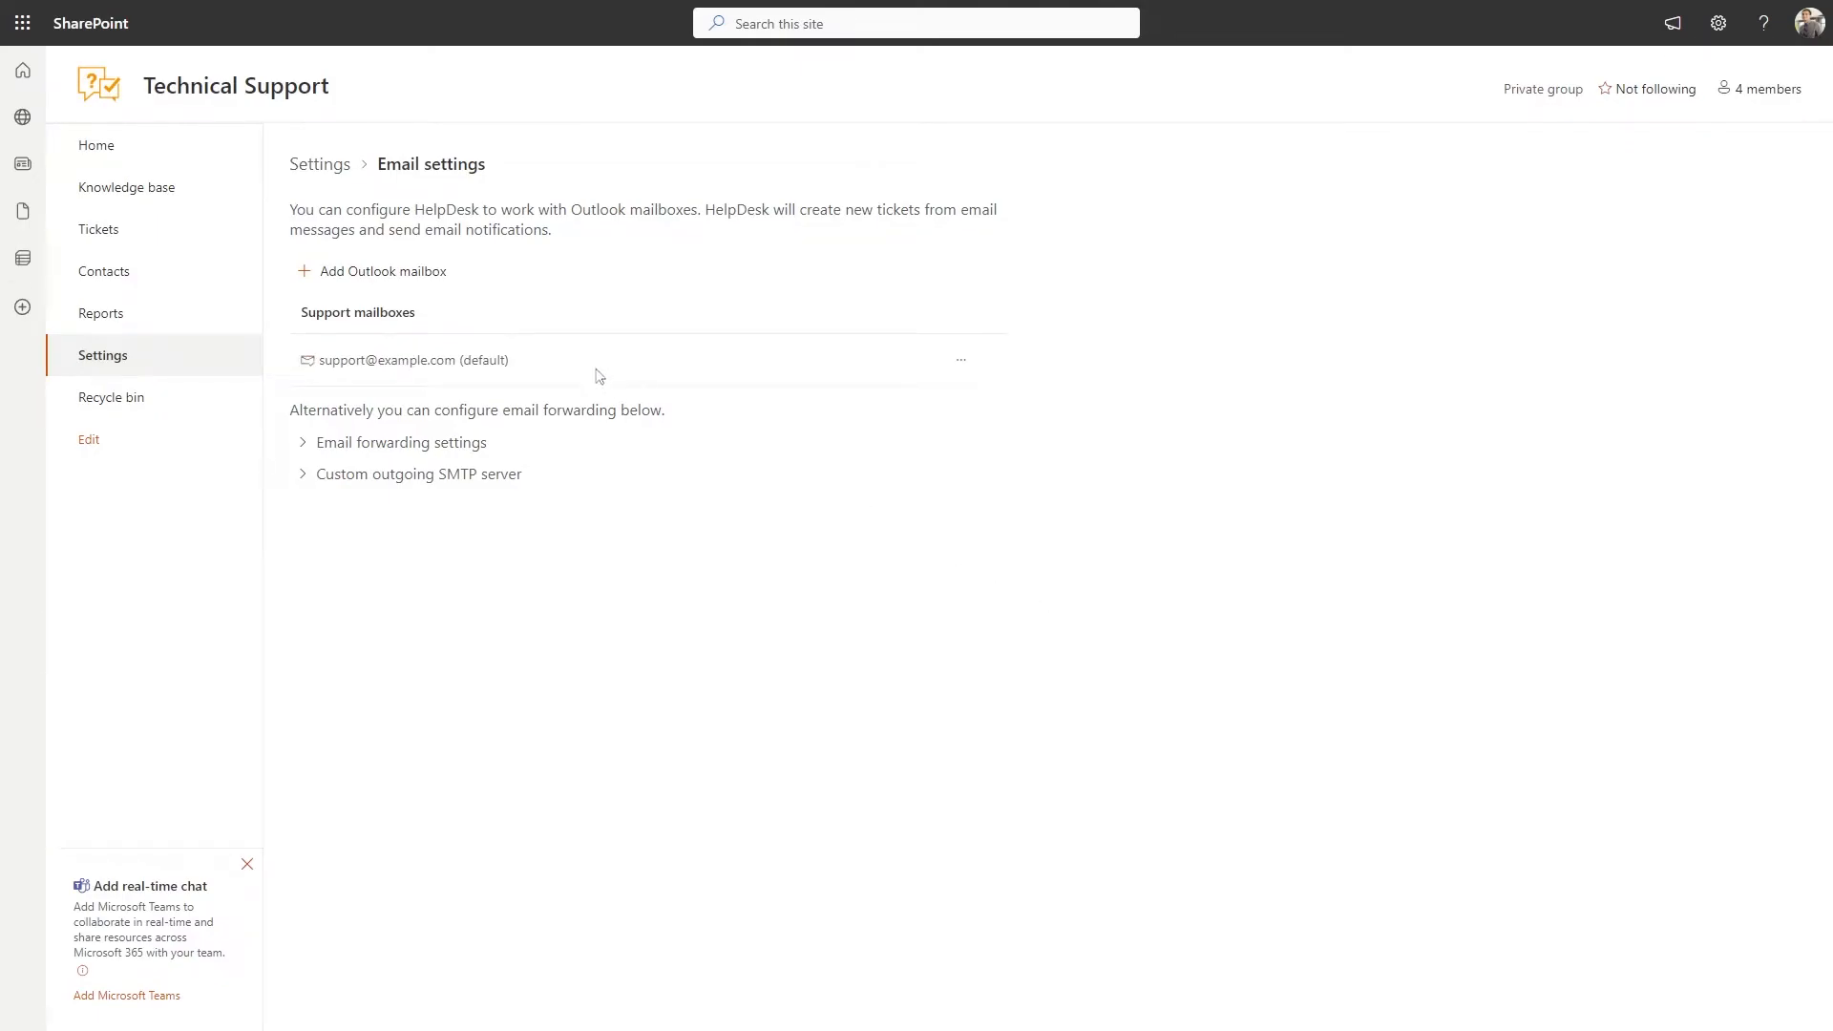
pyautogui.click(381, 270)
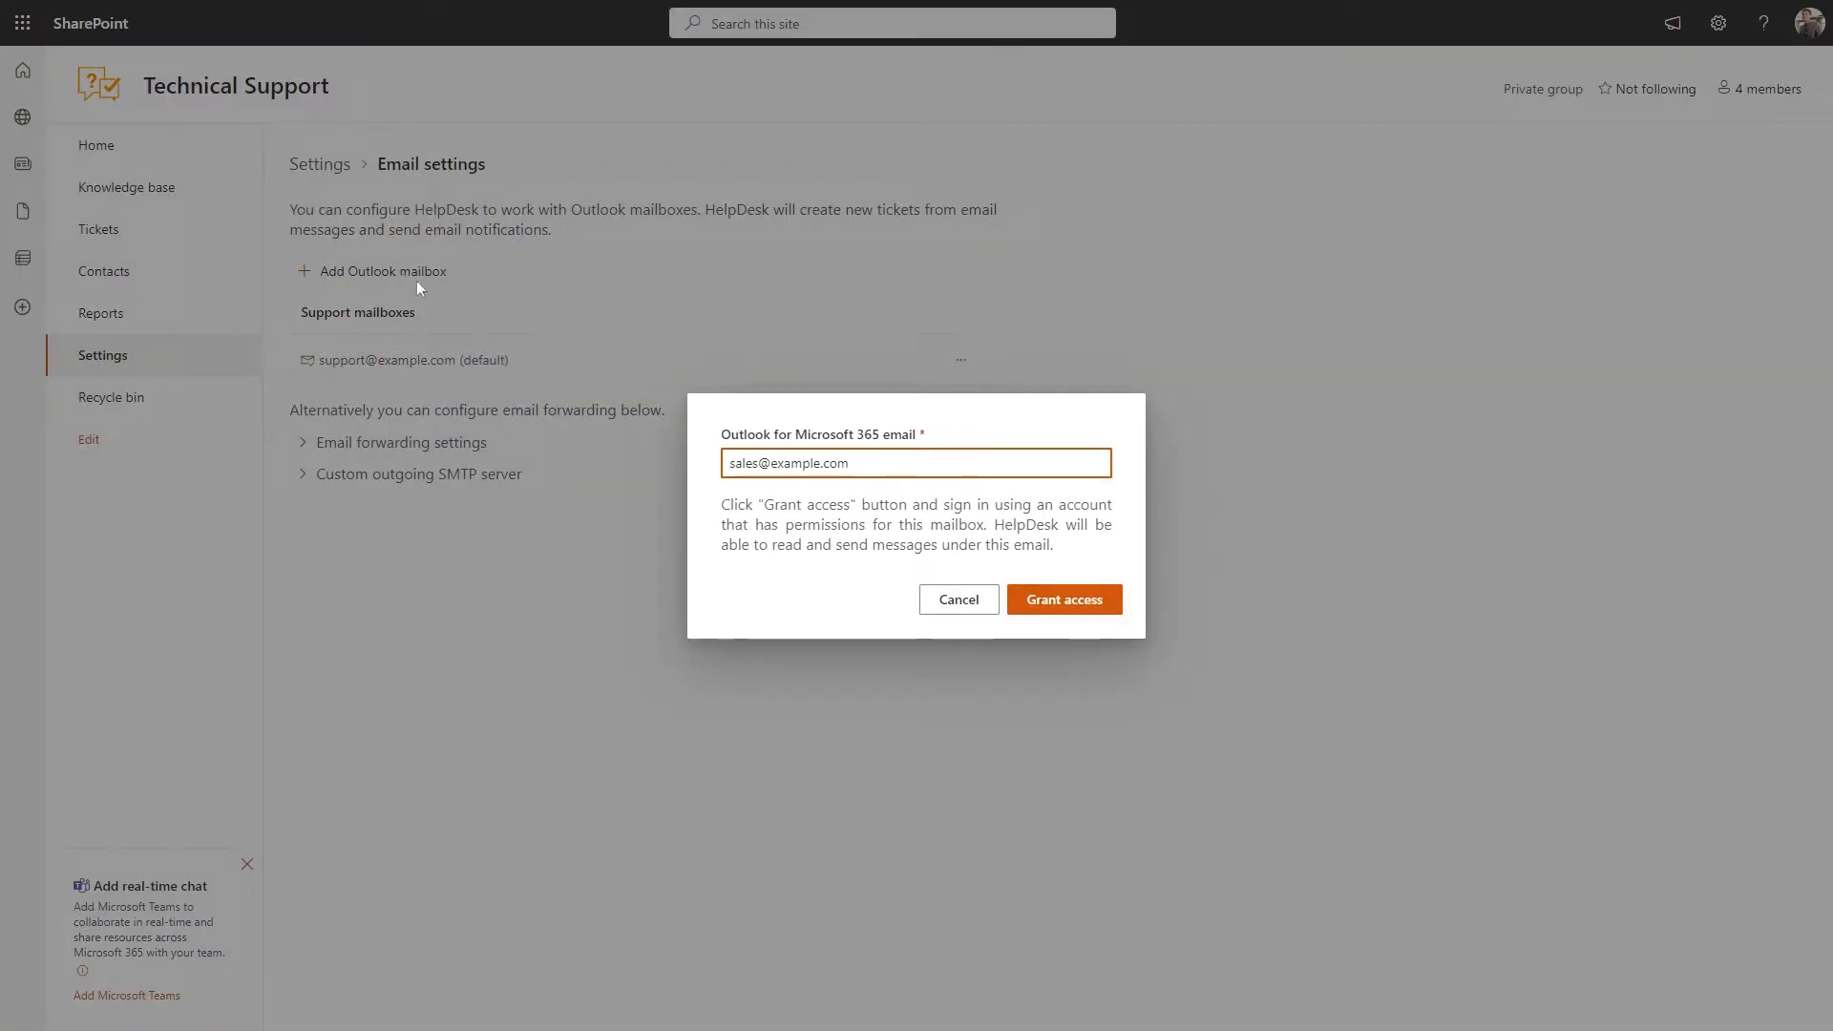
pyautogui.click(1062, 599)
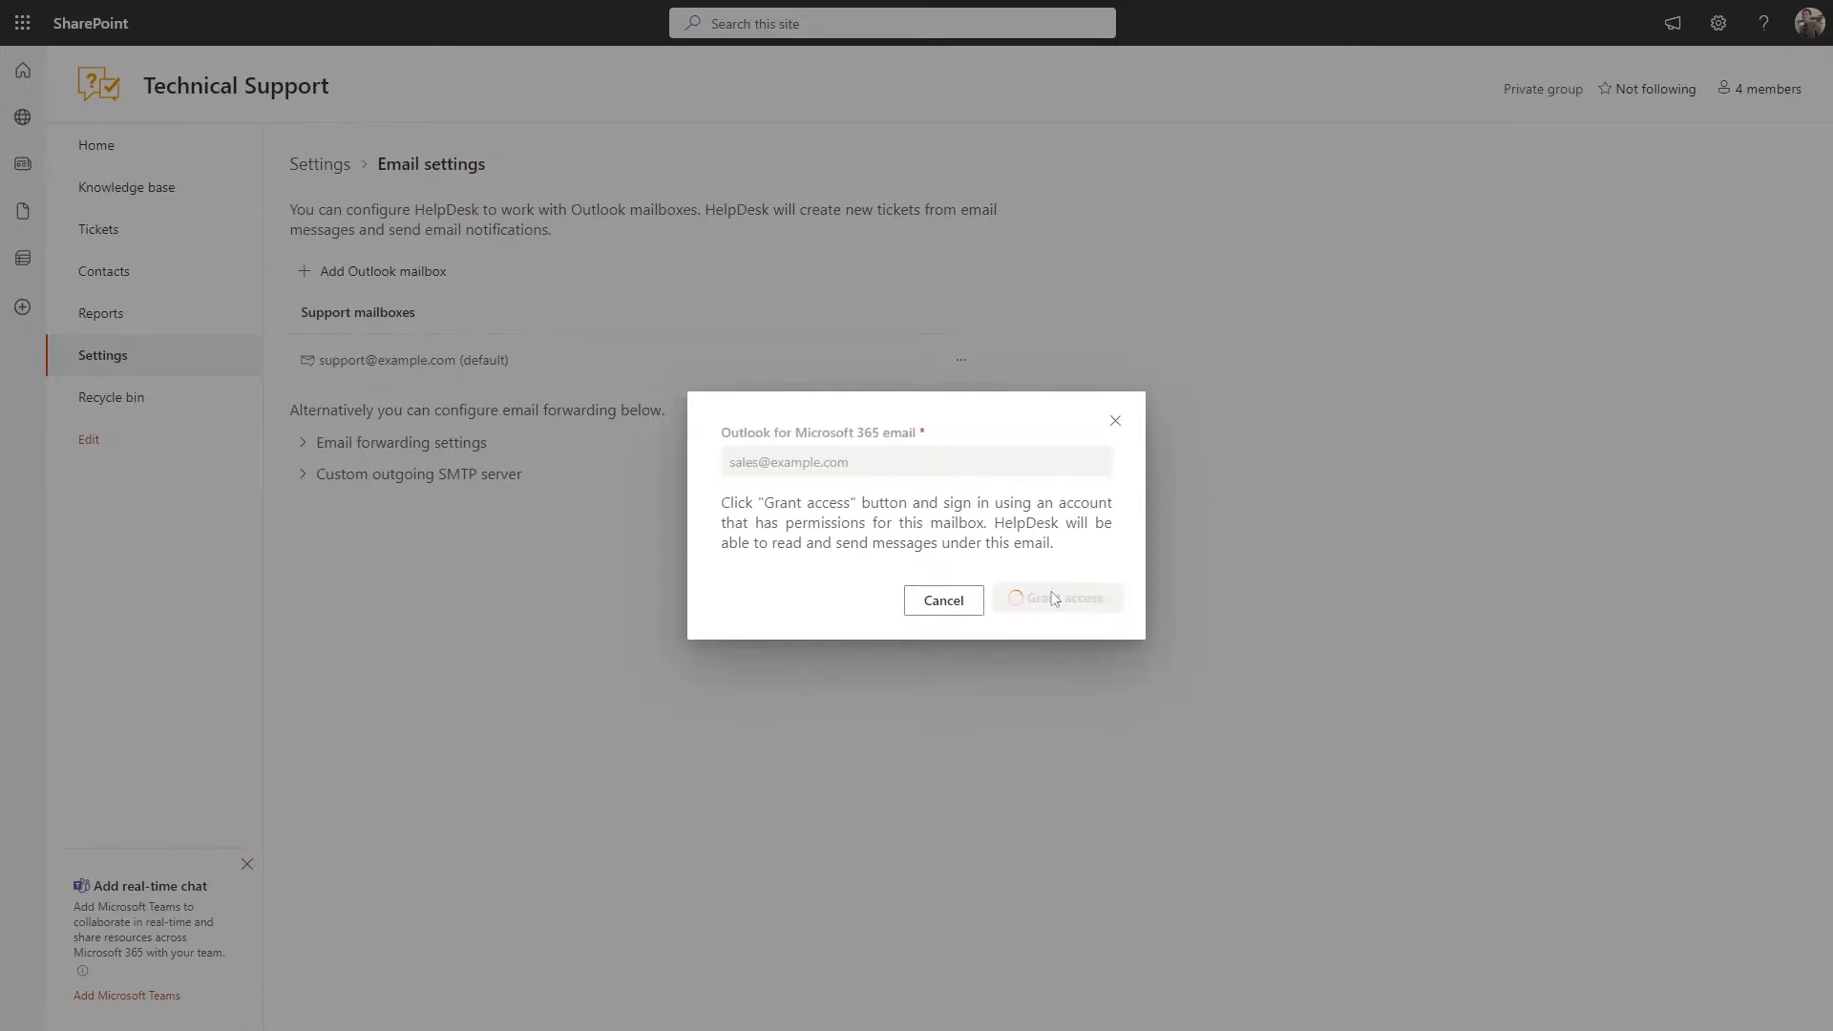
pyautogui.click(1054, 598)
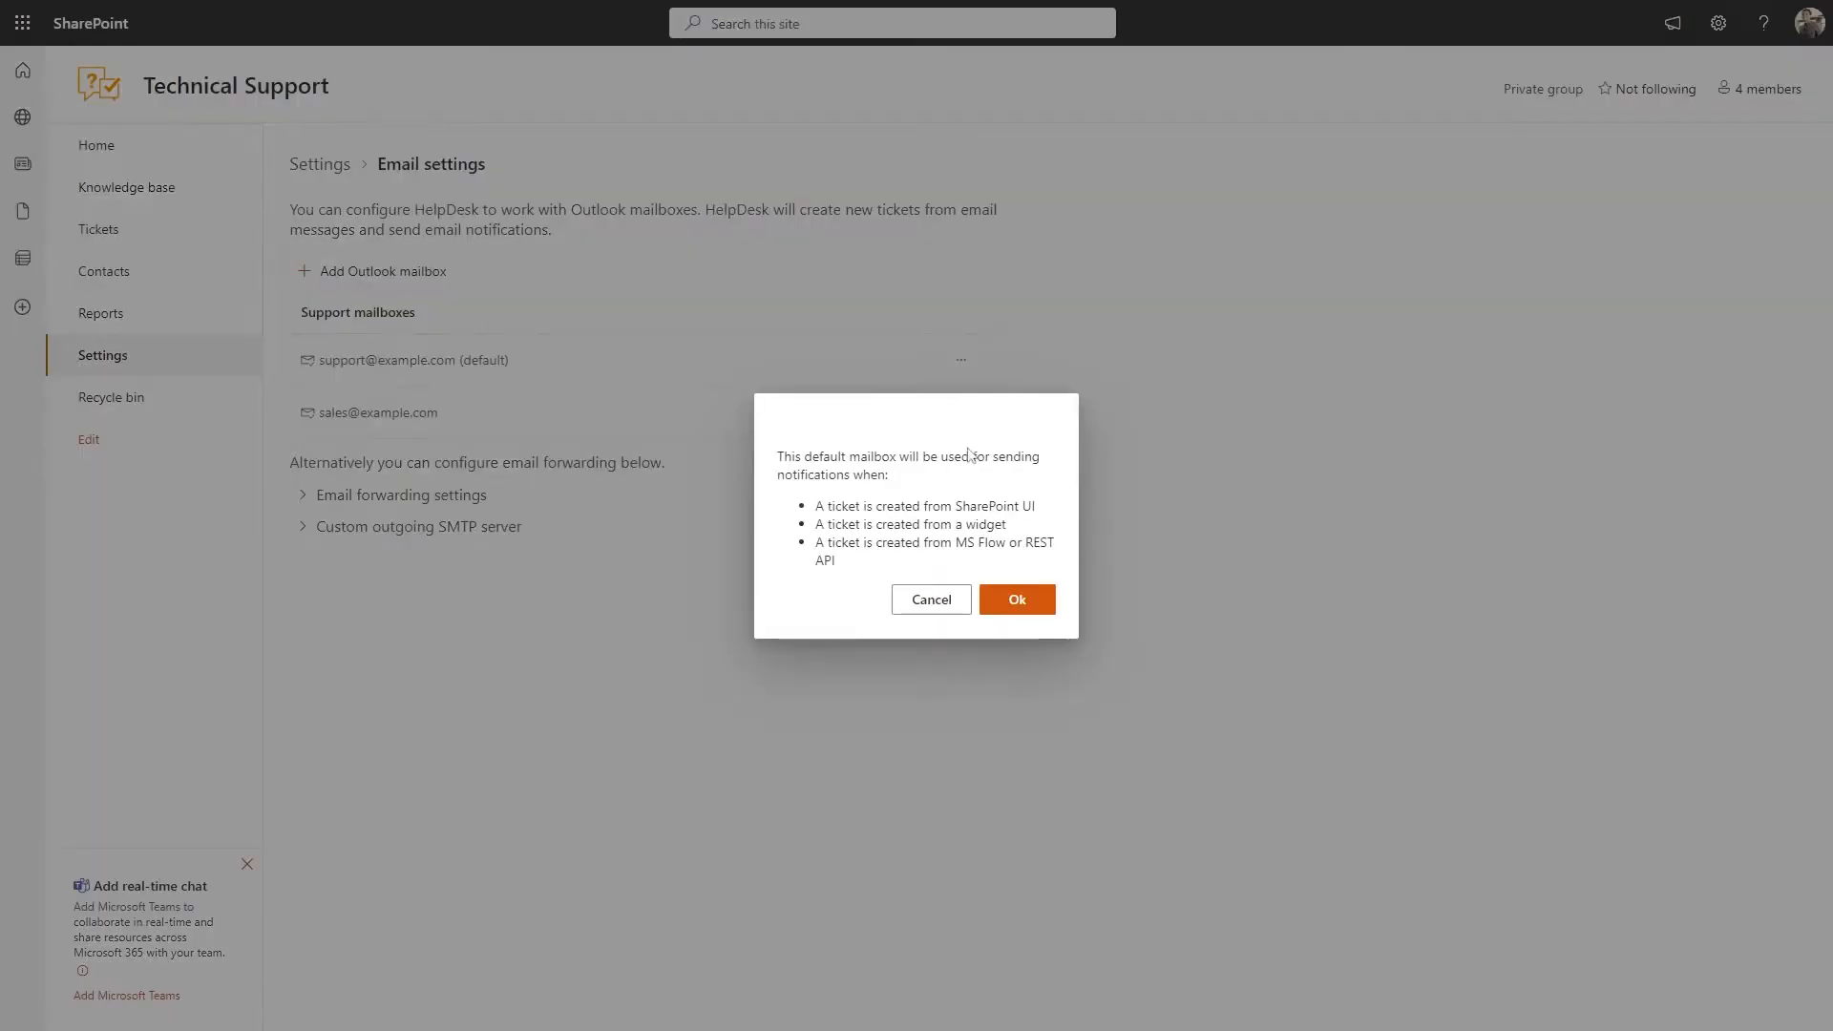
pyautogui.click(1015, 599)
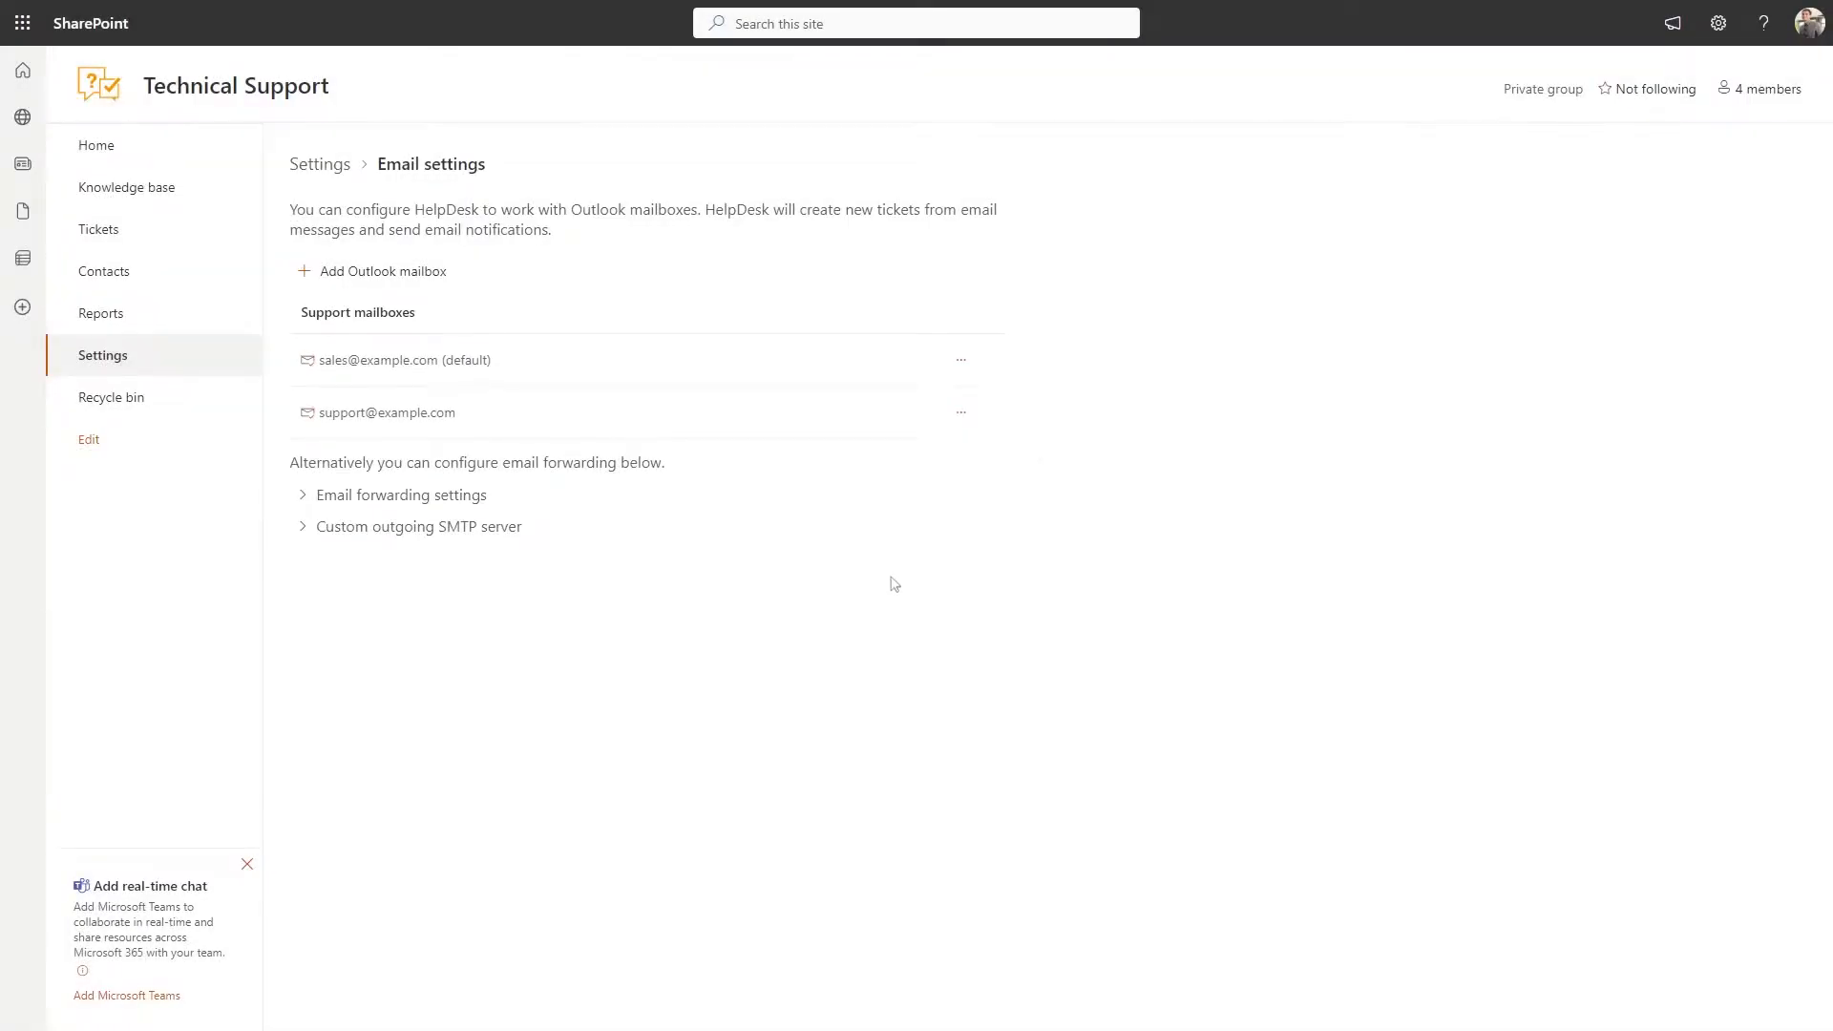
pyautogui.click(402, 495)
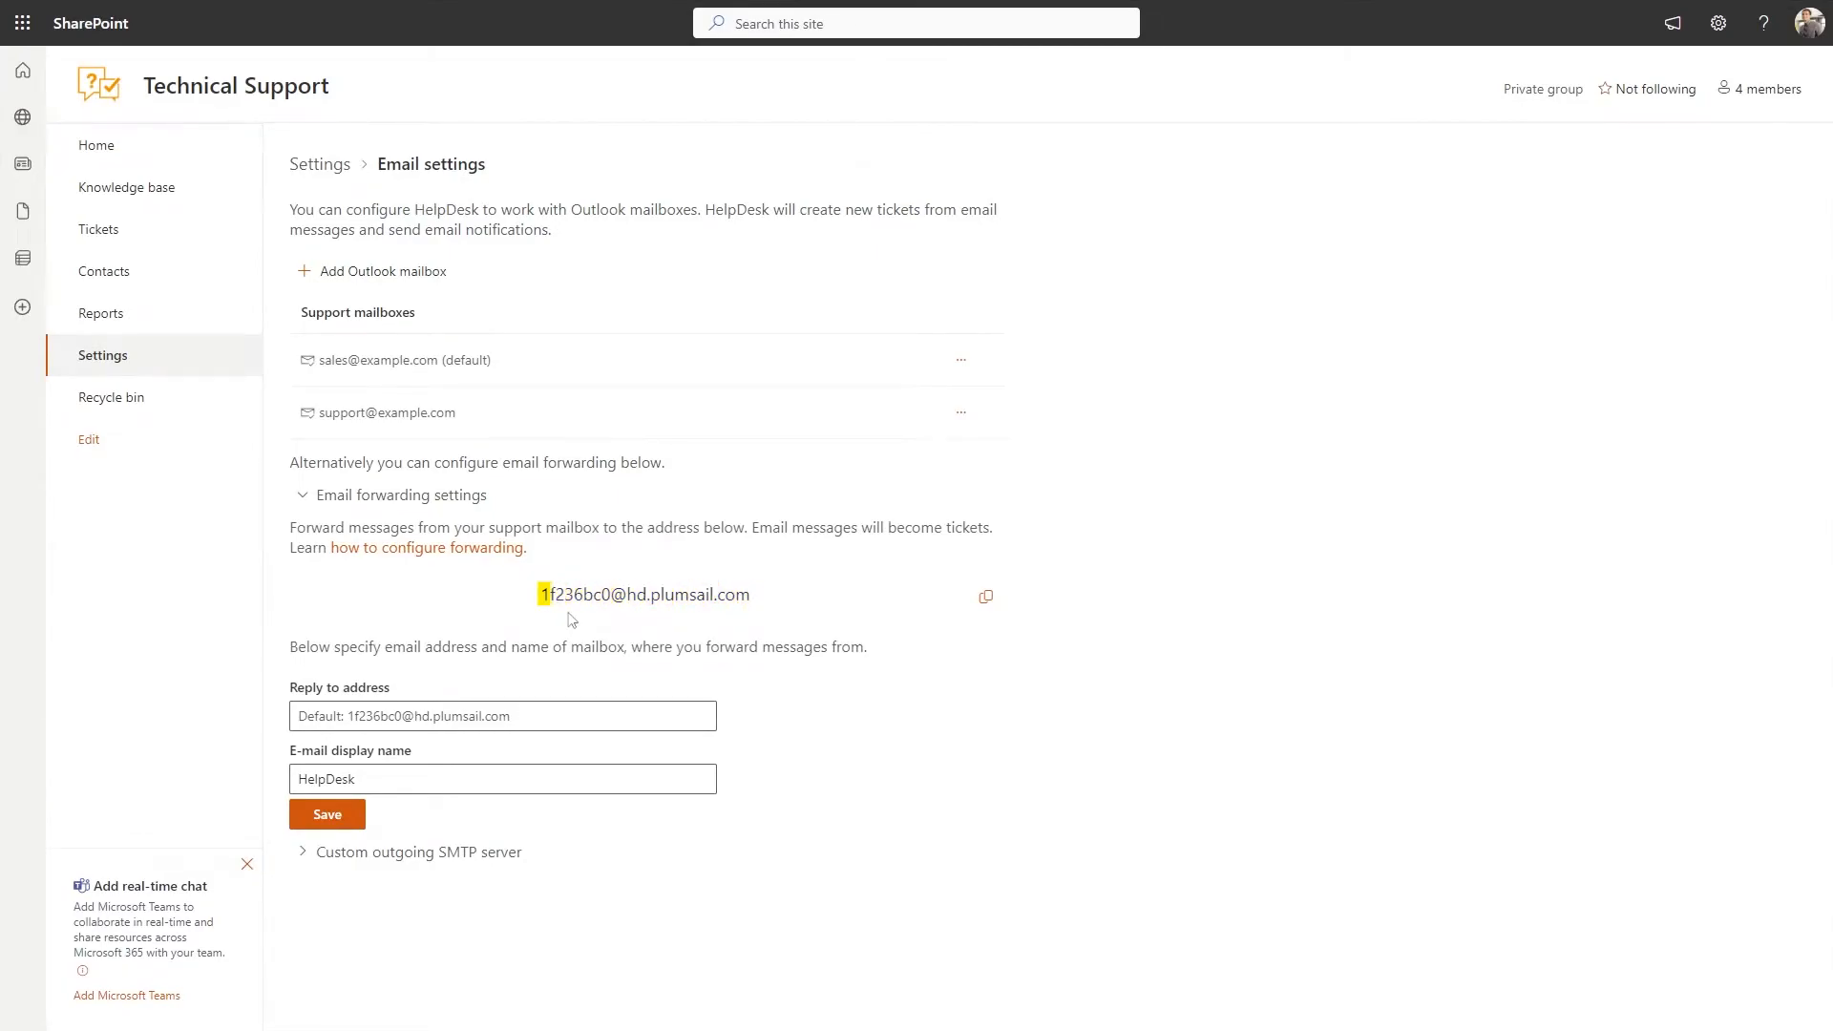
pyautogui.click(501, 715)
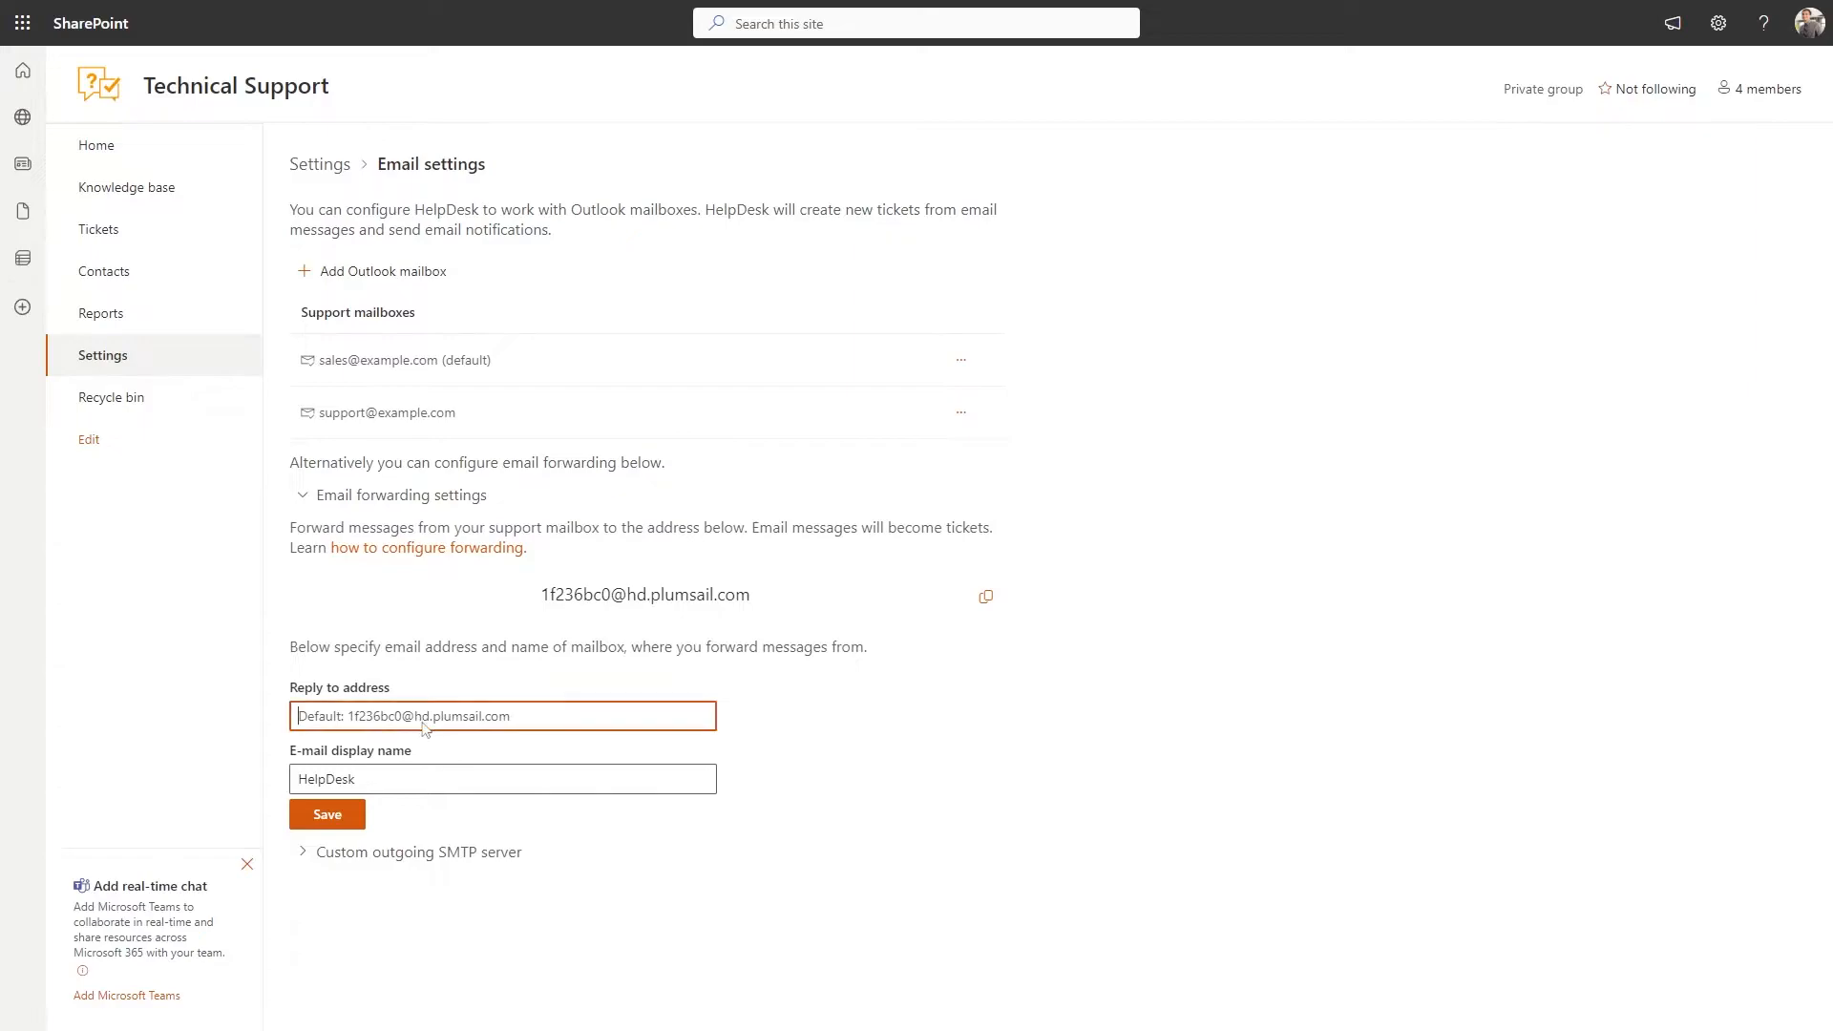
pyautogui.write('support@example')
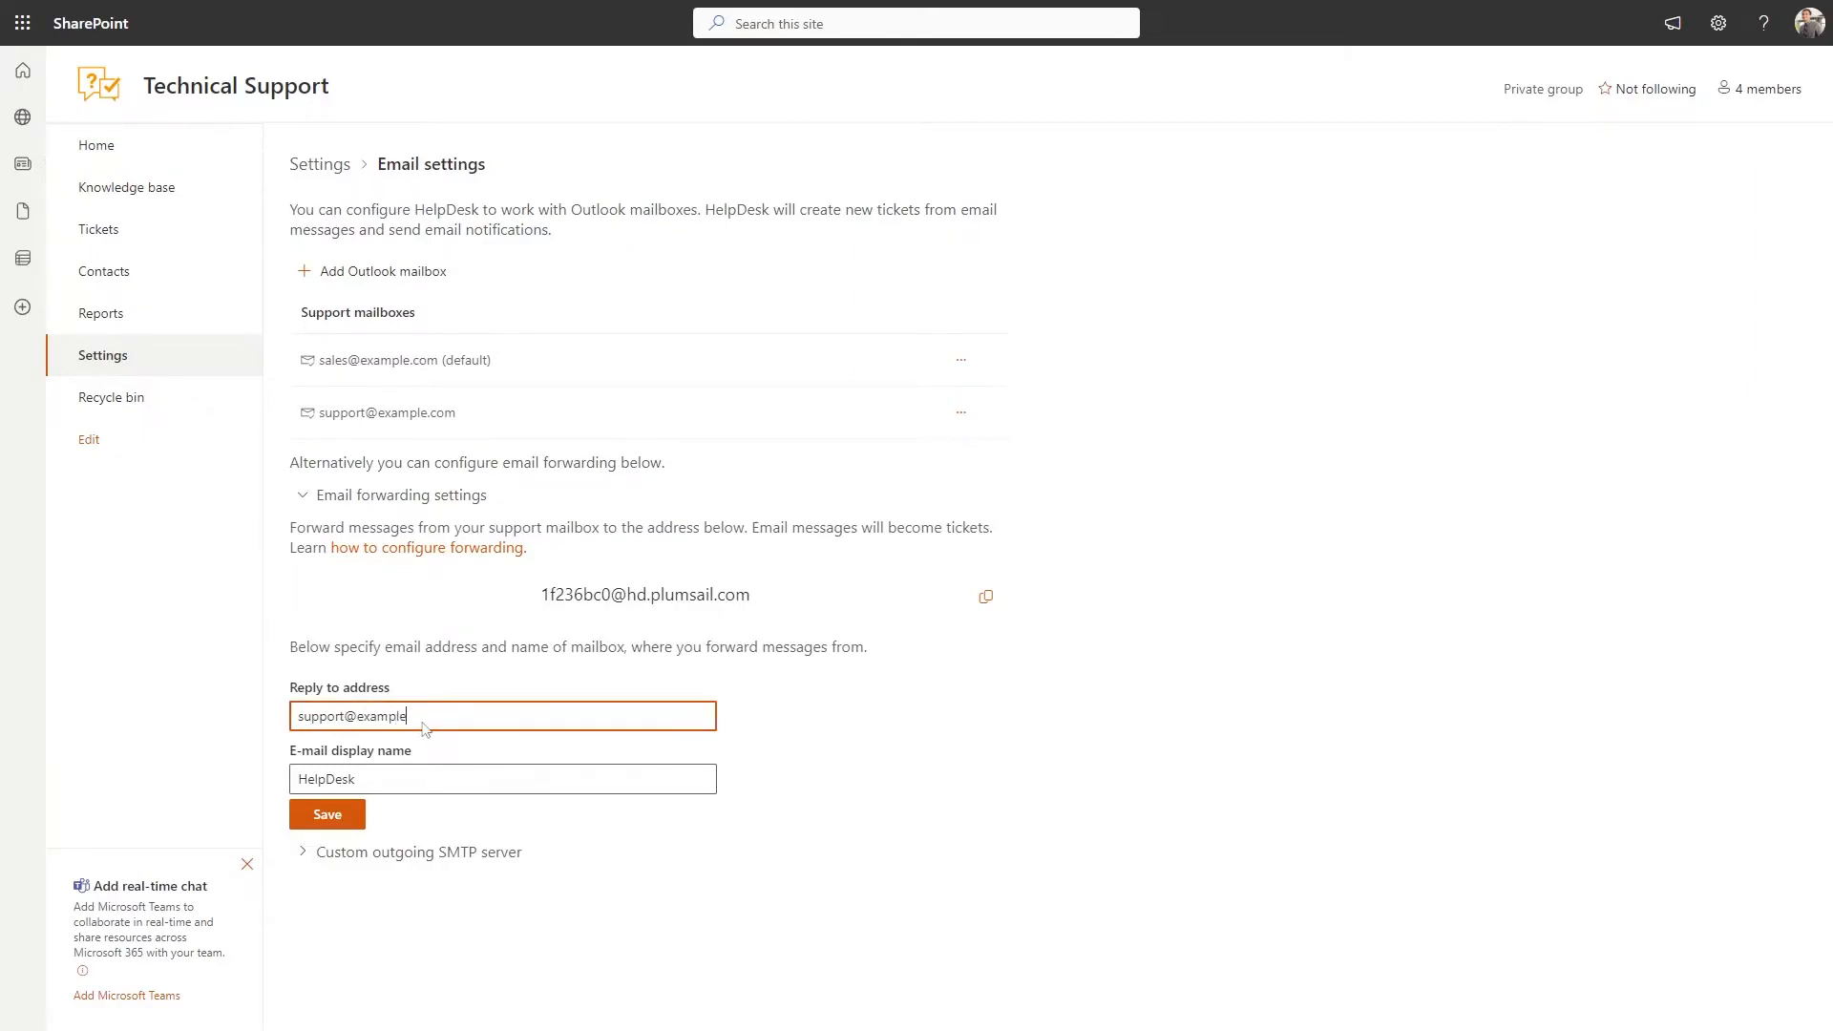
pyautogui.write('.com')
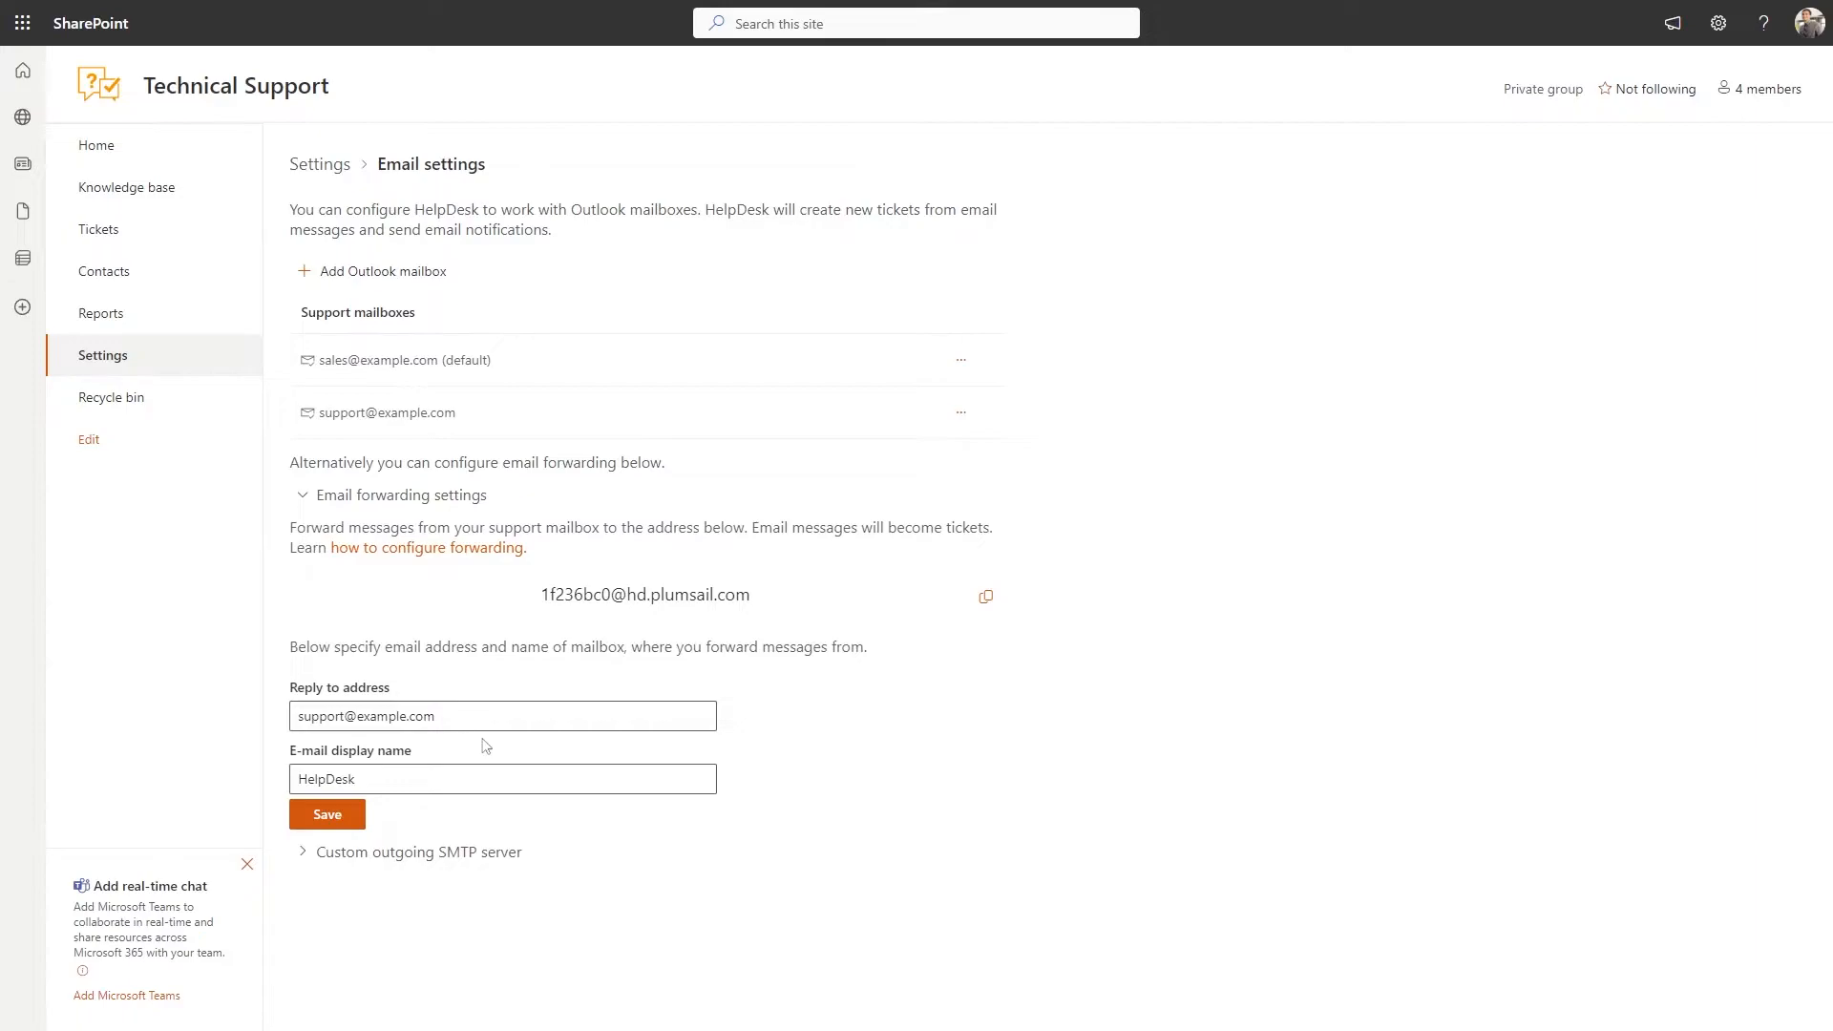
pyautogui.click(501, 779)
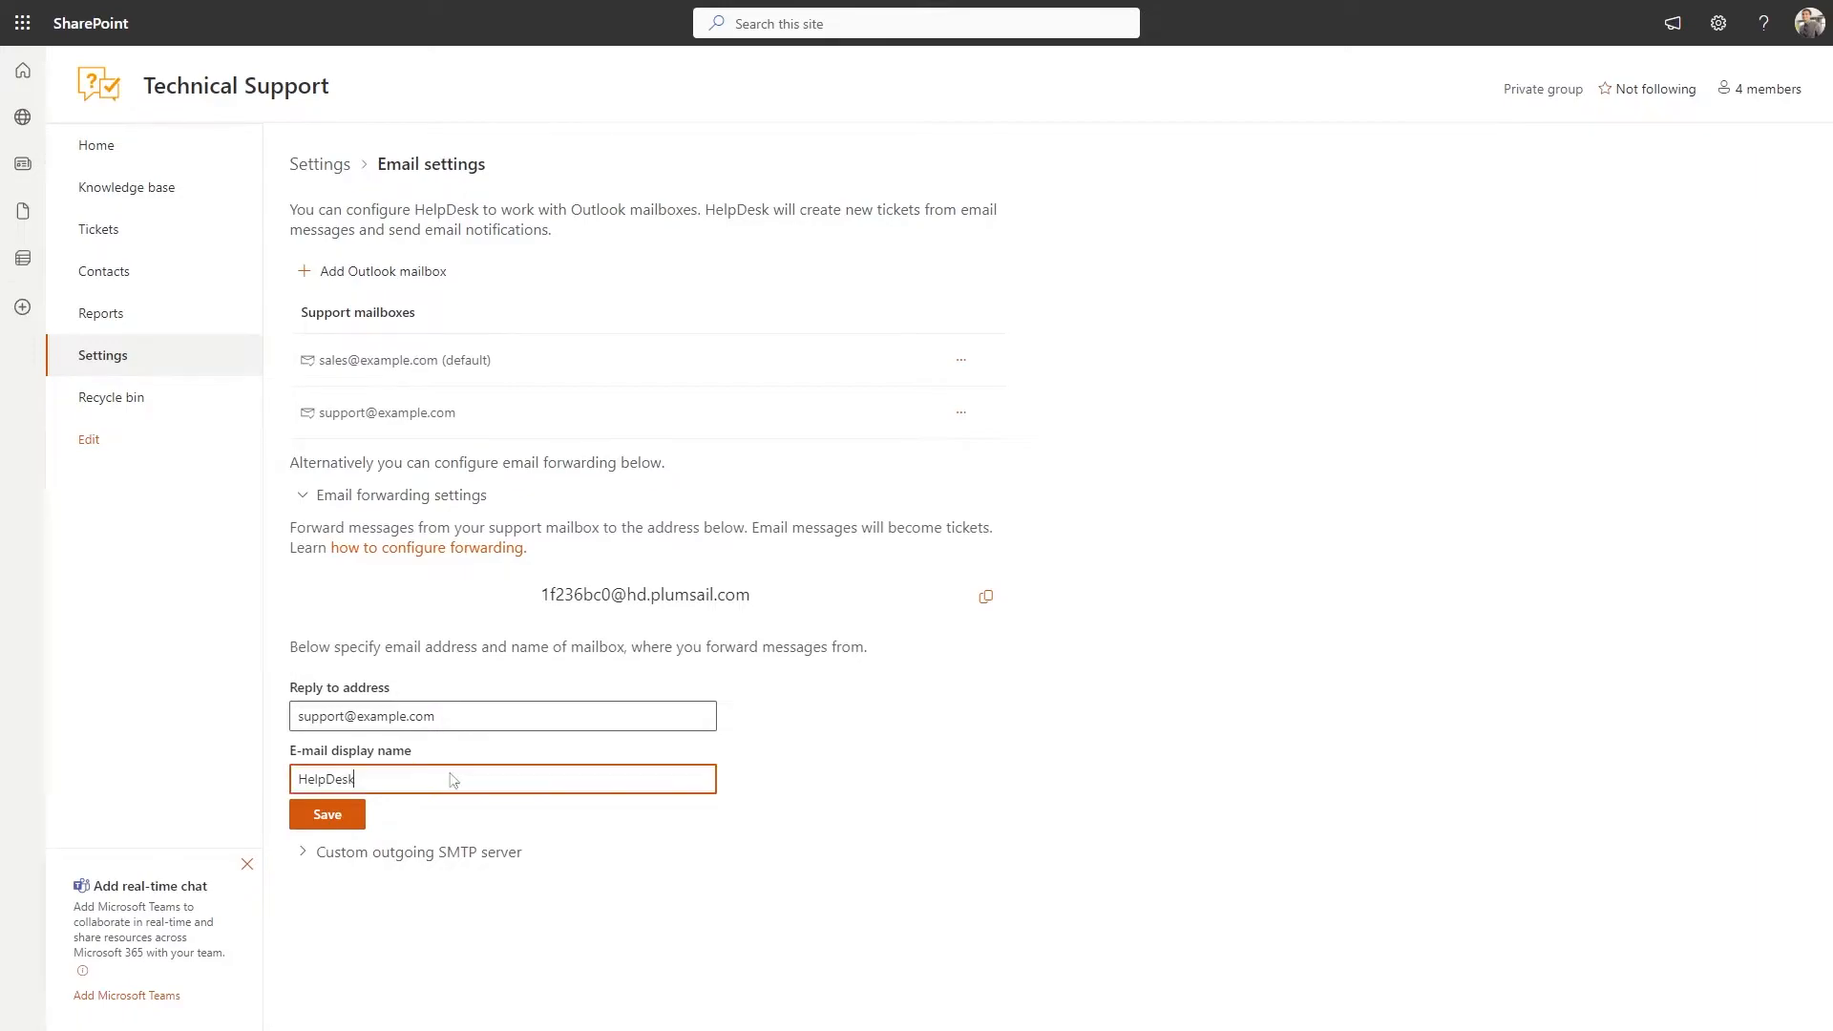
pyautogui.write('Technical Support')
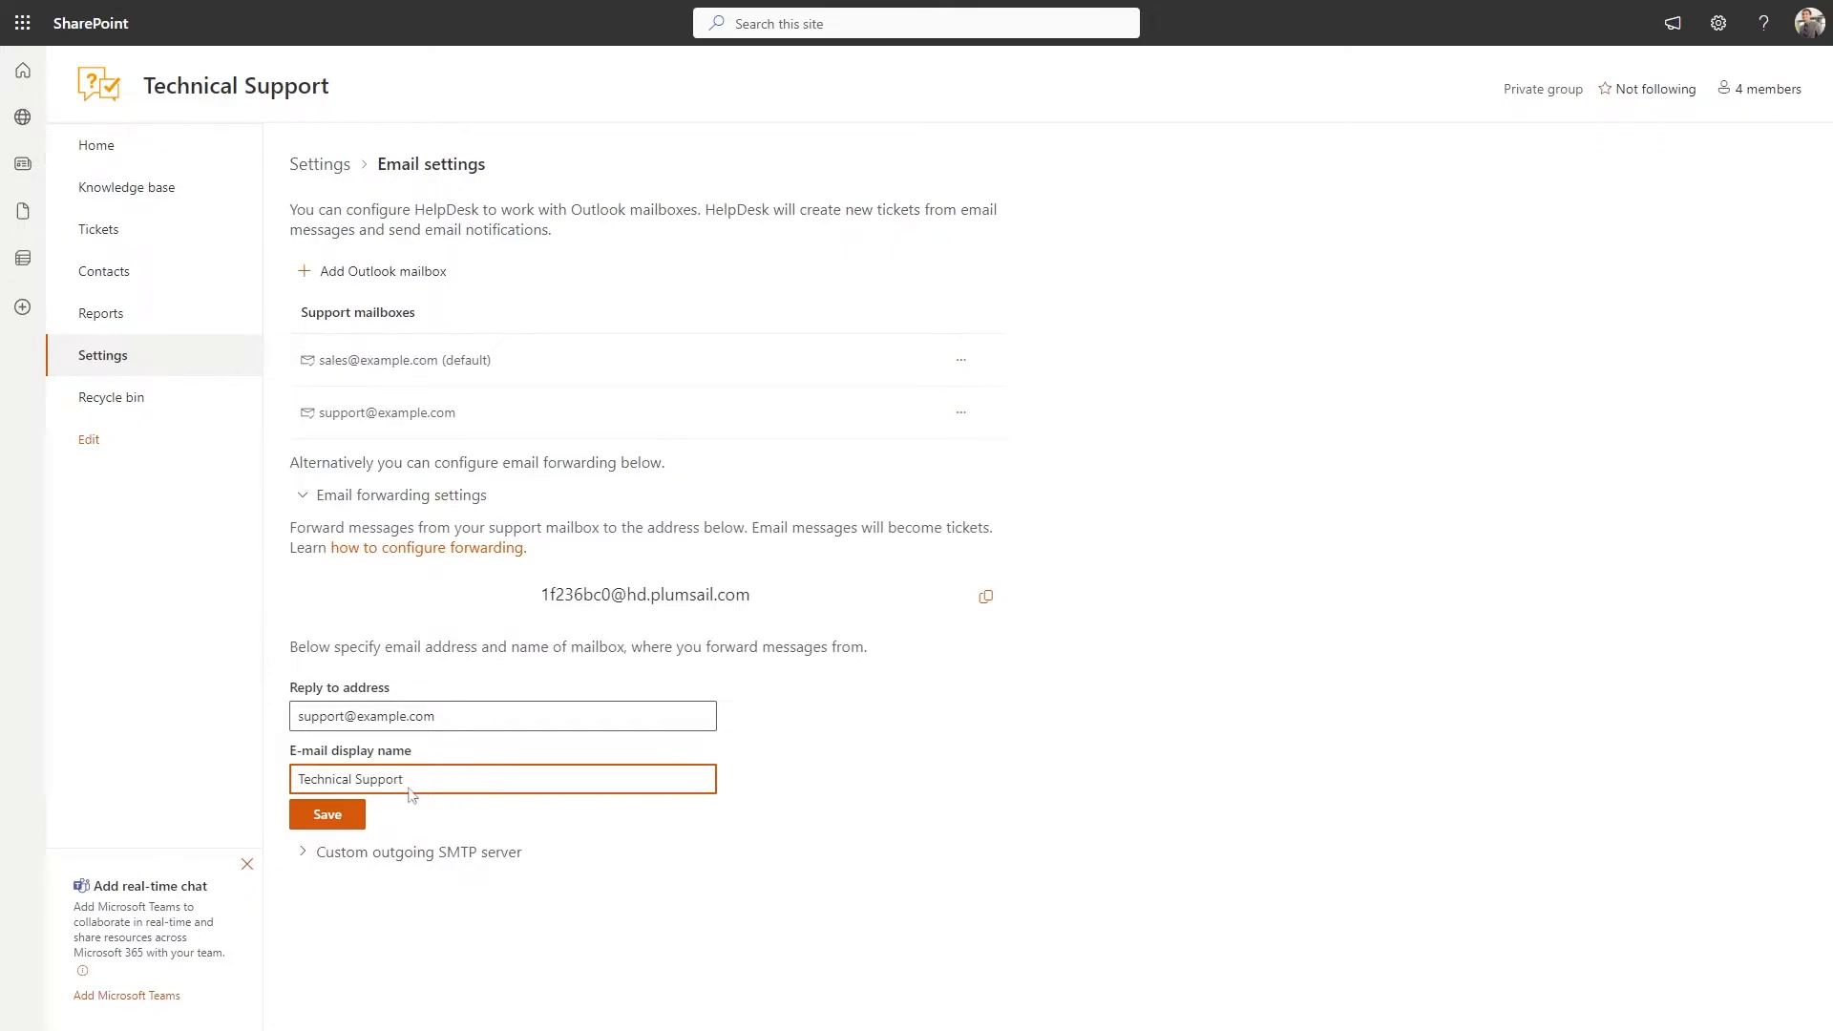
pyautogui.click(328, 813)
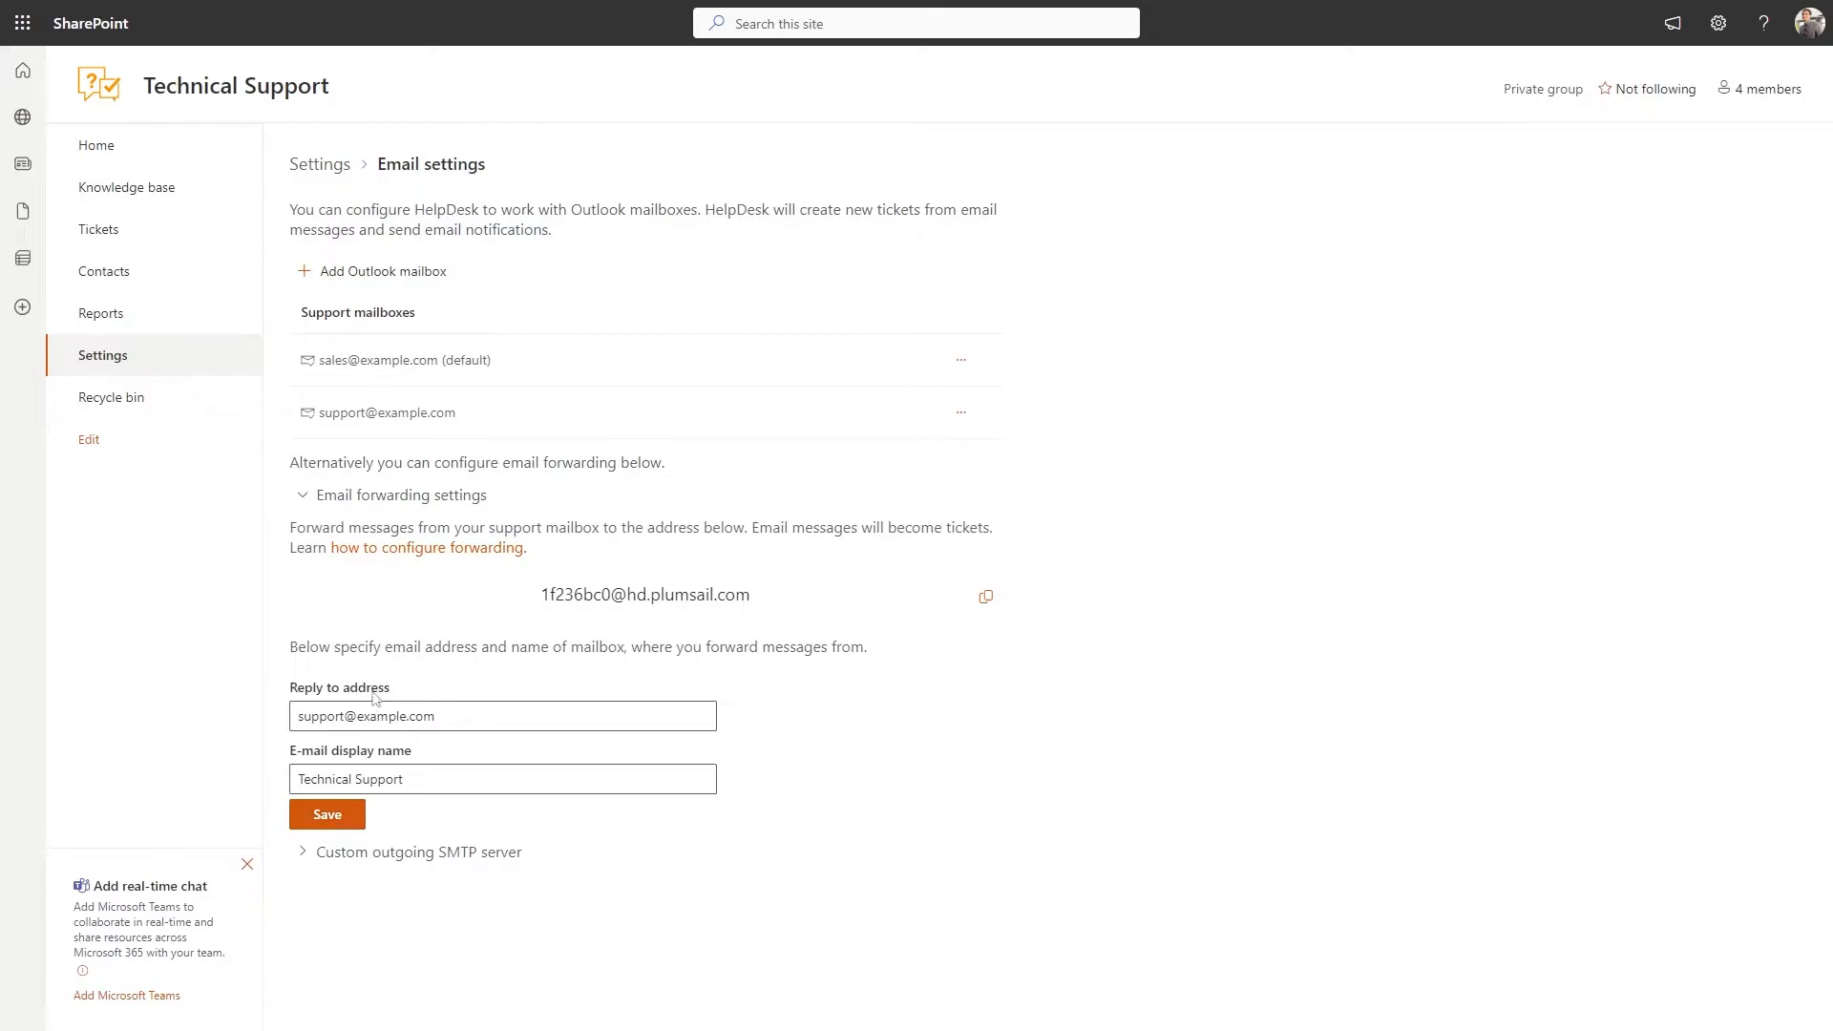
pyautogui.scroll(-3)
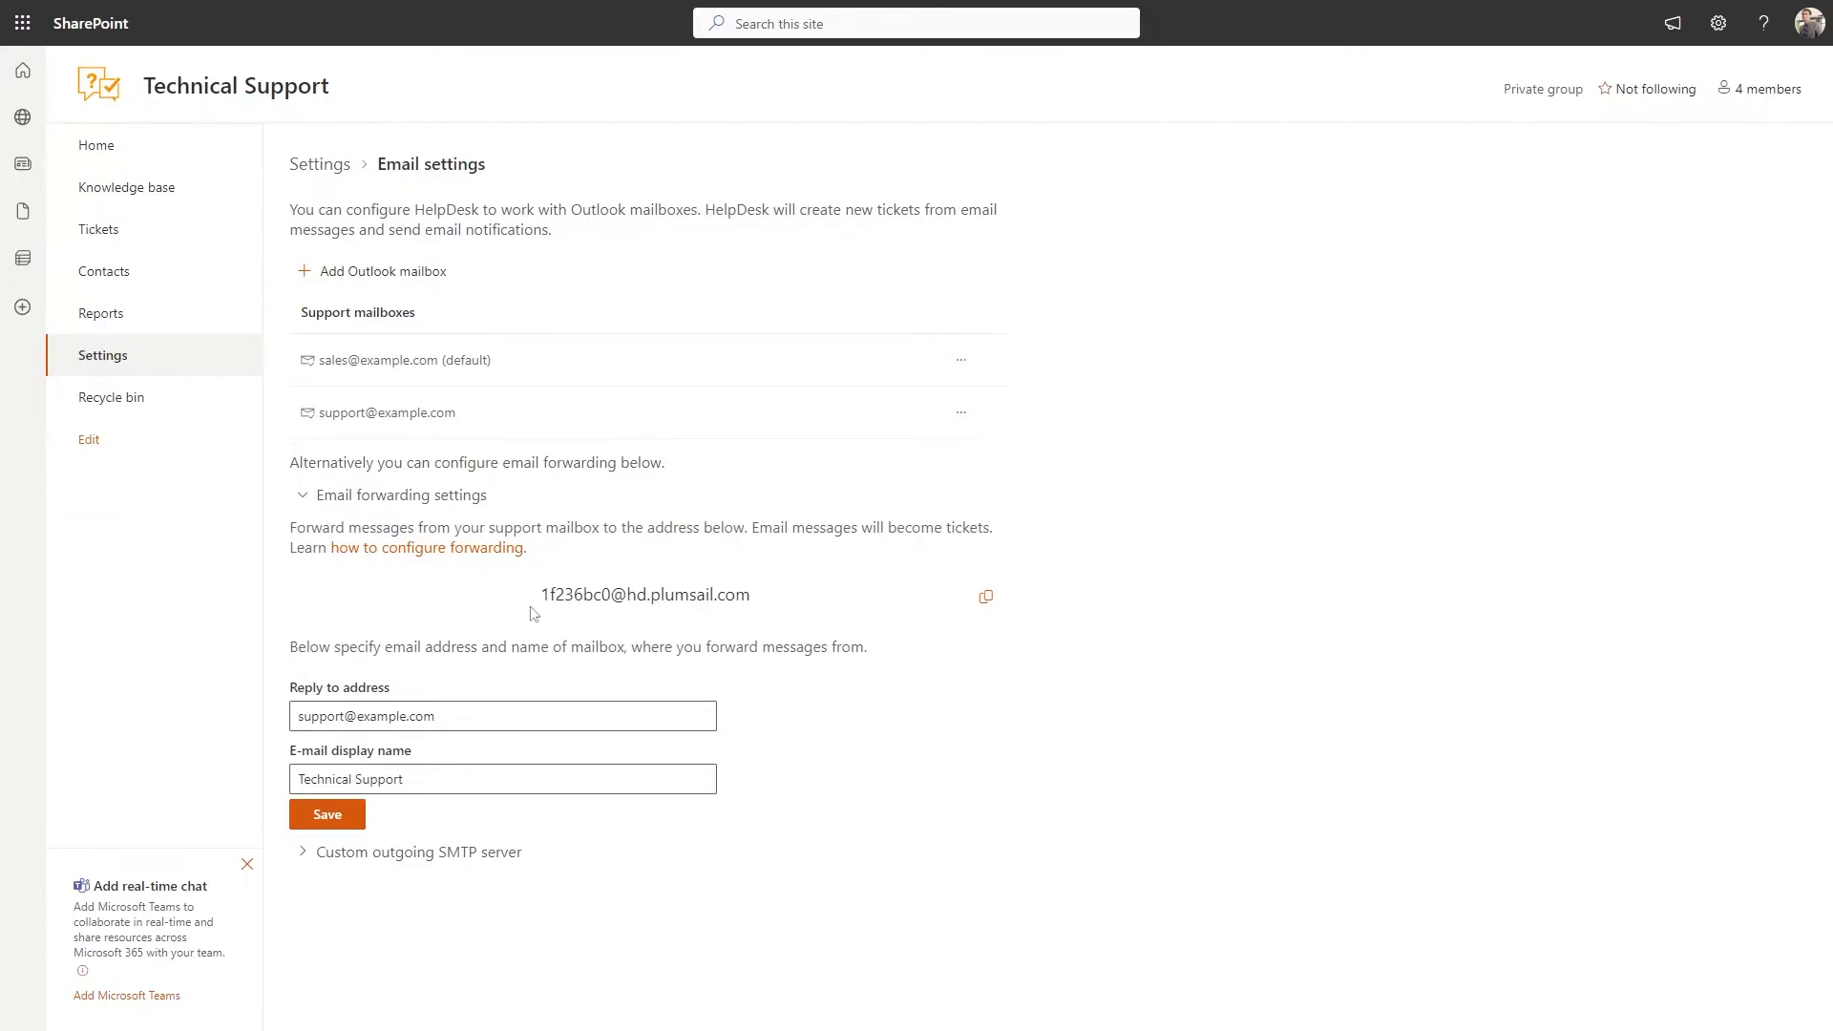
pyautogui.moveTo(348, 433)
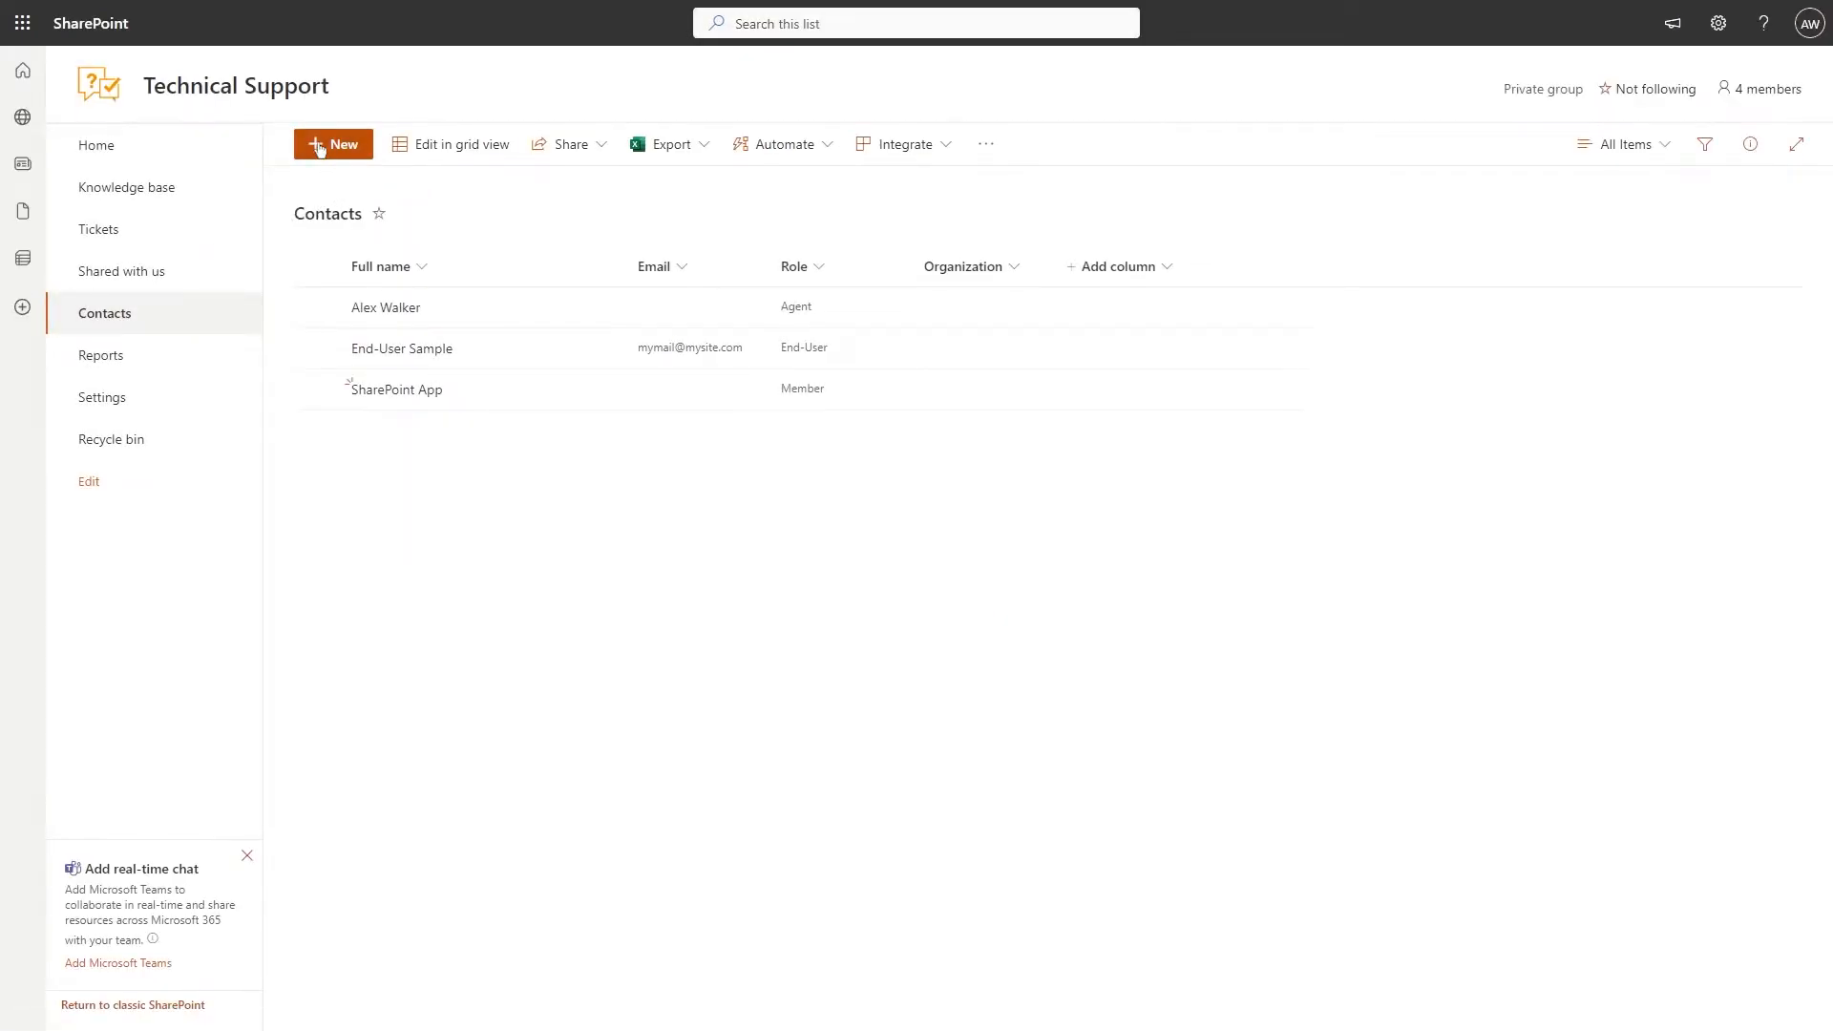
pyautogui.click(333, 145)
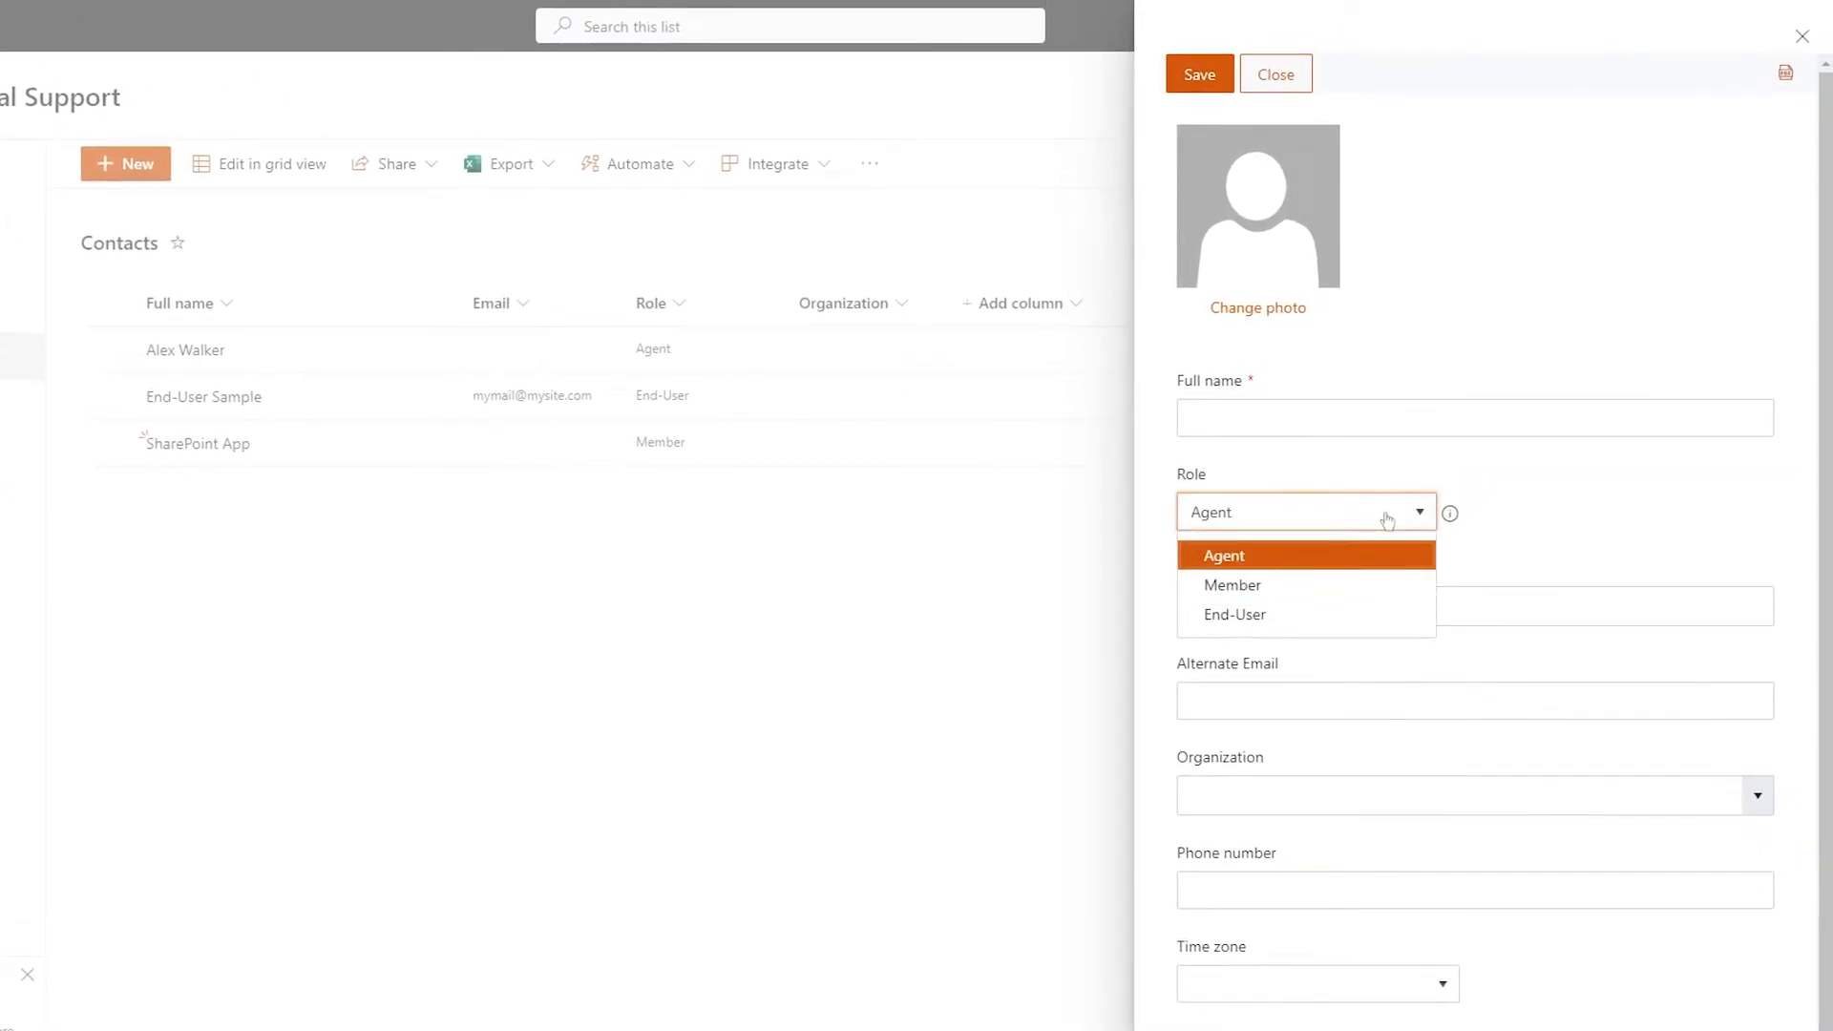
pyautogui.moveTo(1353, 584)
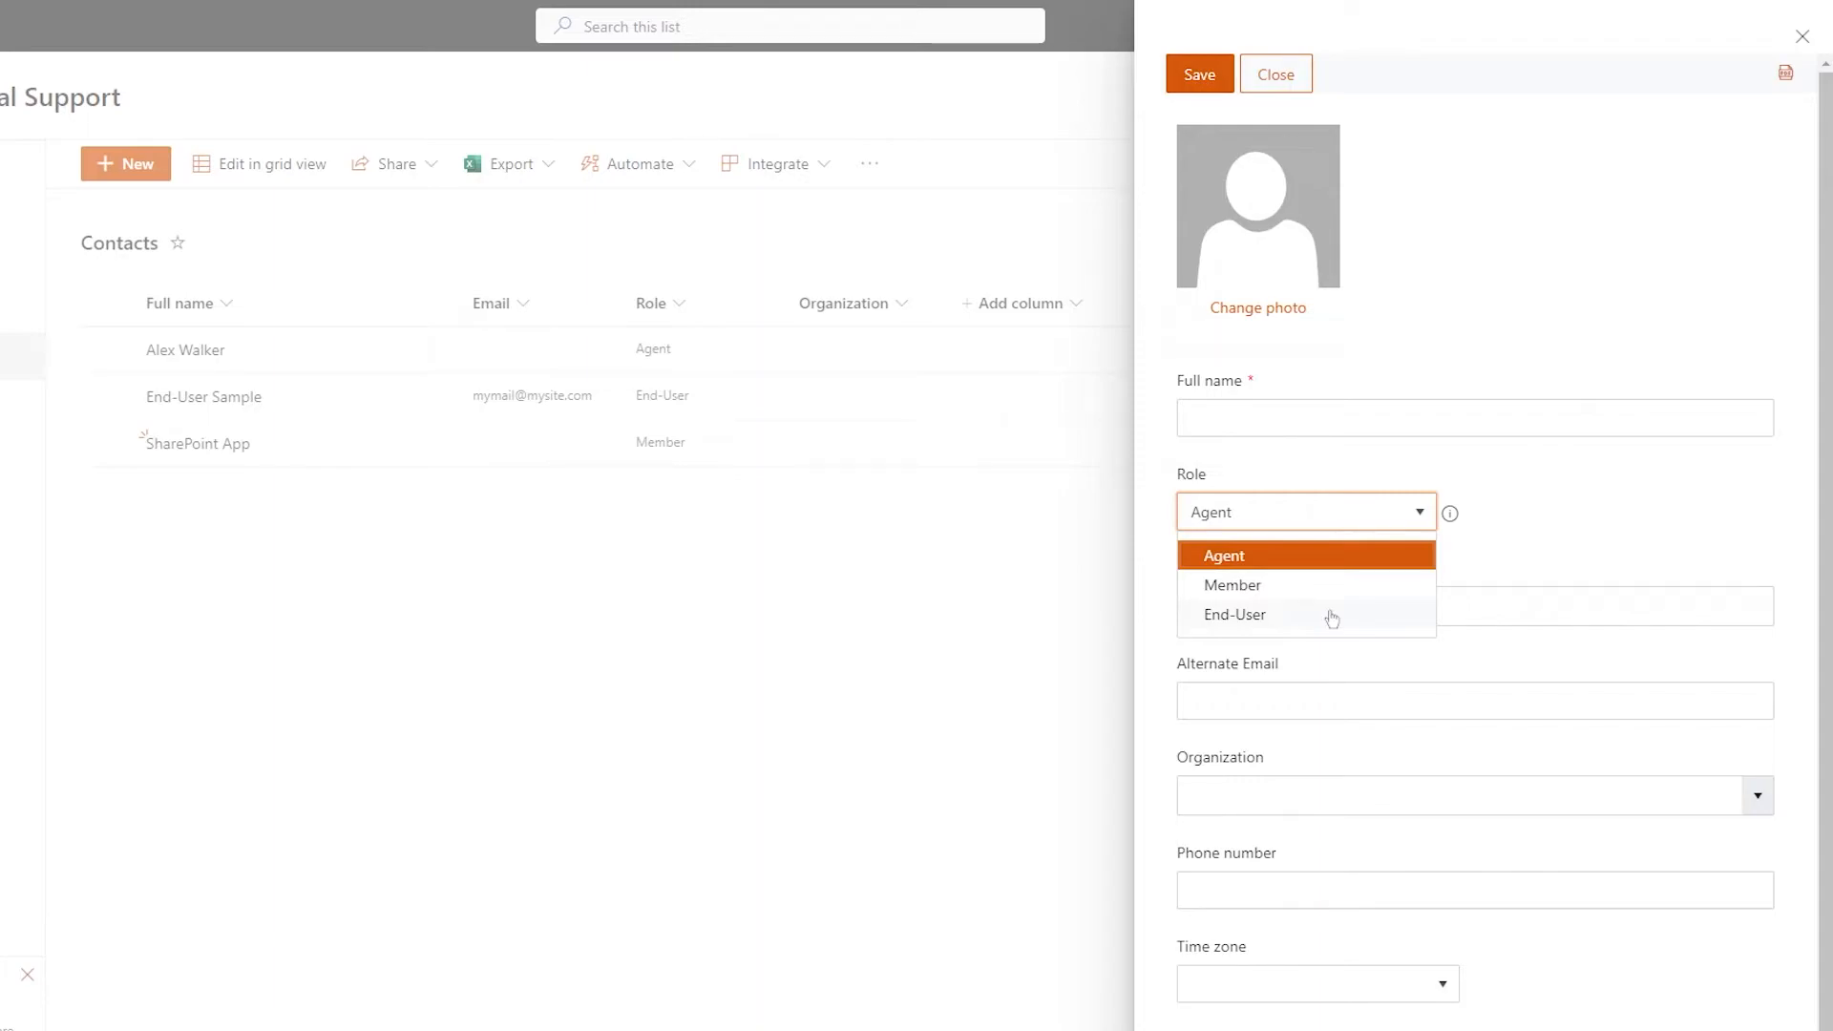
pyautogui.moveTo(1306, 585)
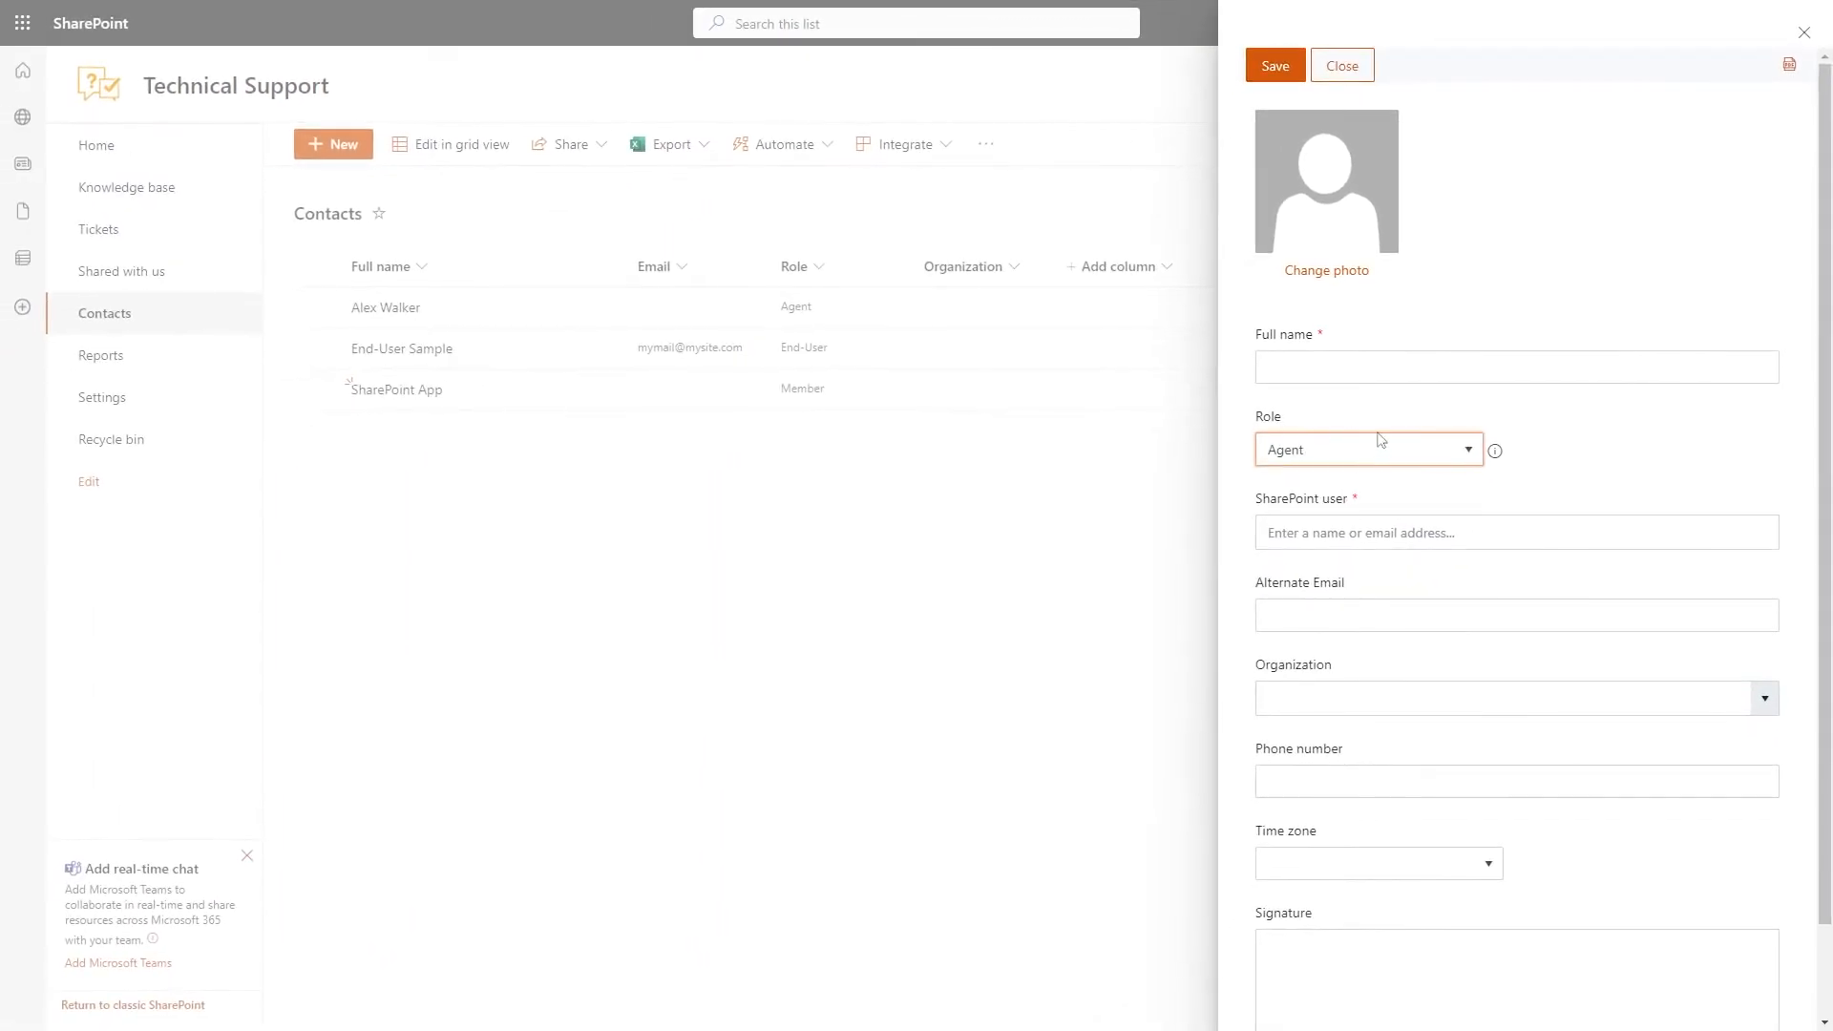
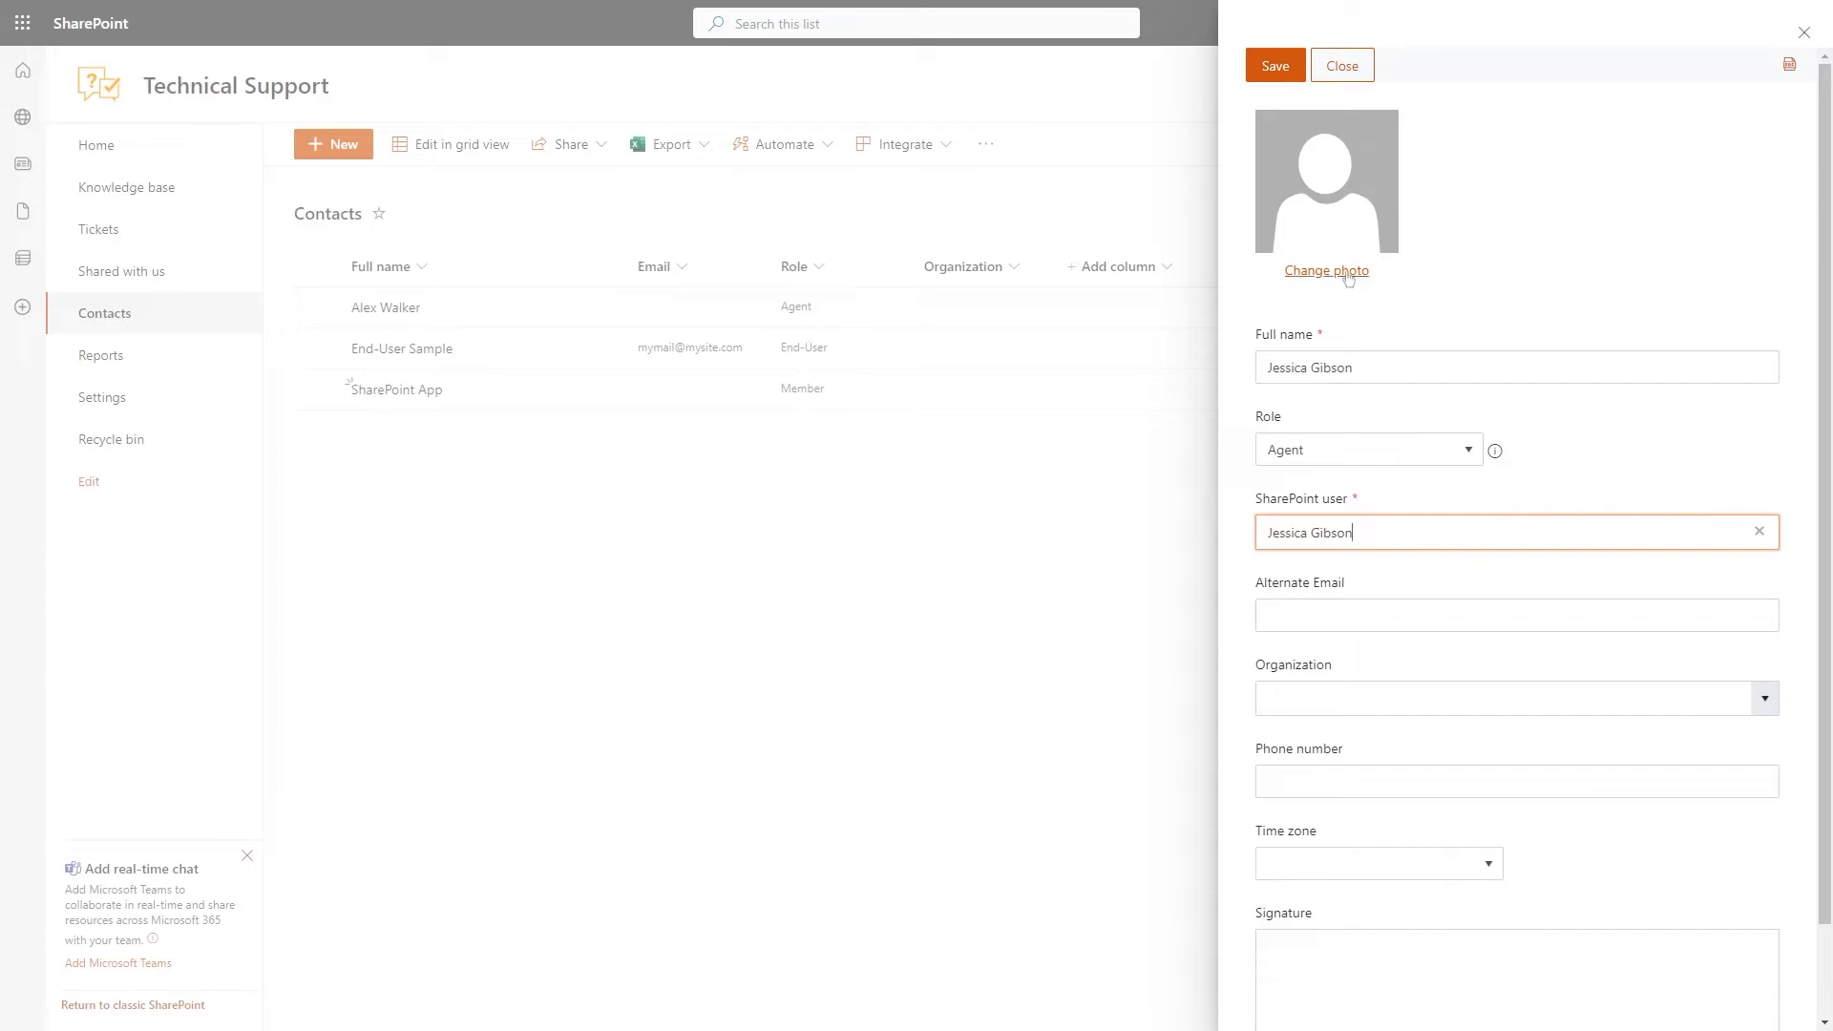
pyautogui.click(1326, 270)
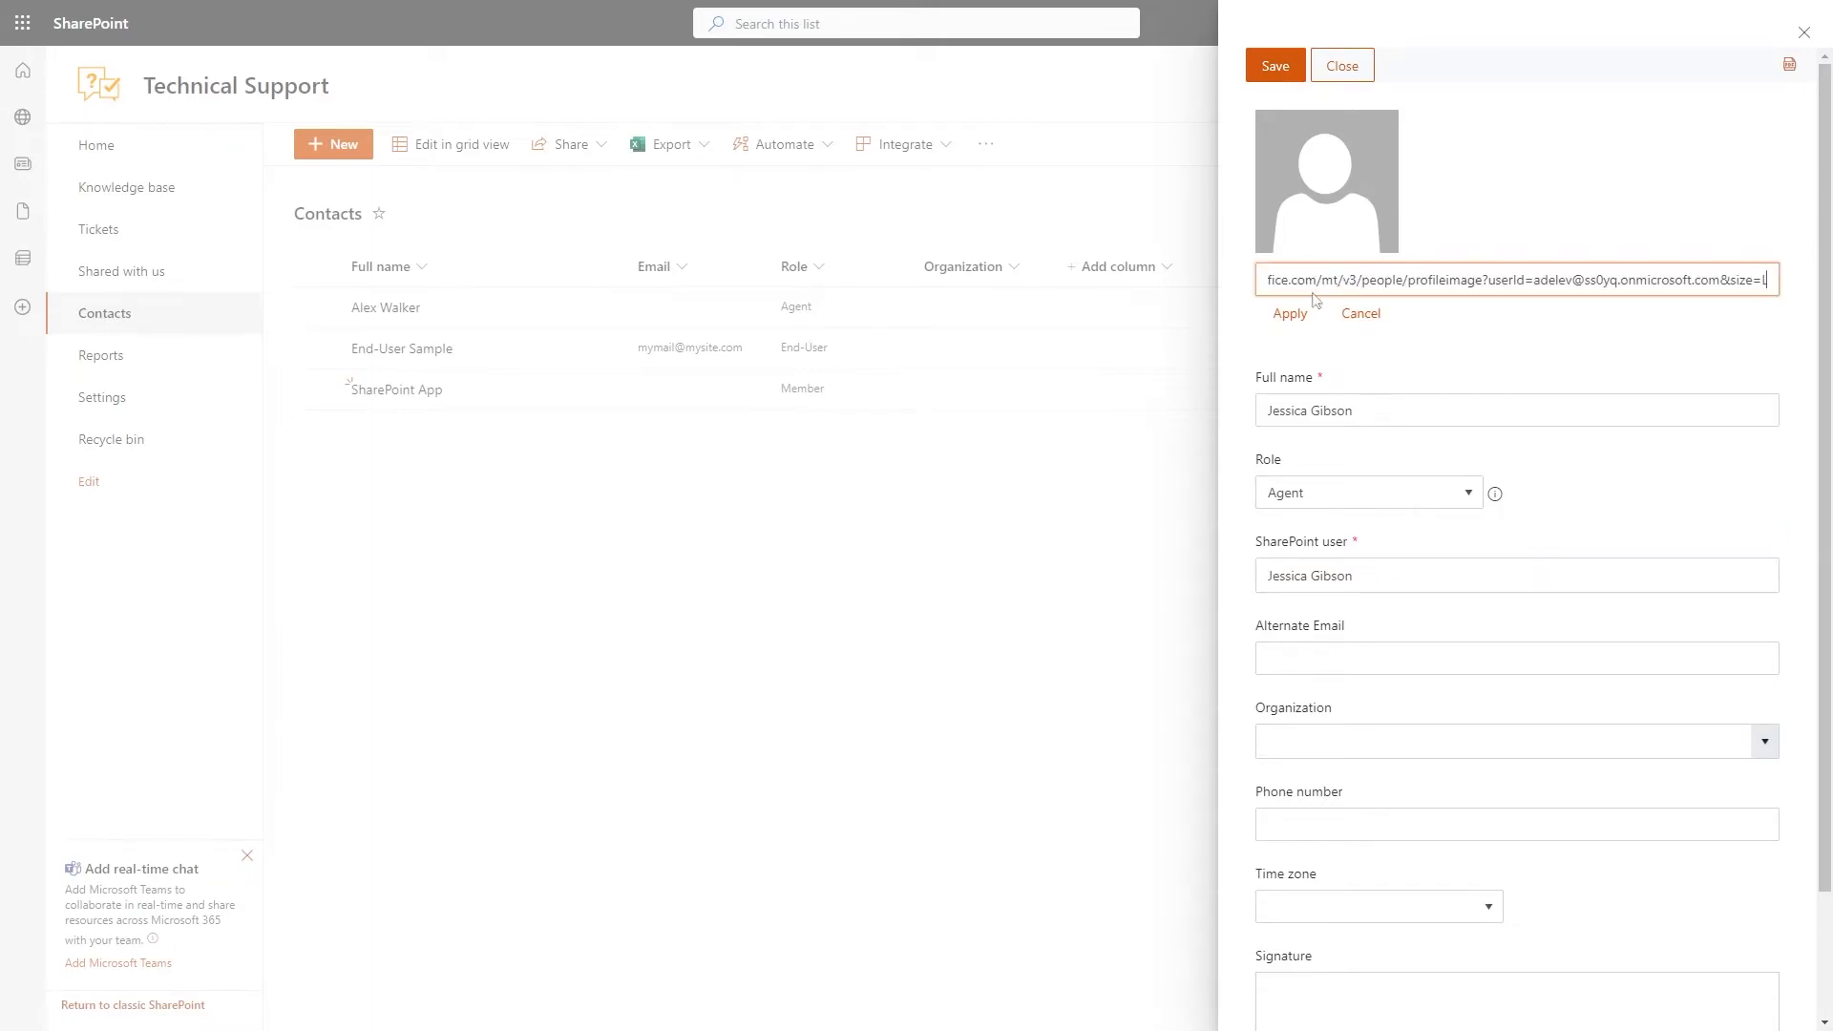
pyautogui.click(1287, 314)
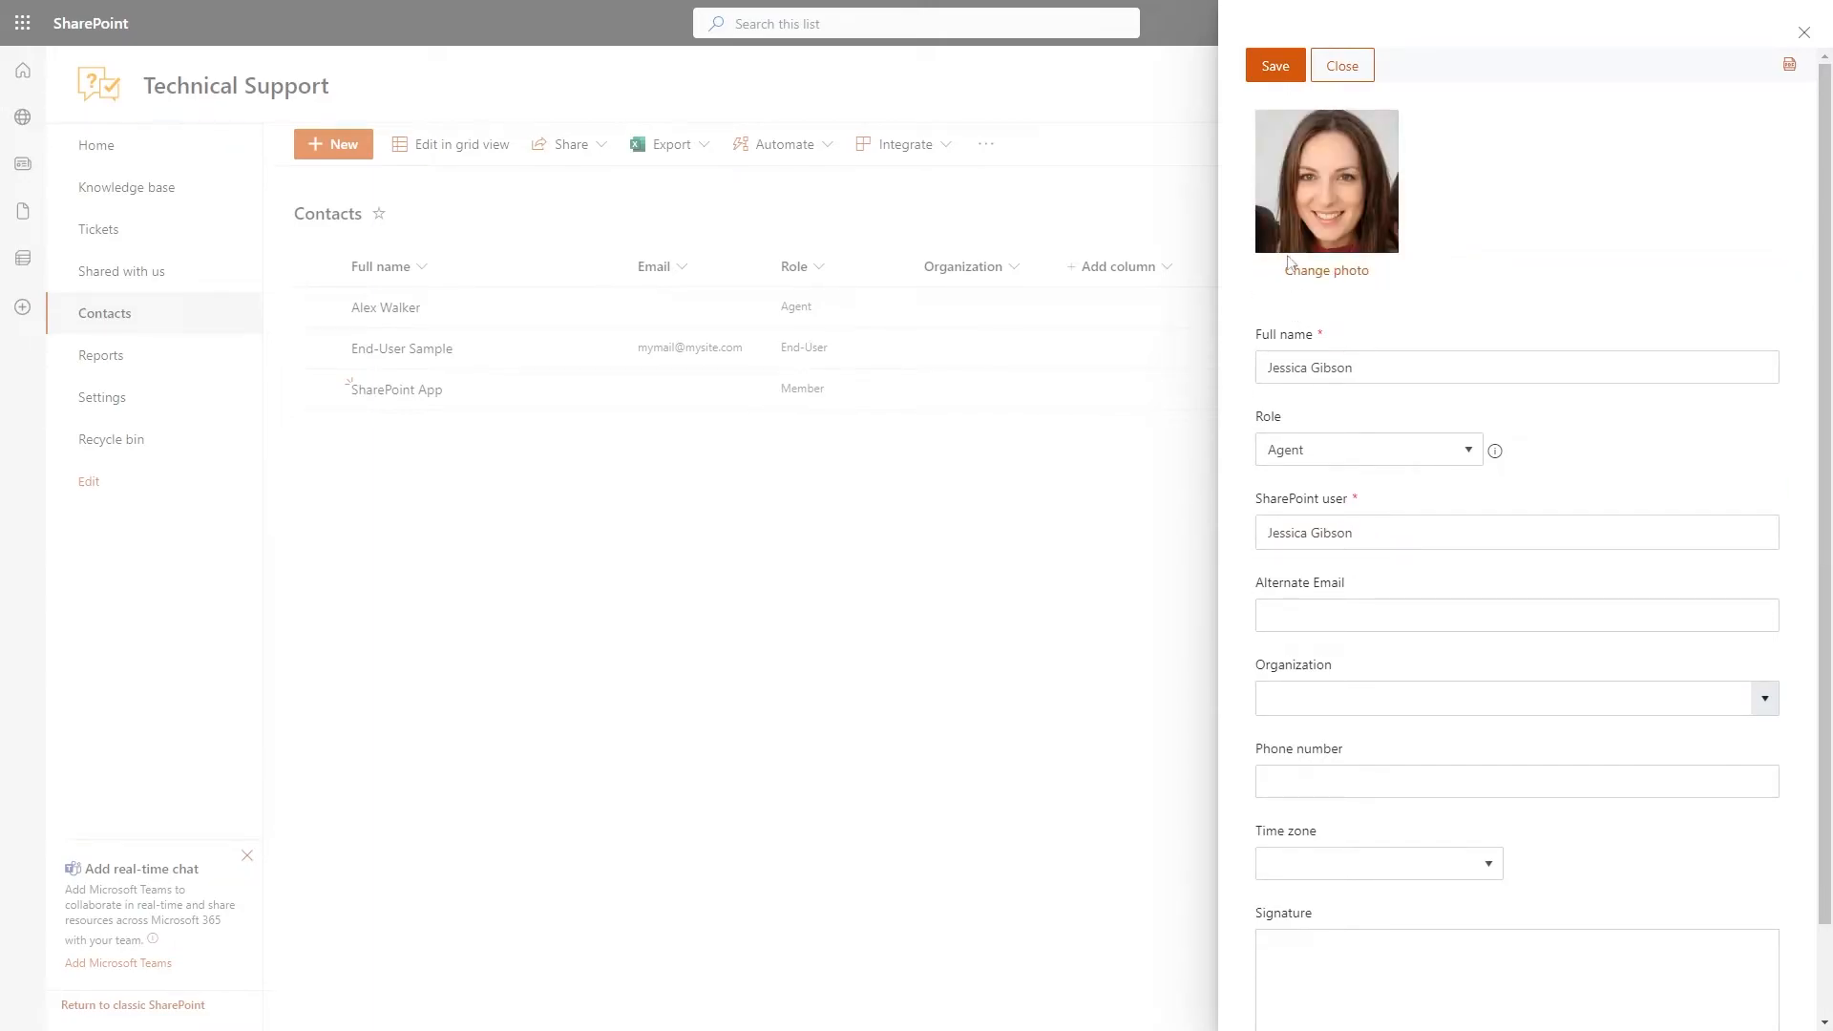
pyautogui.click(1340, 64)
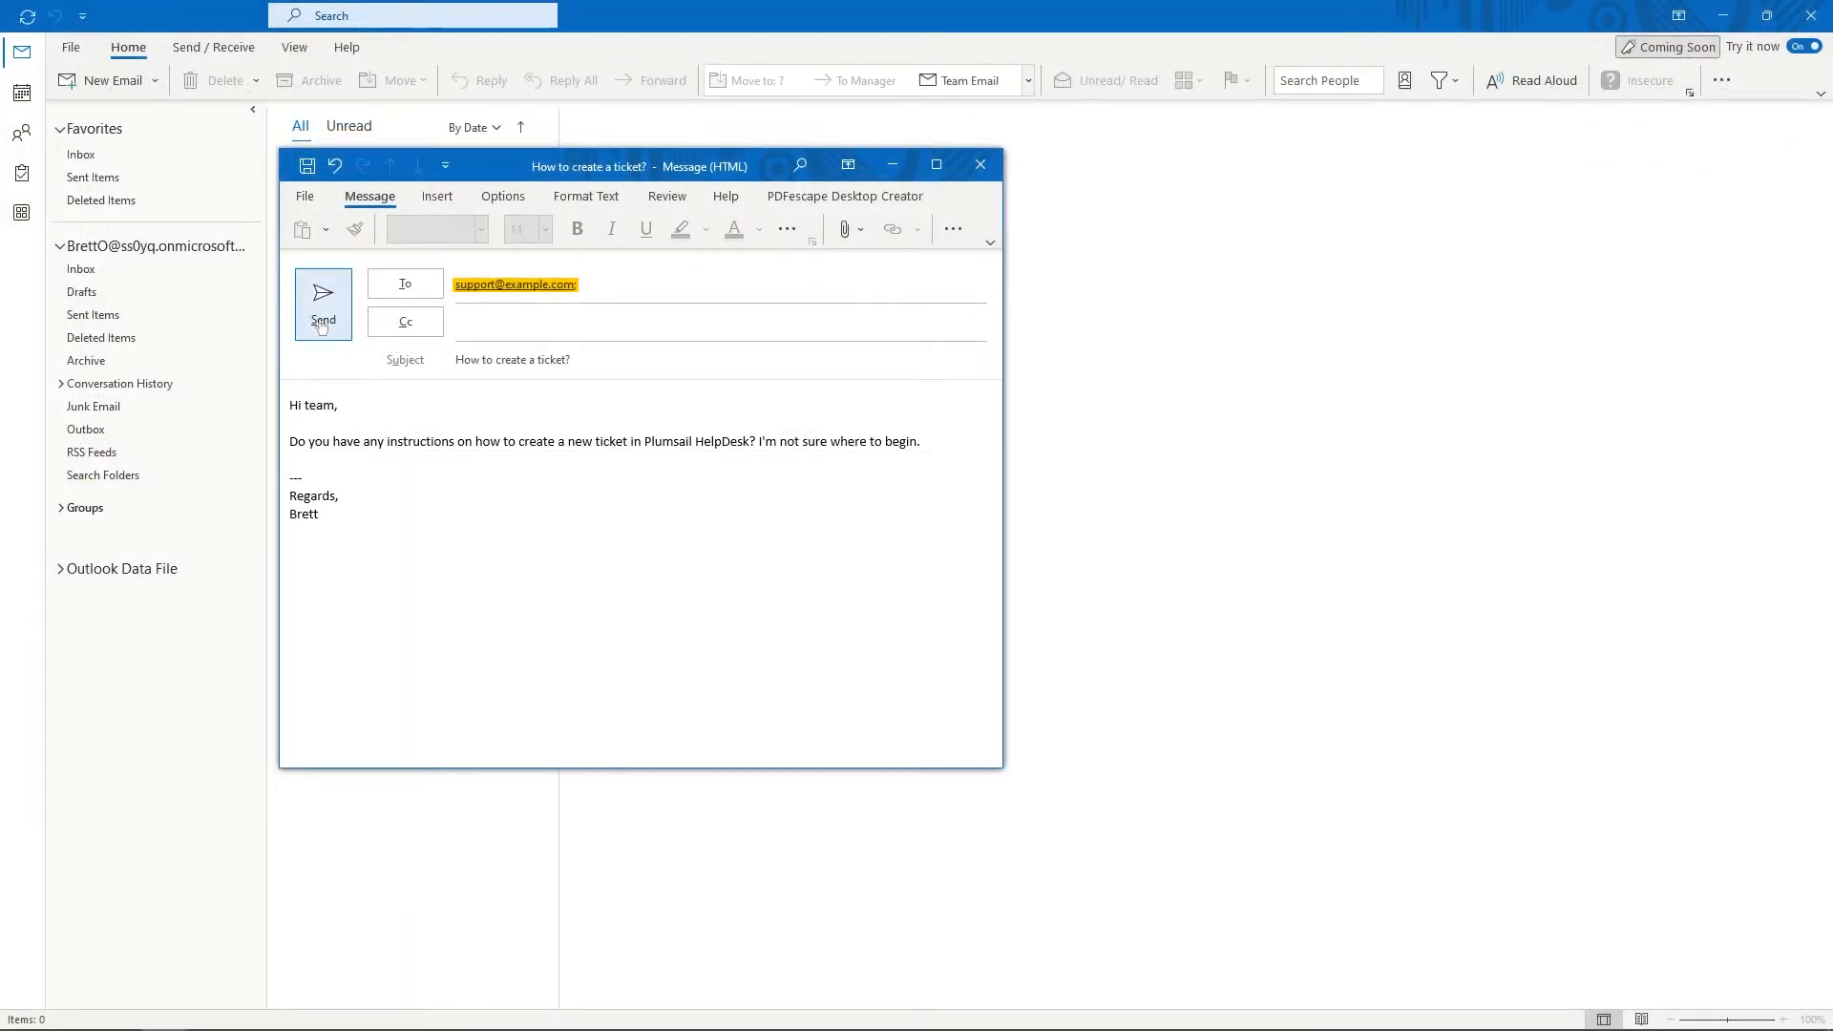
pyautogui.click(322, 305)
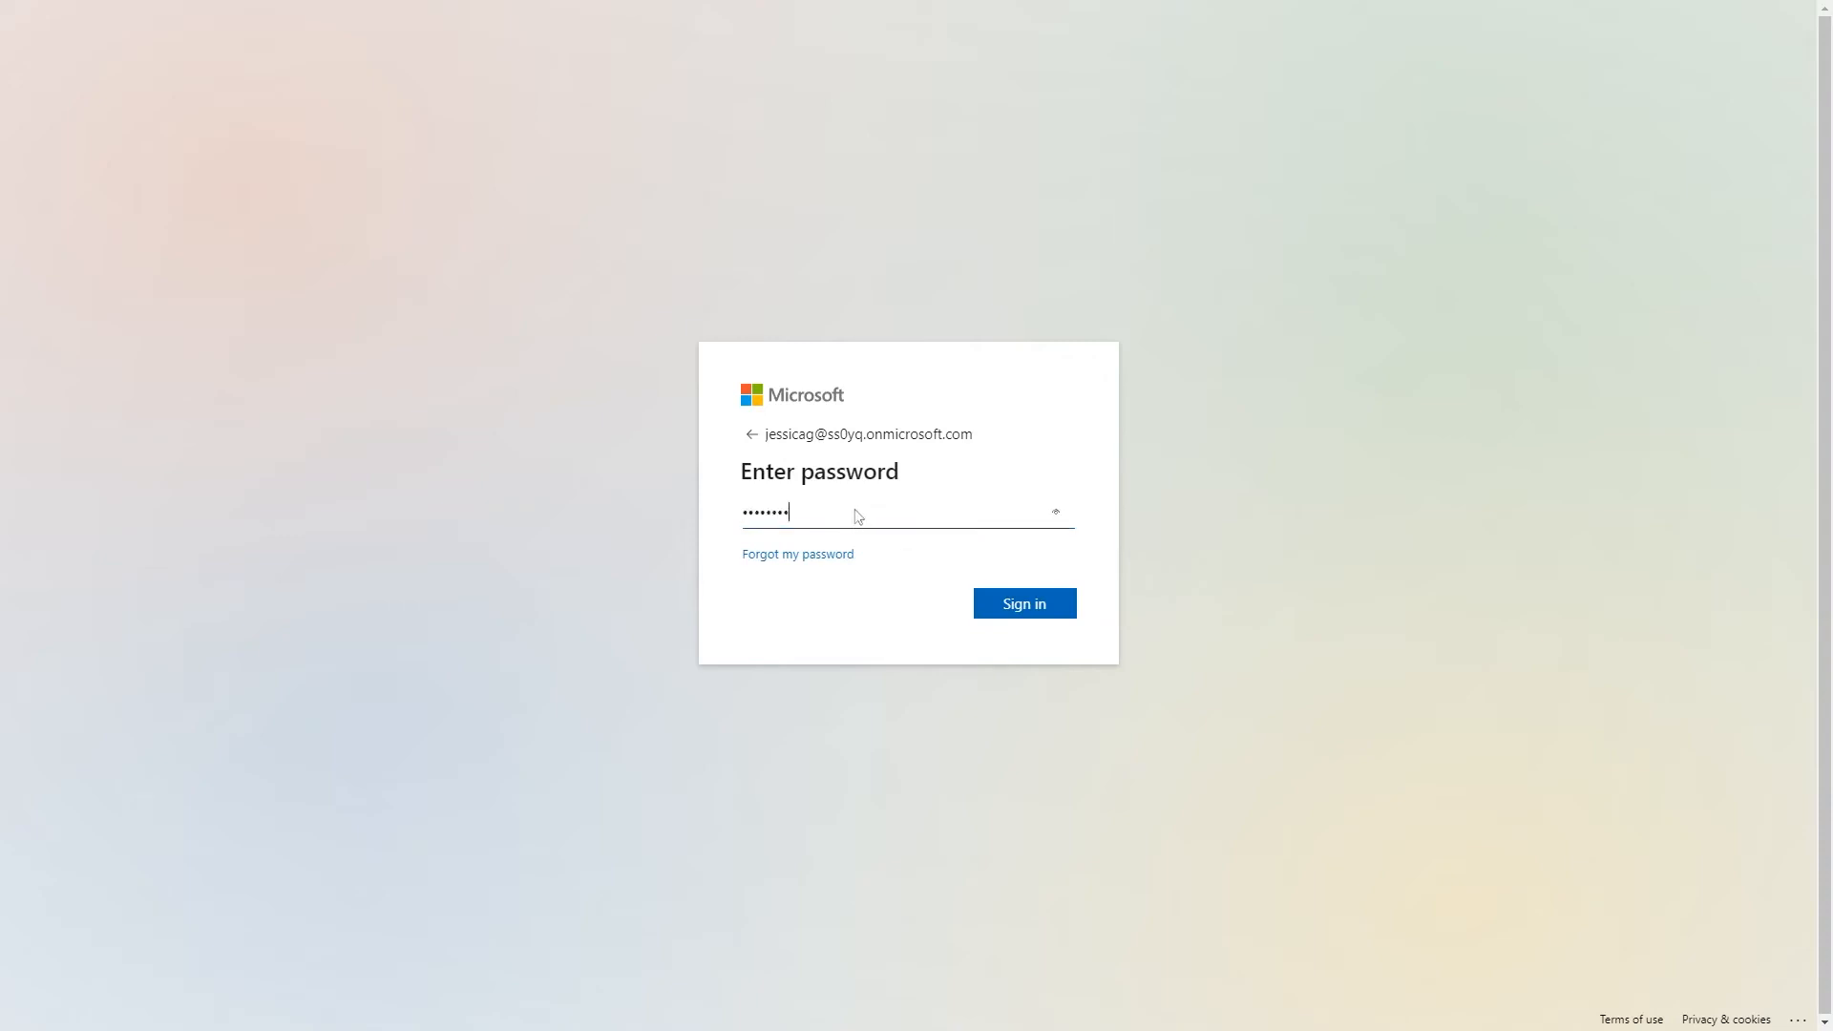
# - Sign in as the agent, assign the unassigned ticket to yourself, and view My tickets
pyautogui.click(1021, 604)
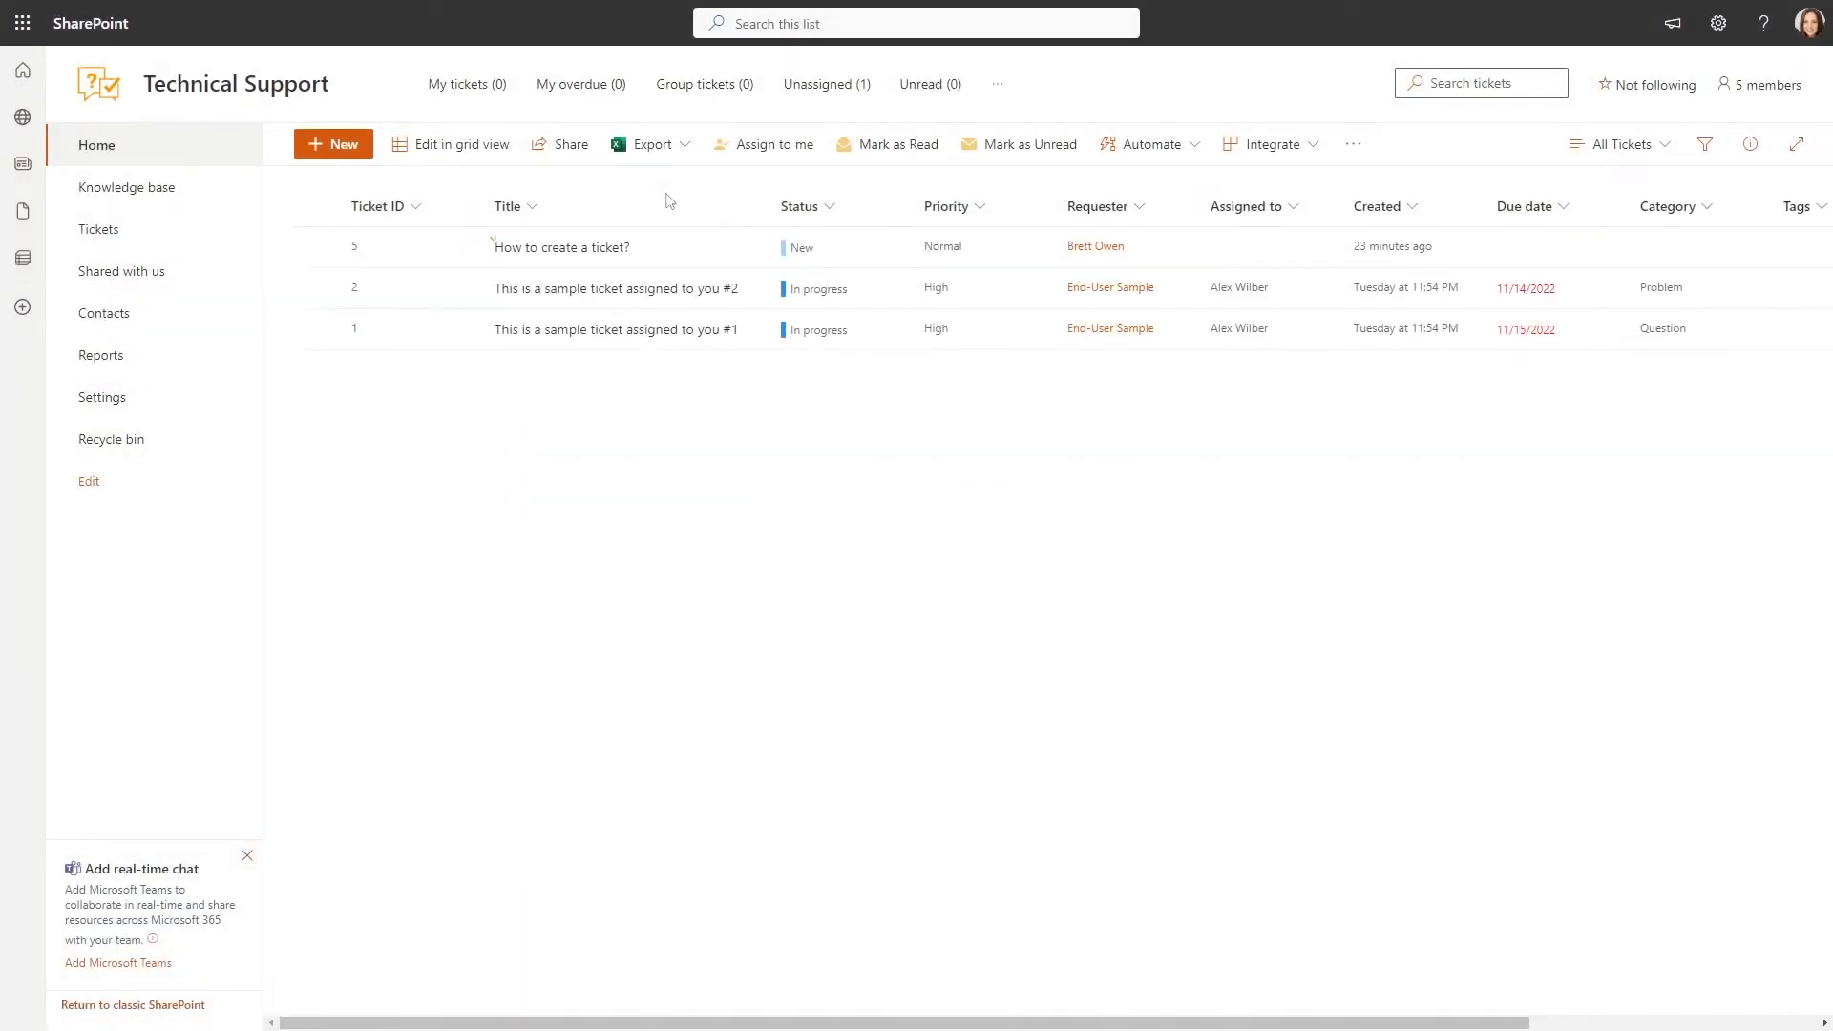
pyautogui.click(825, 84)
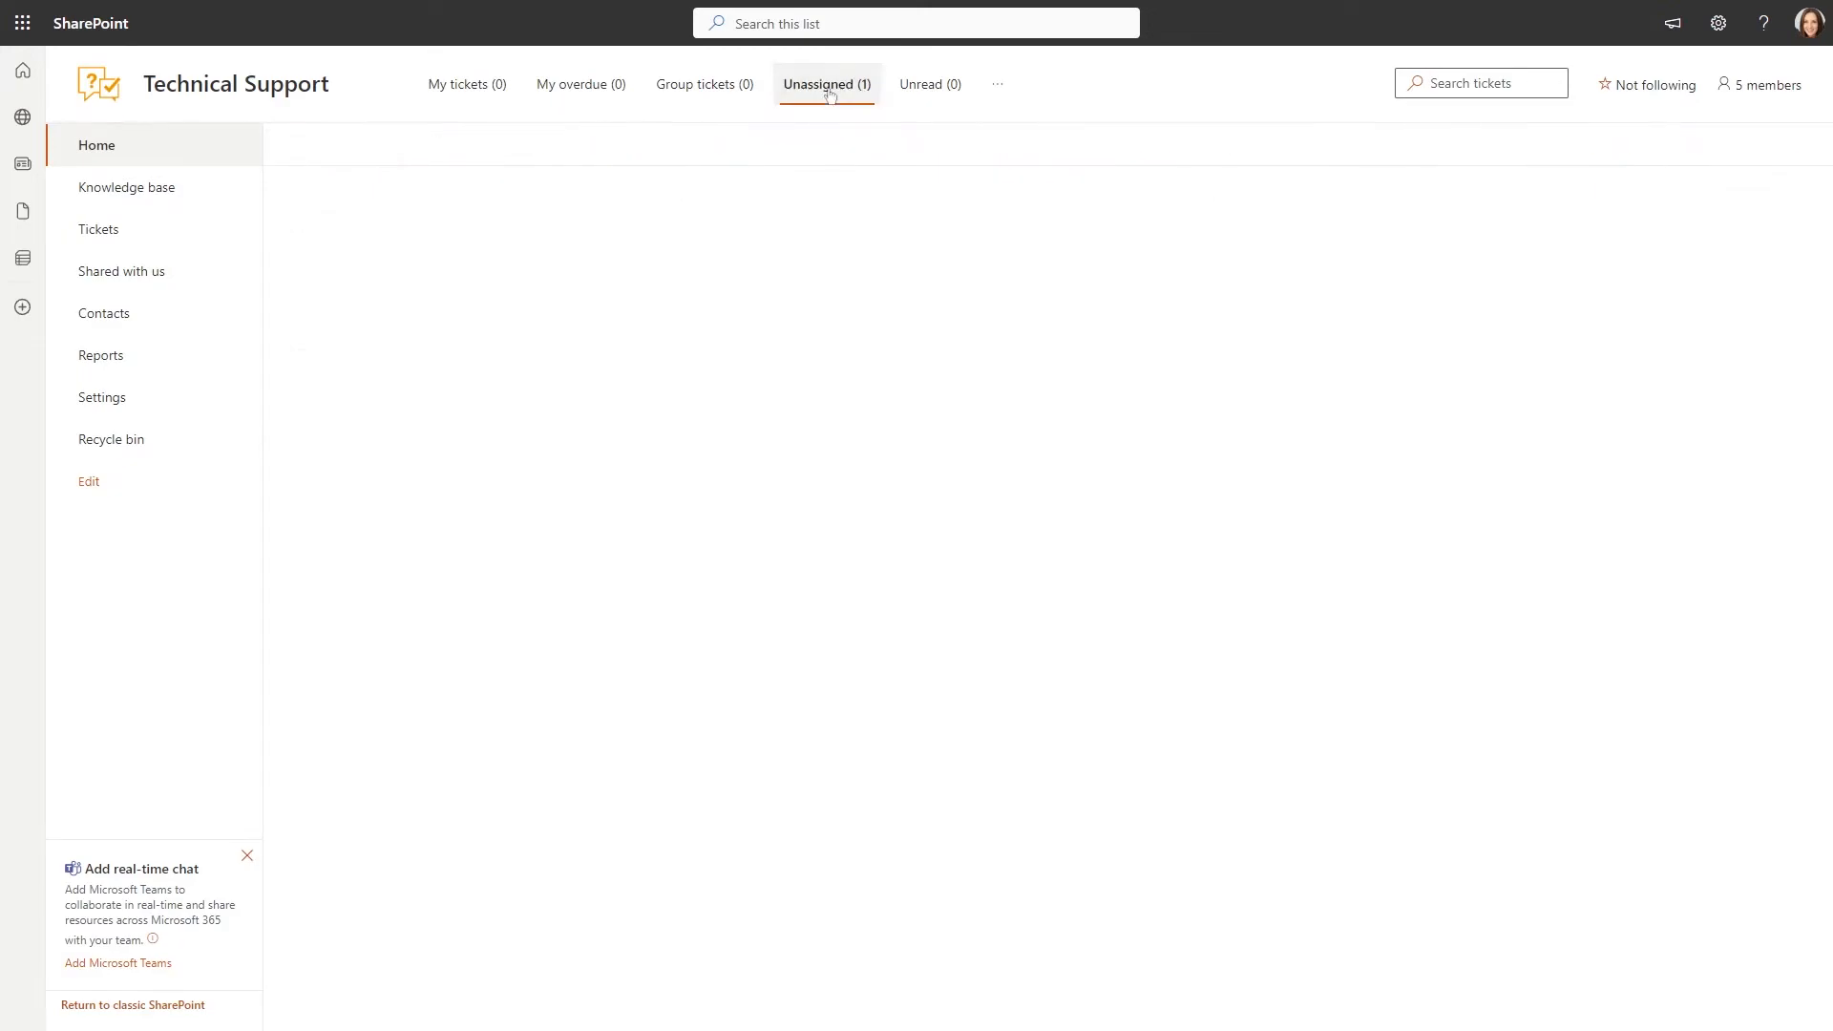
pyautogui.click(825, 84)
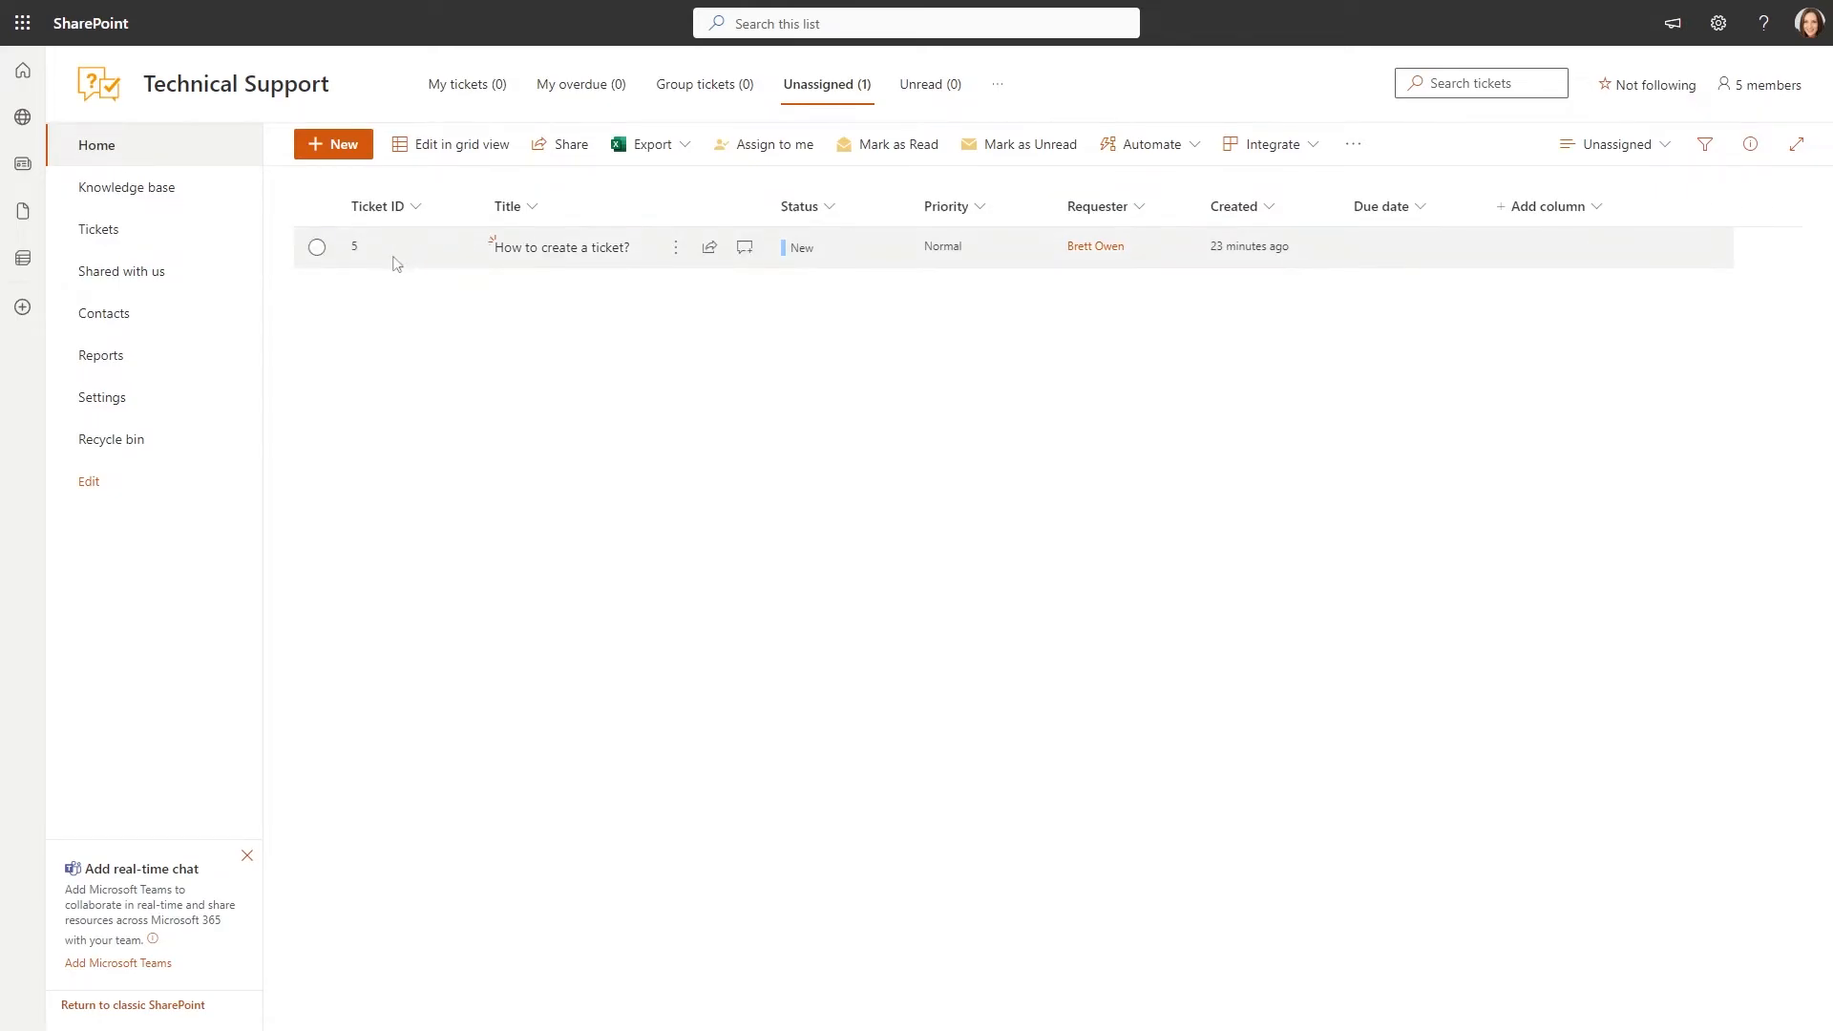
pyautogui.click(316, 245)
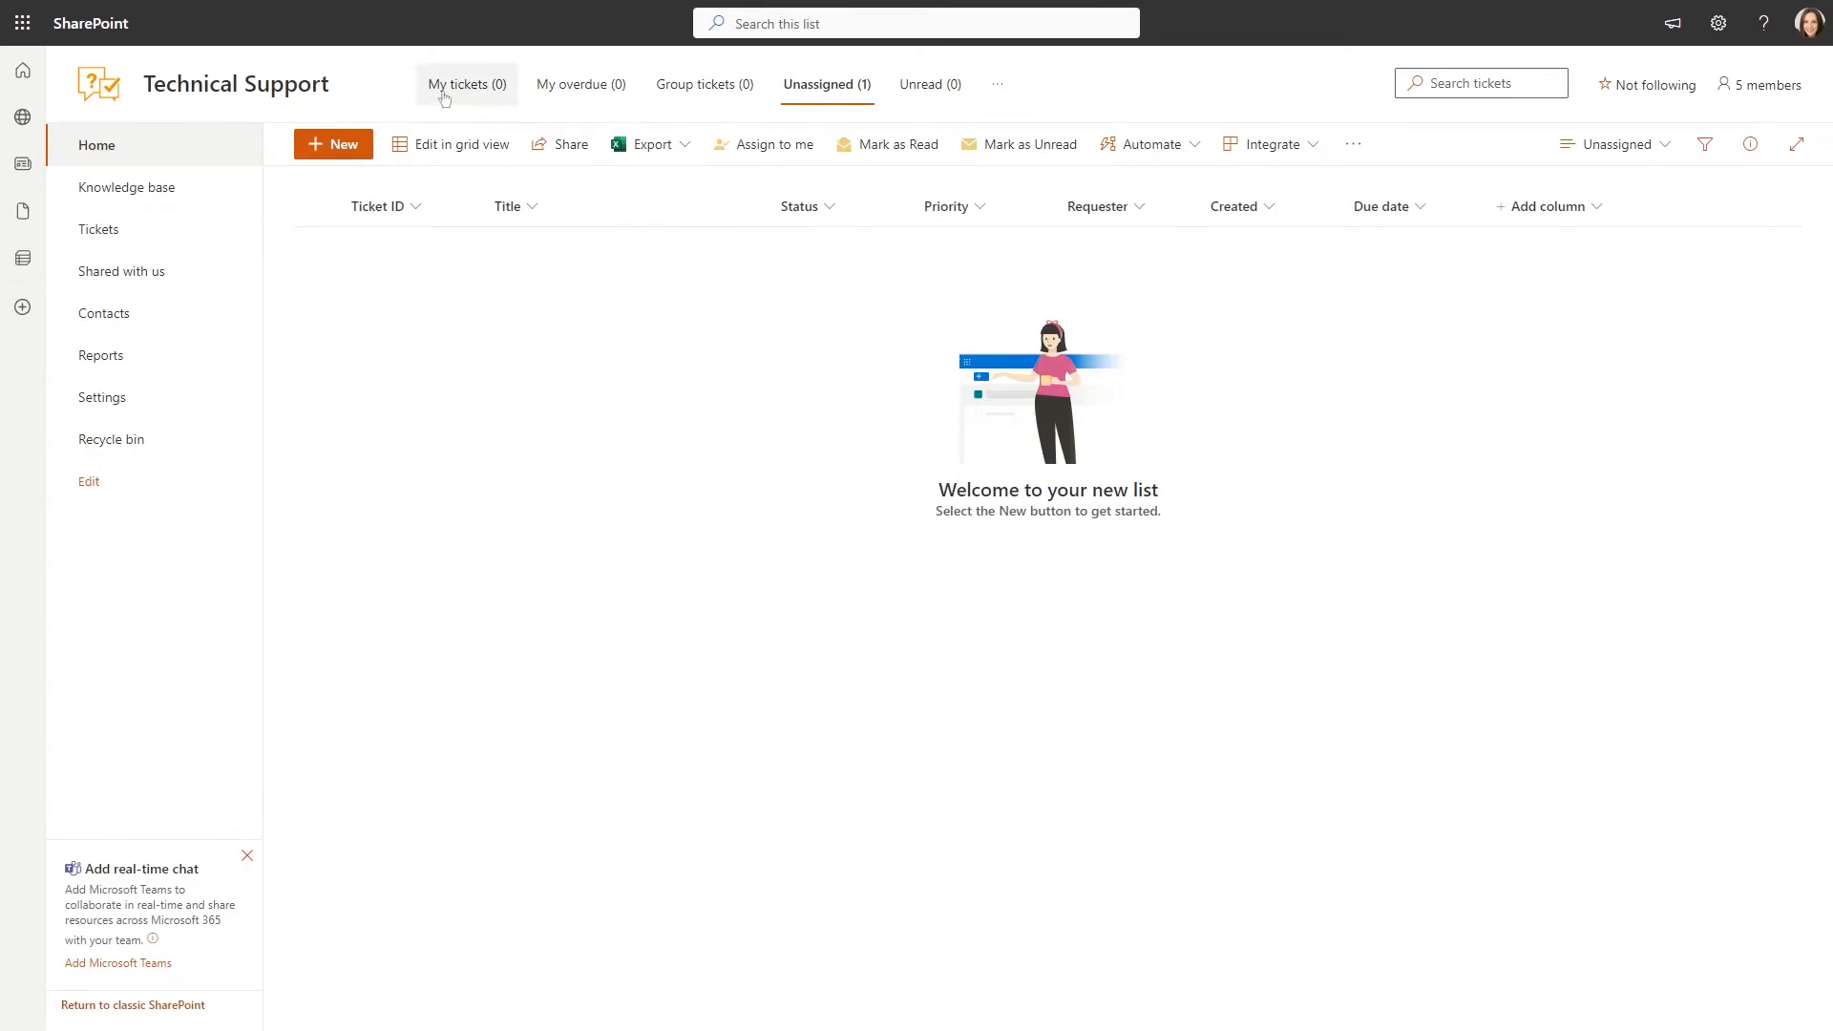
pyautogui.click(464, 84)
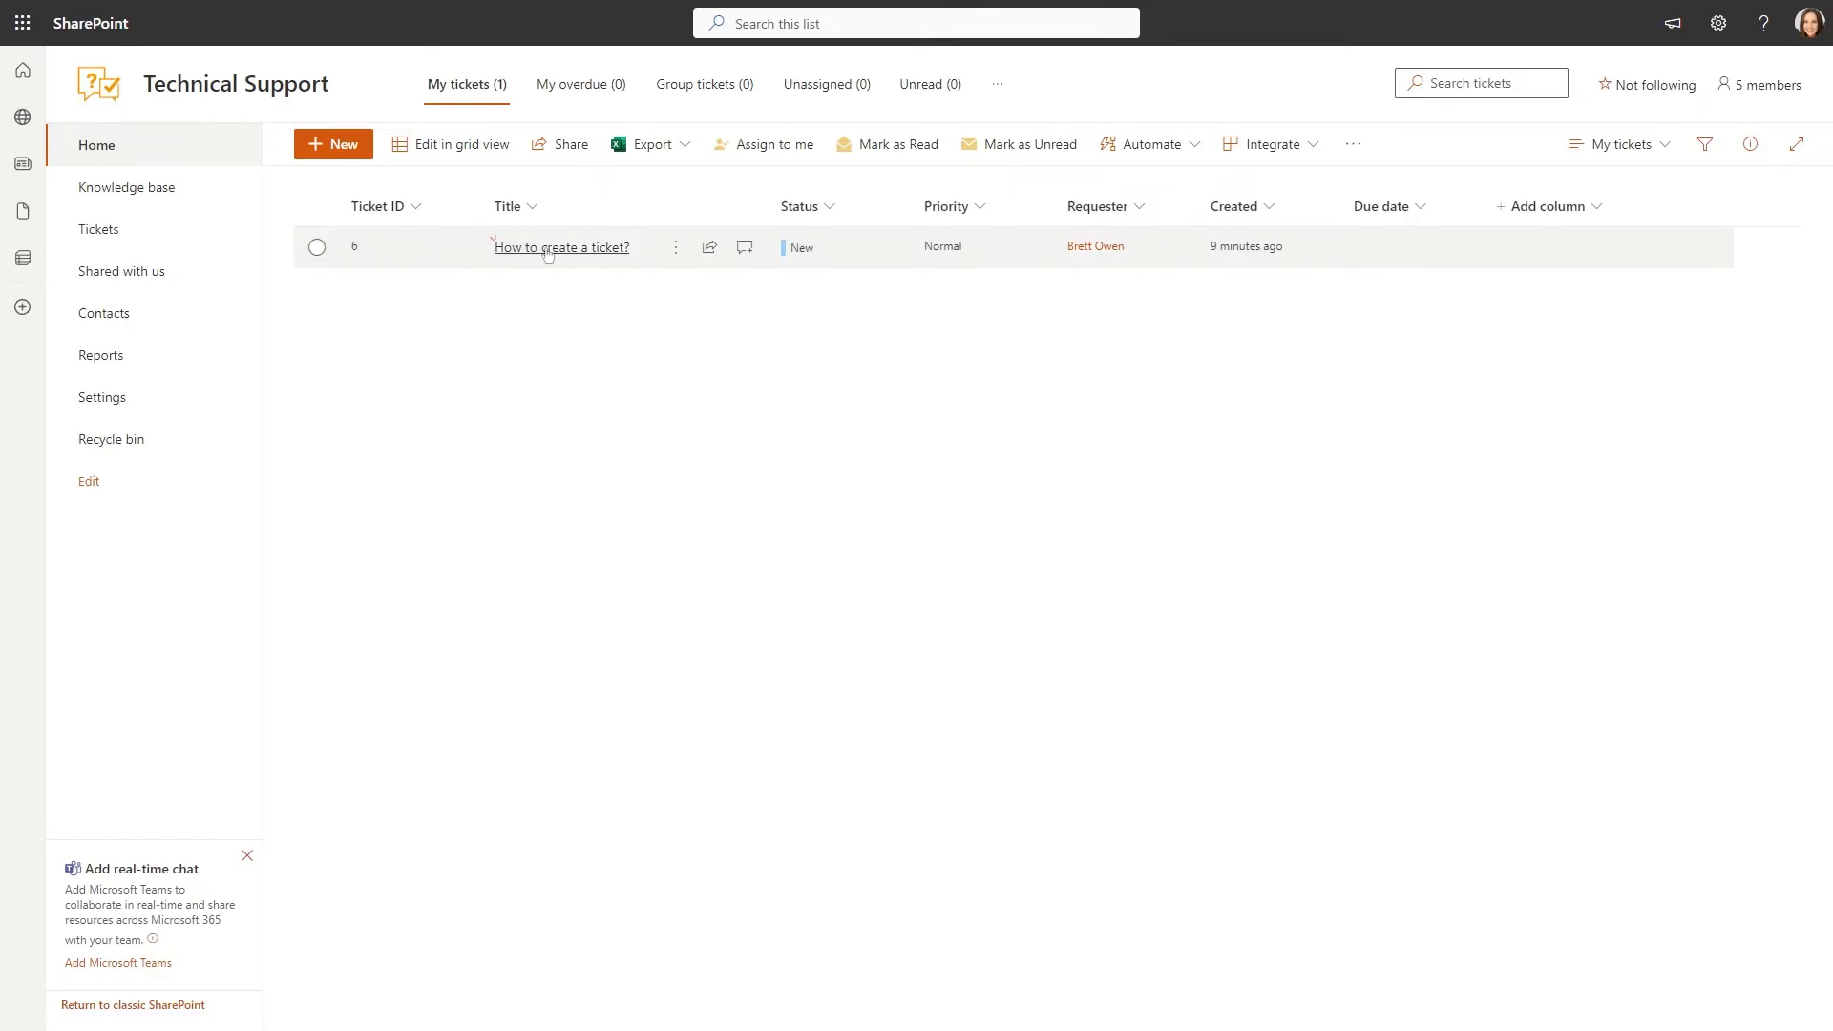
# - Open the 'How to create a ticket?' ticket and start a reply with 'Hi Brett,'
pyautogui.click(561, 246)
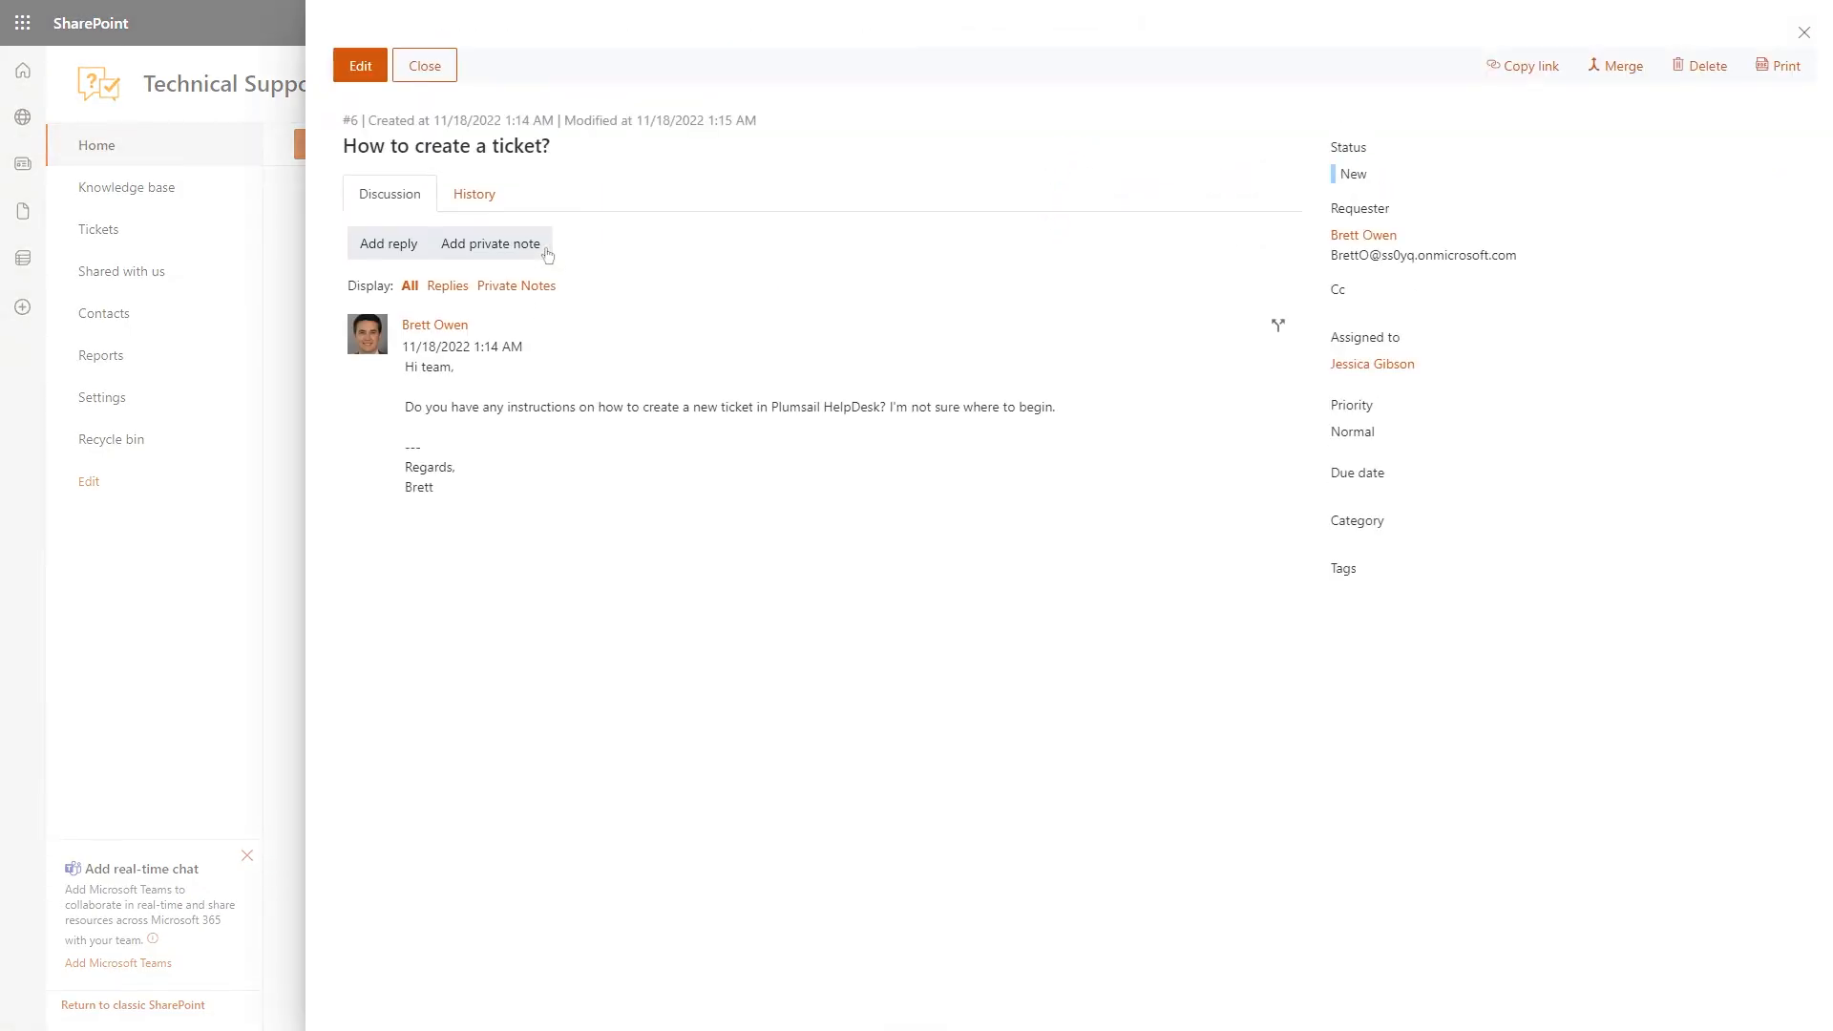
pyautogui.click(360, 64)
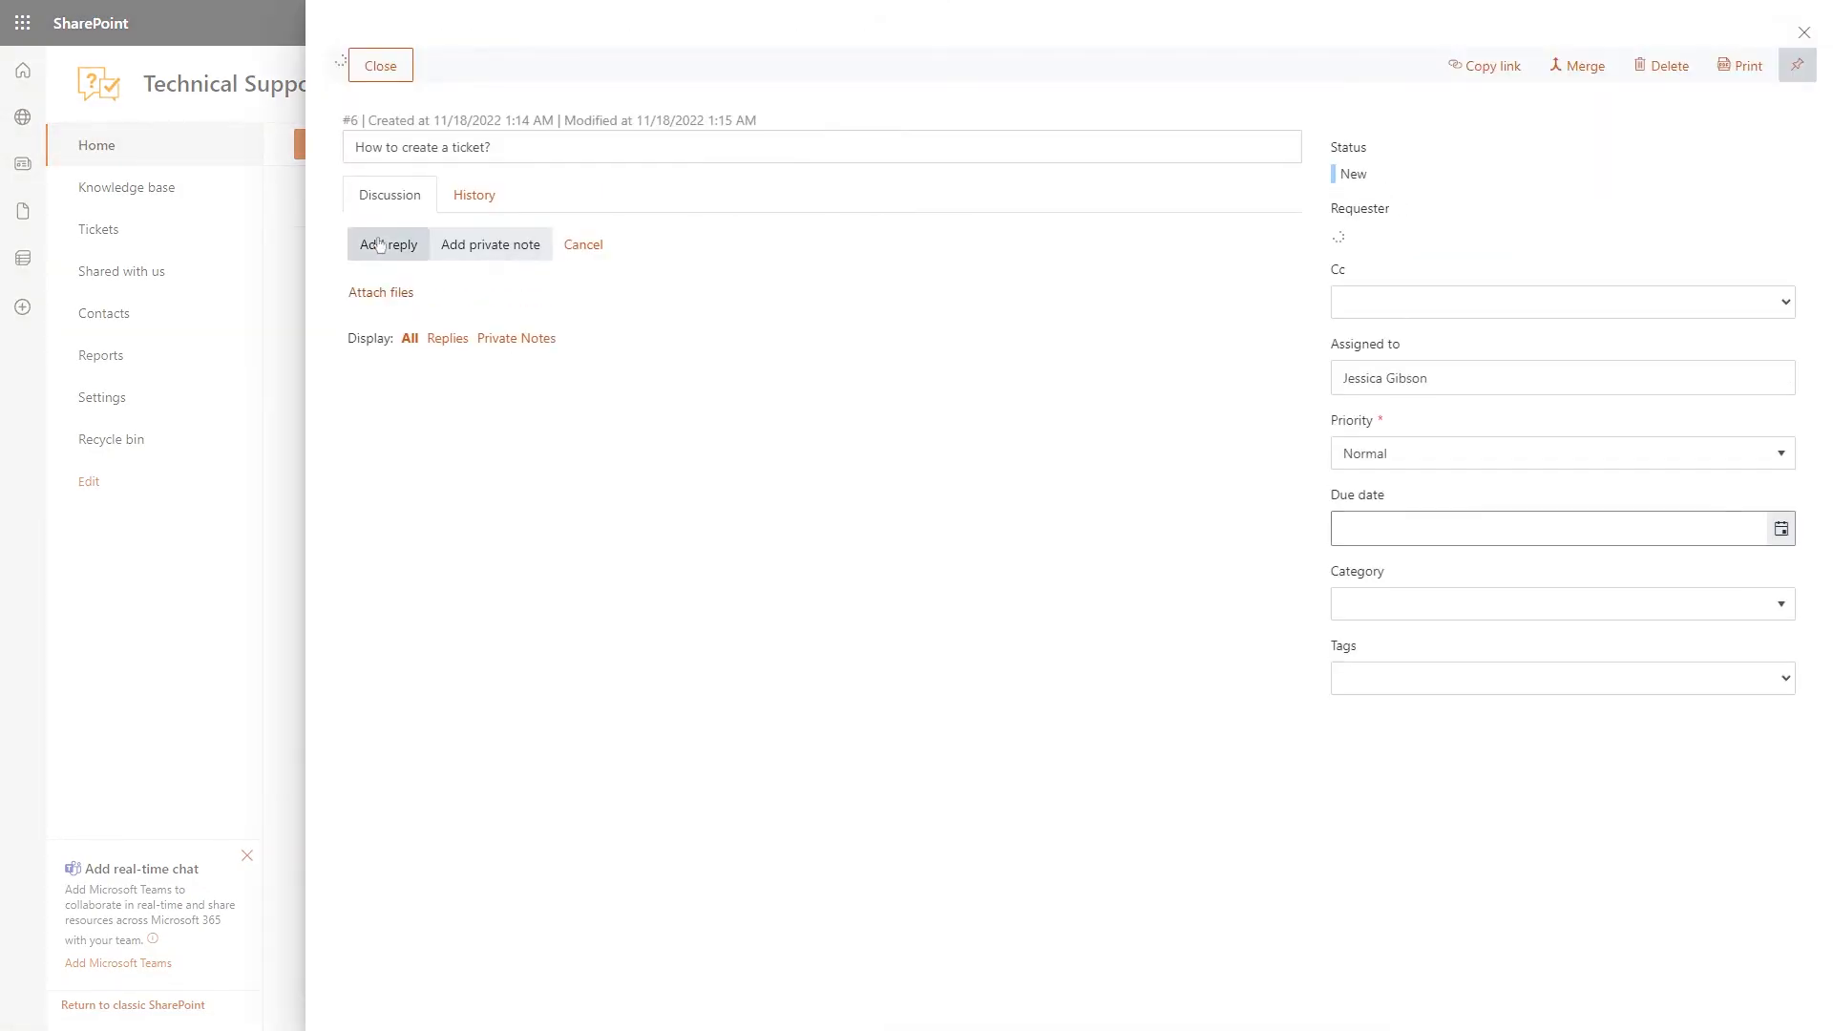
pyautogui.write('Hi Brett,')
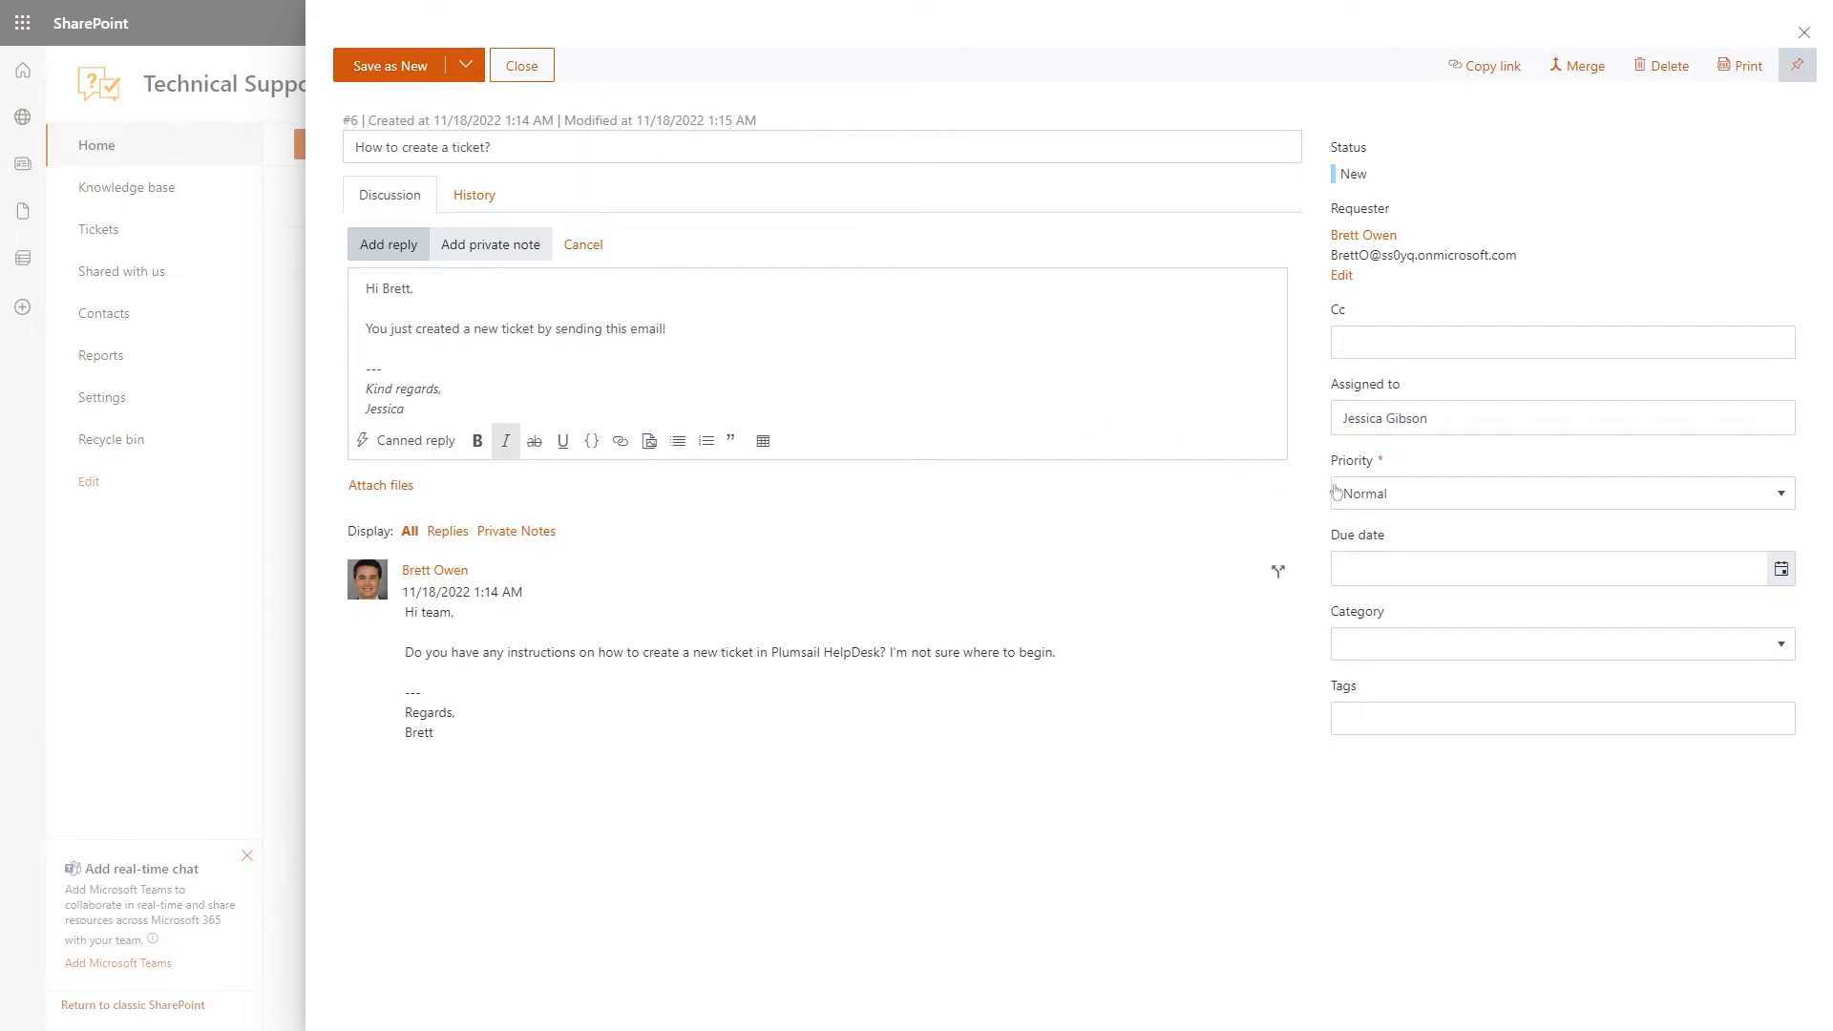
# - Keep priority Normal, set due date 11/19/2022, category Question and tag HelpDesk
pyautogui.click(1559, 493)
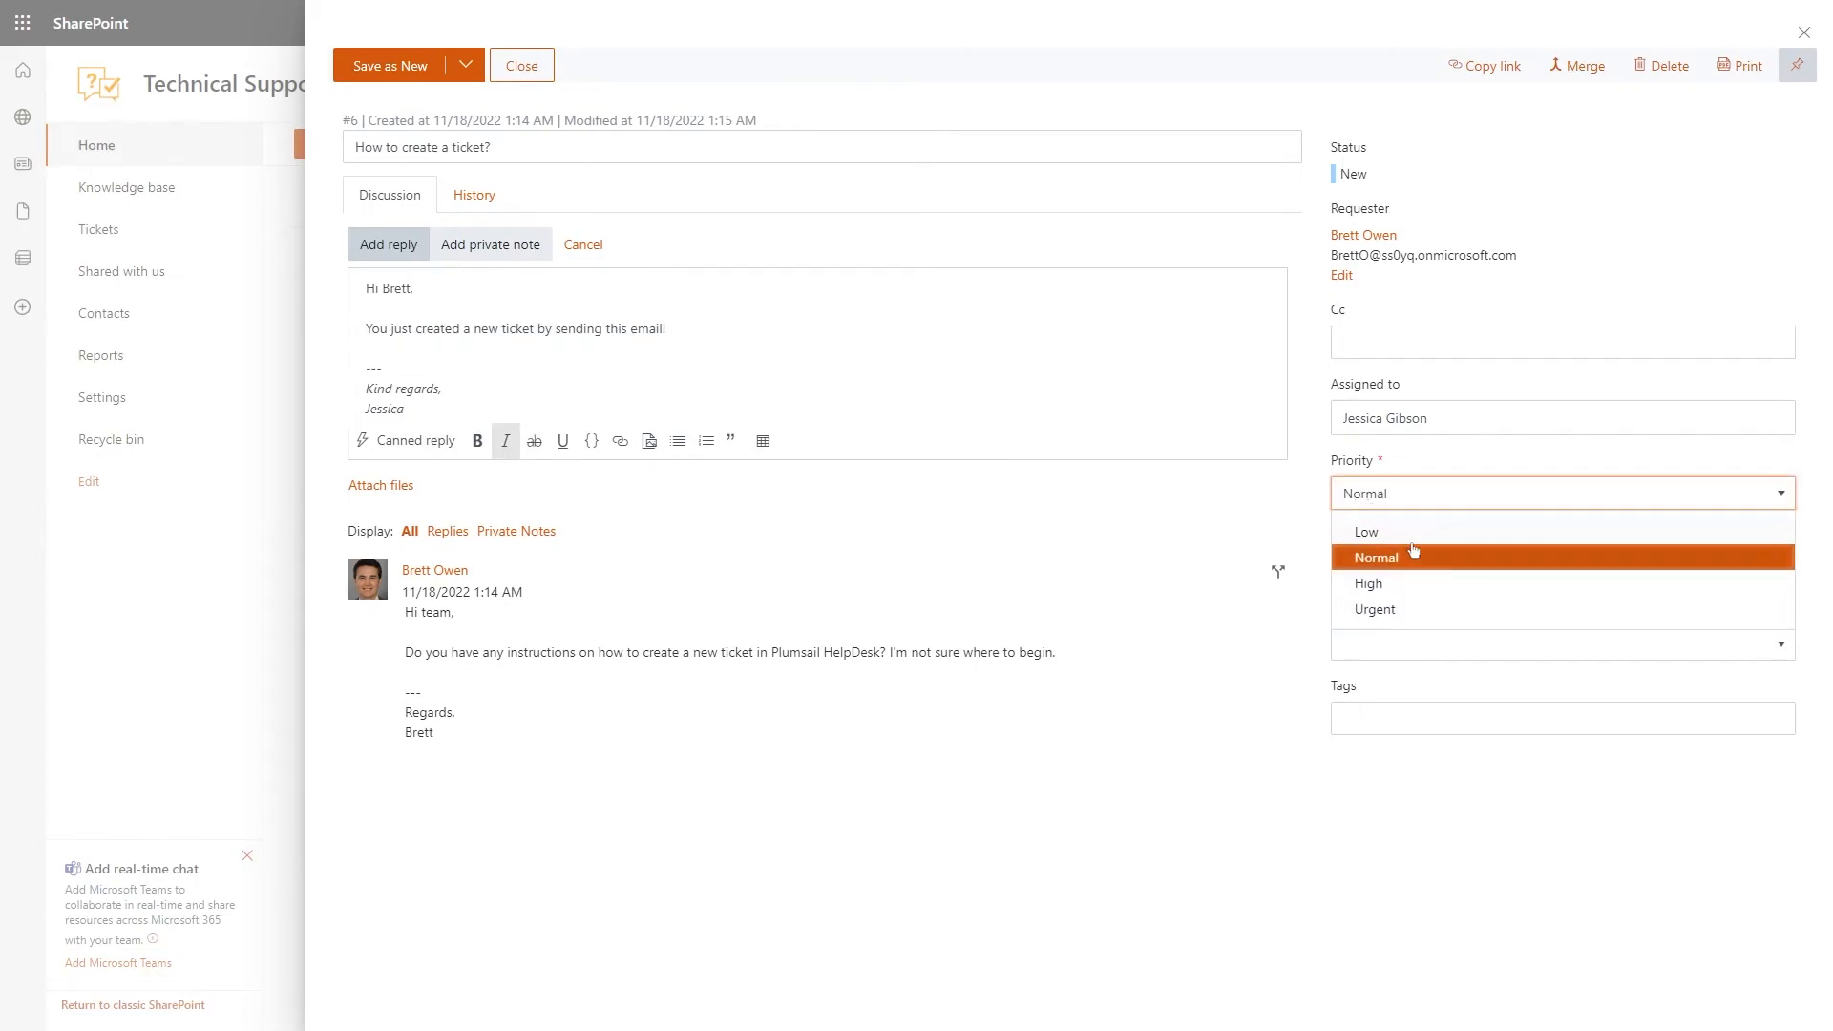
pyautogui.click(1375, 557)
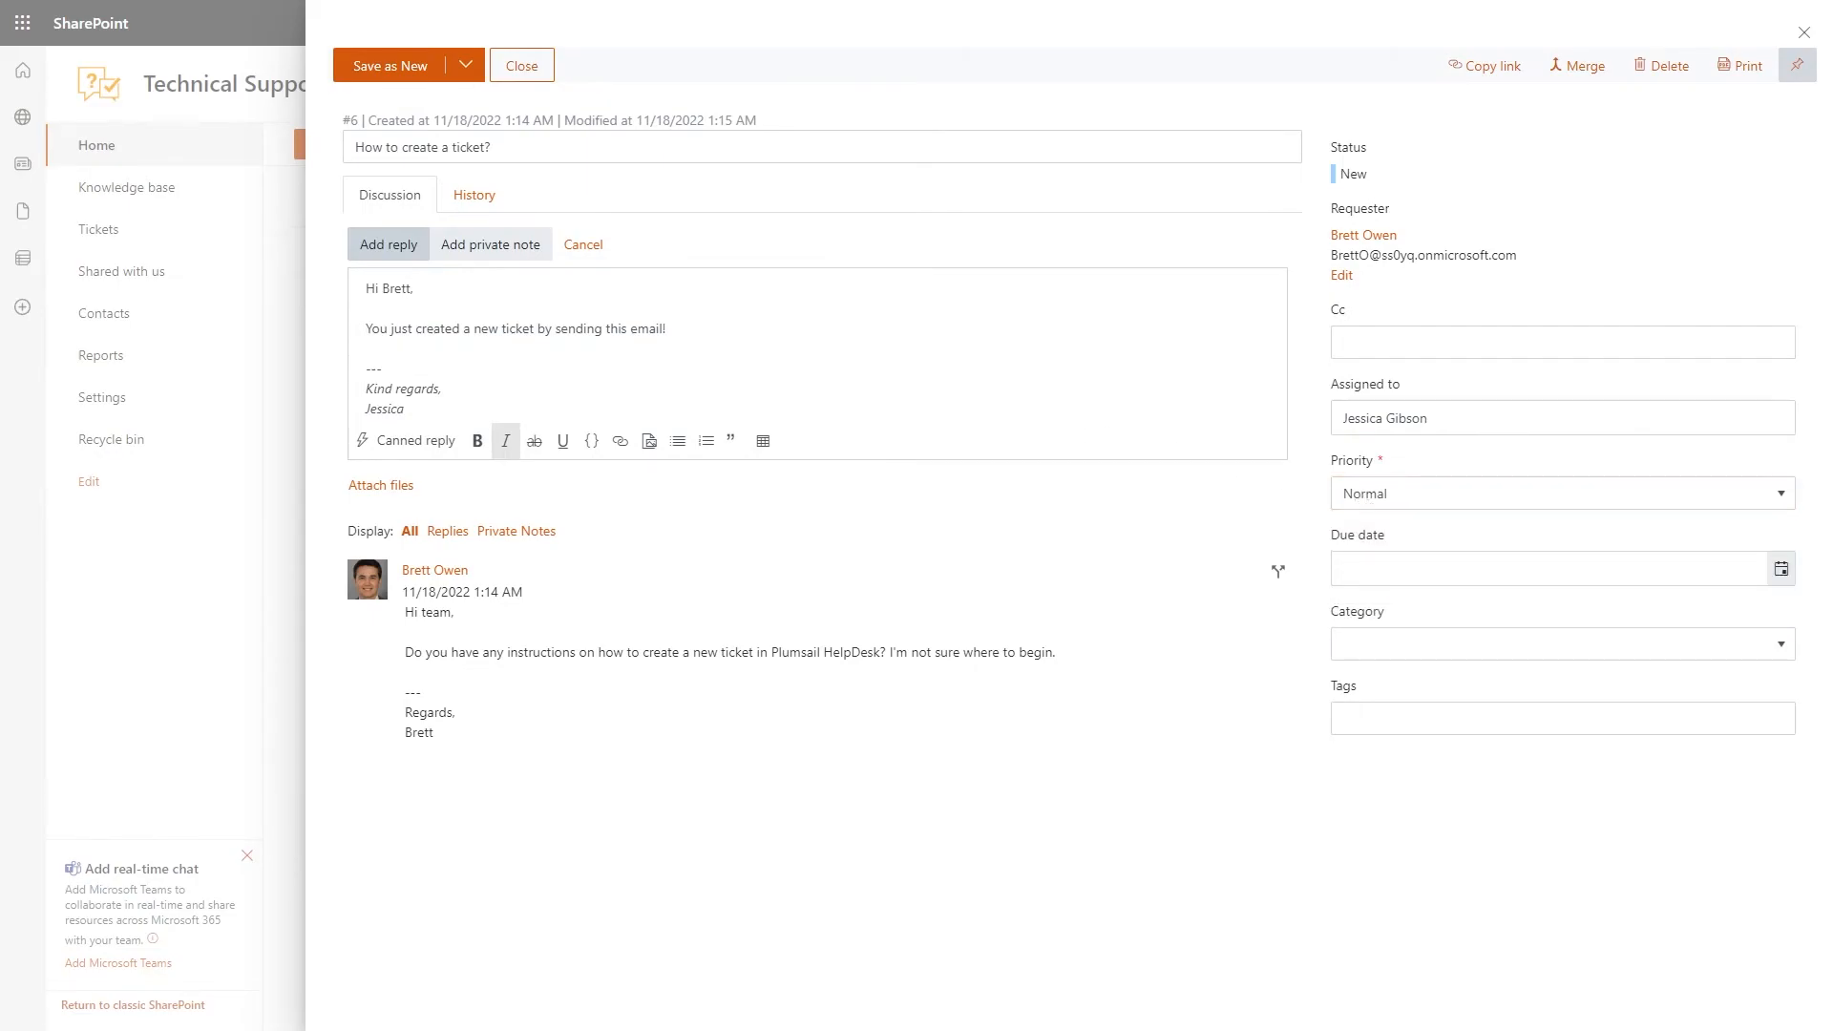
pyautogui.write('11/19/2022')
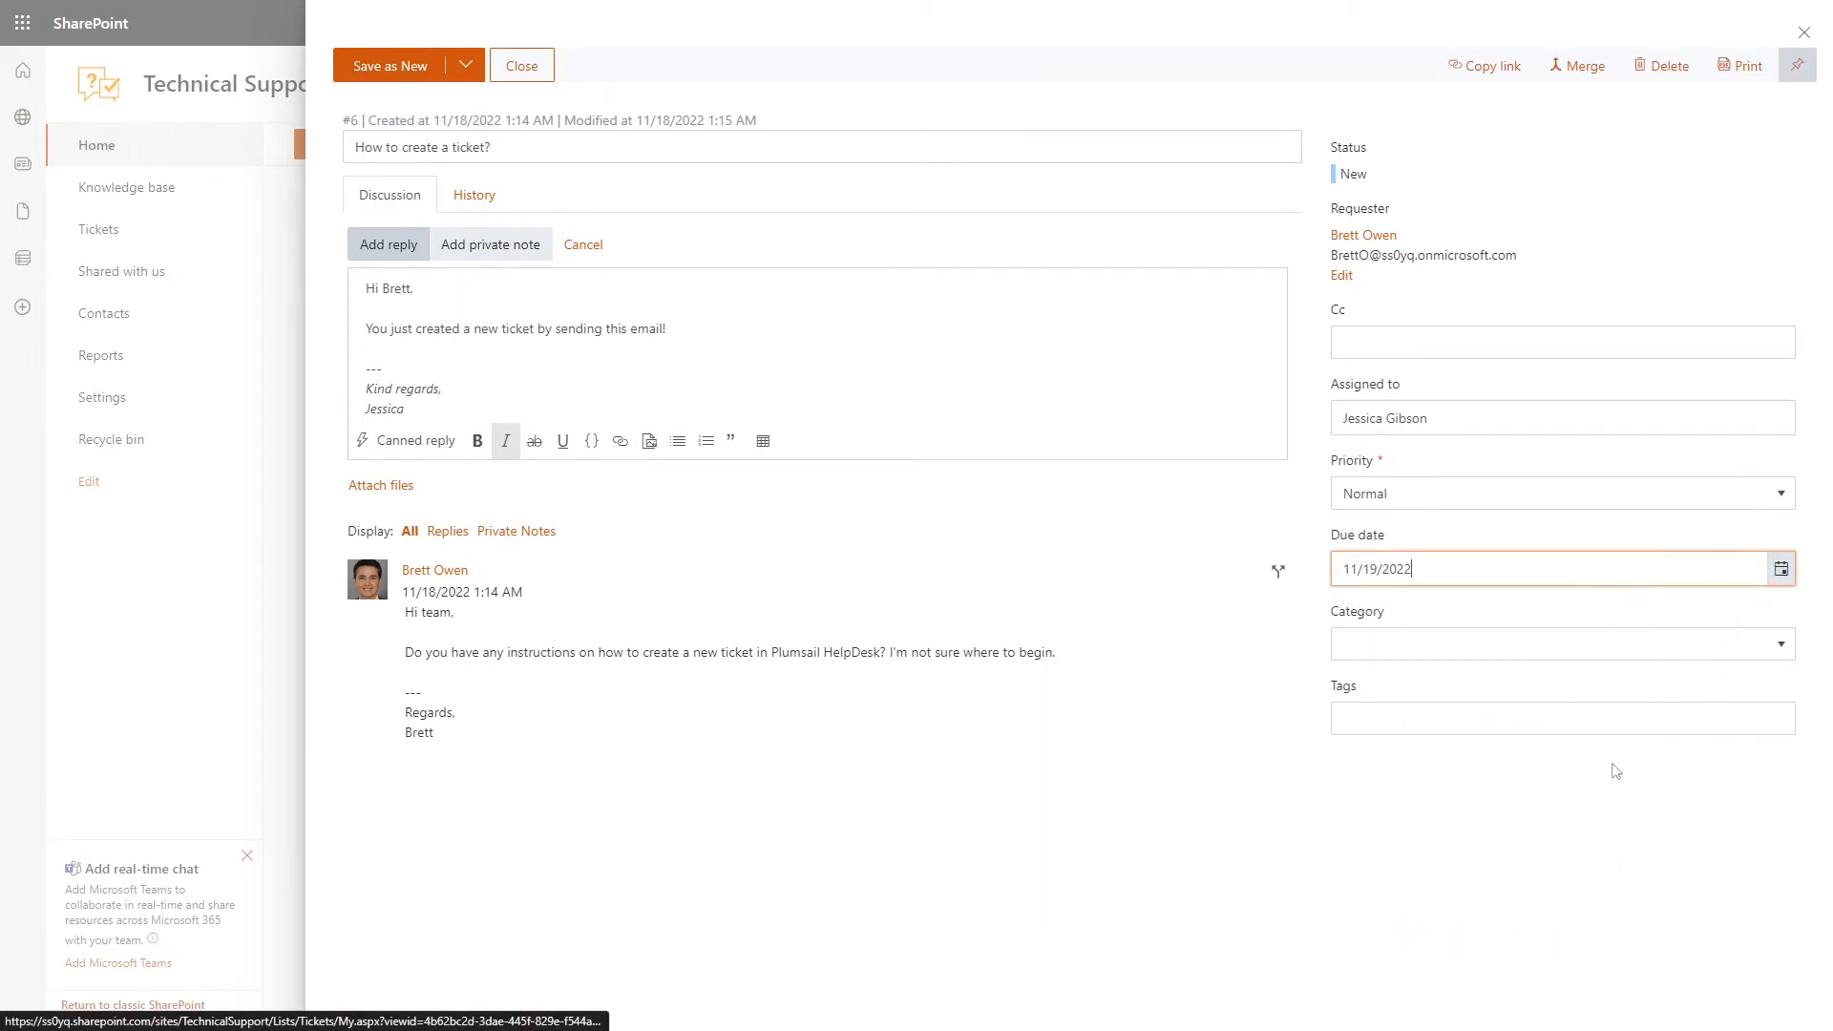
pyautogui.click(1560, 645)
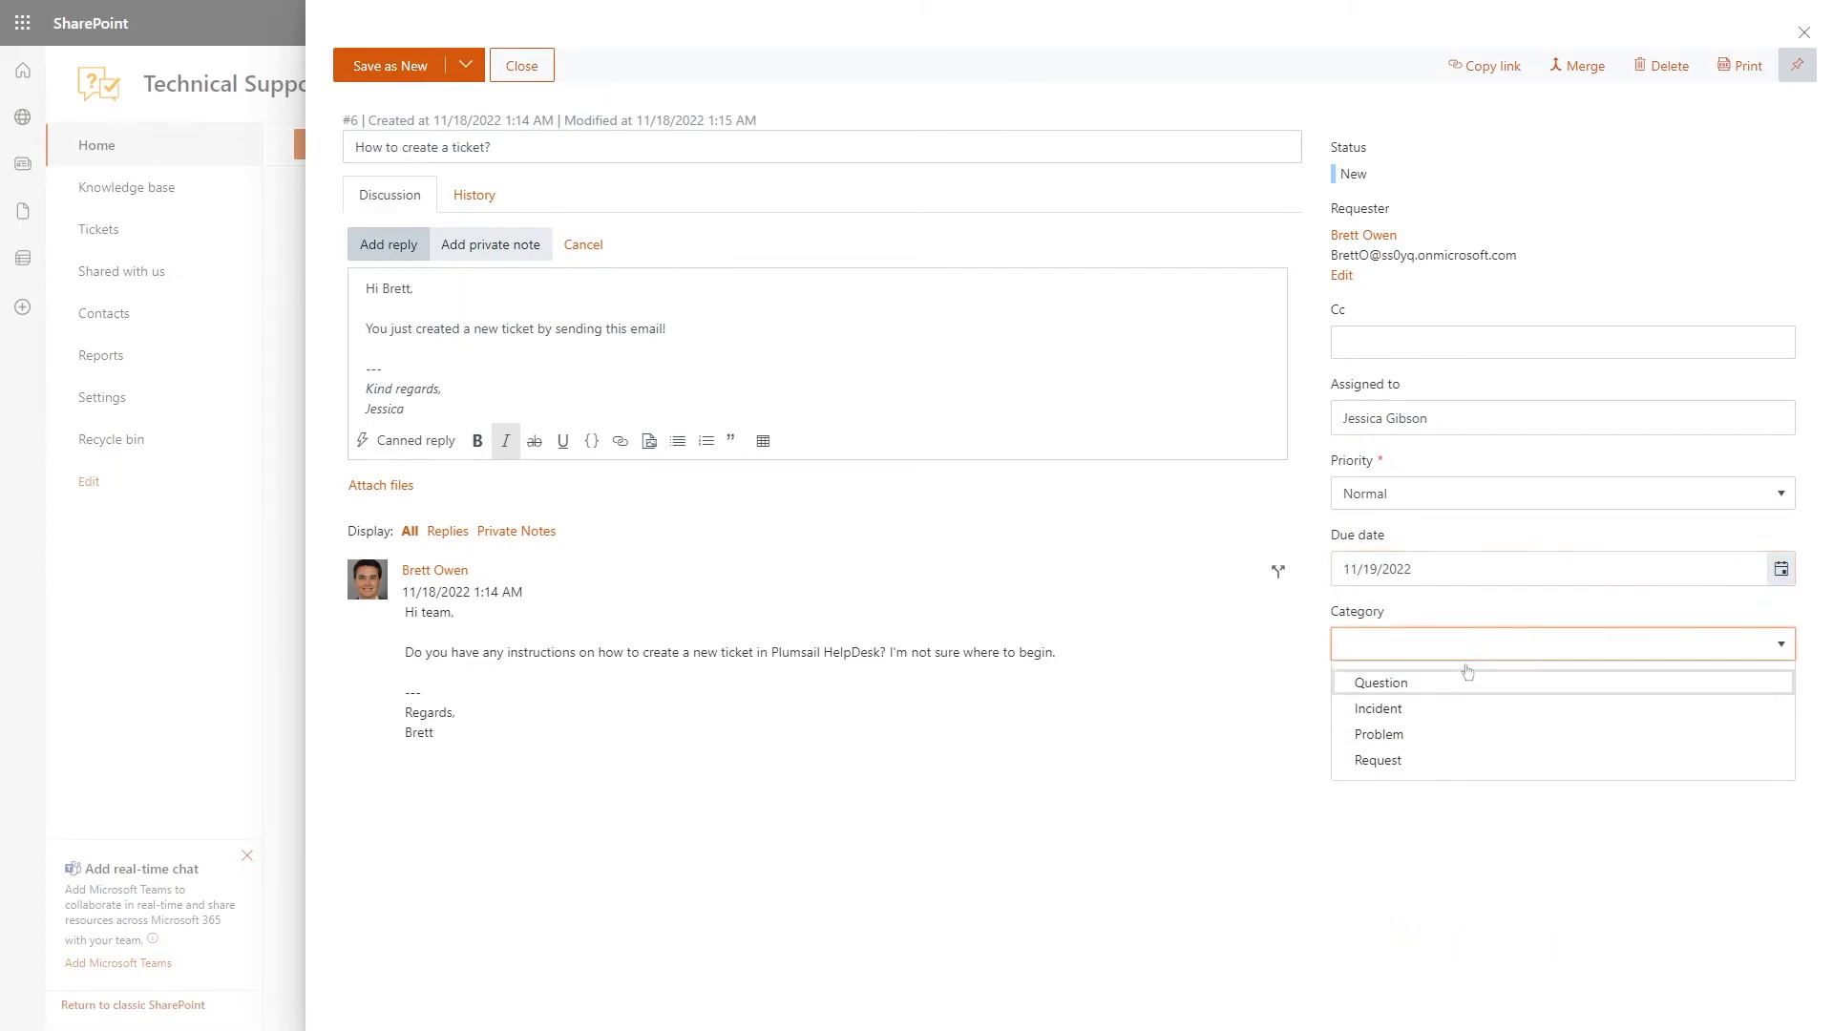
pyautogui.click(1381, 682)
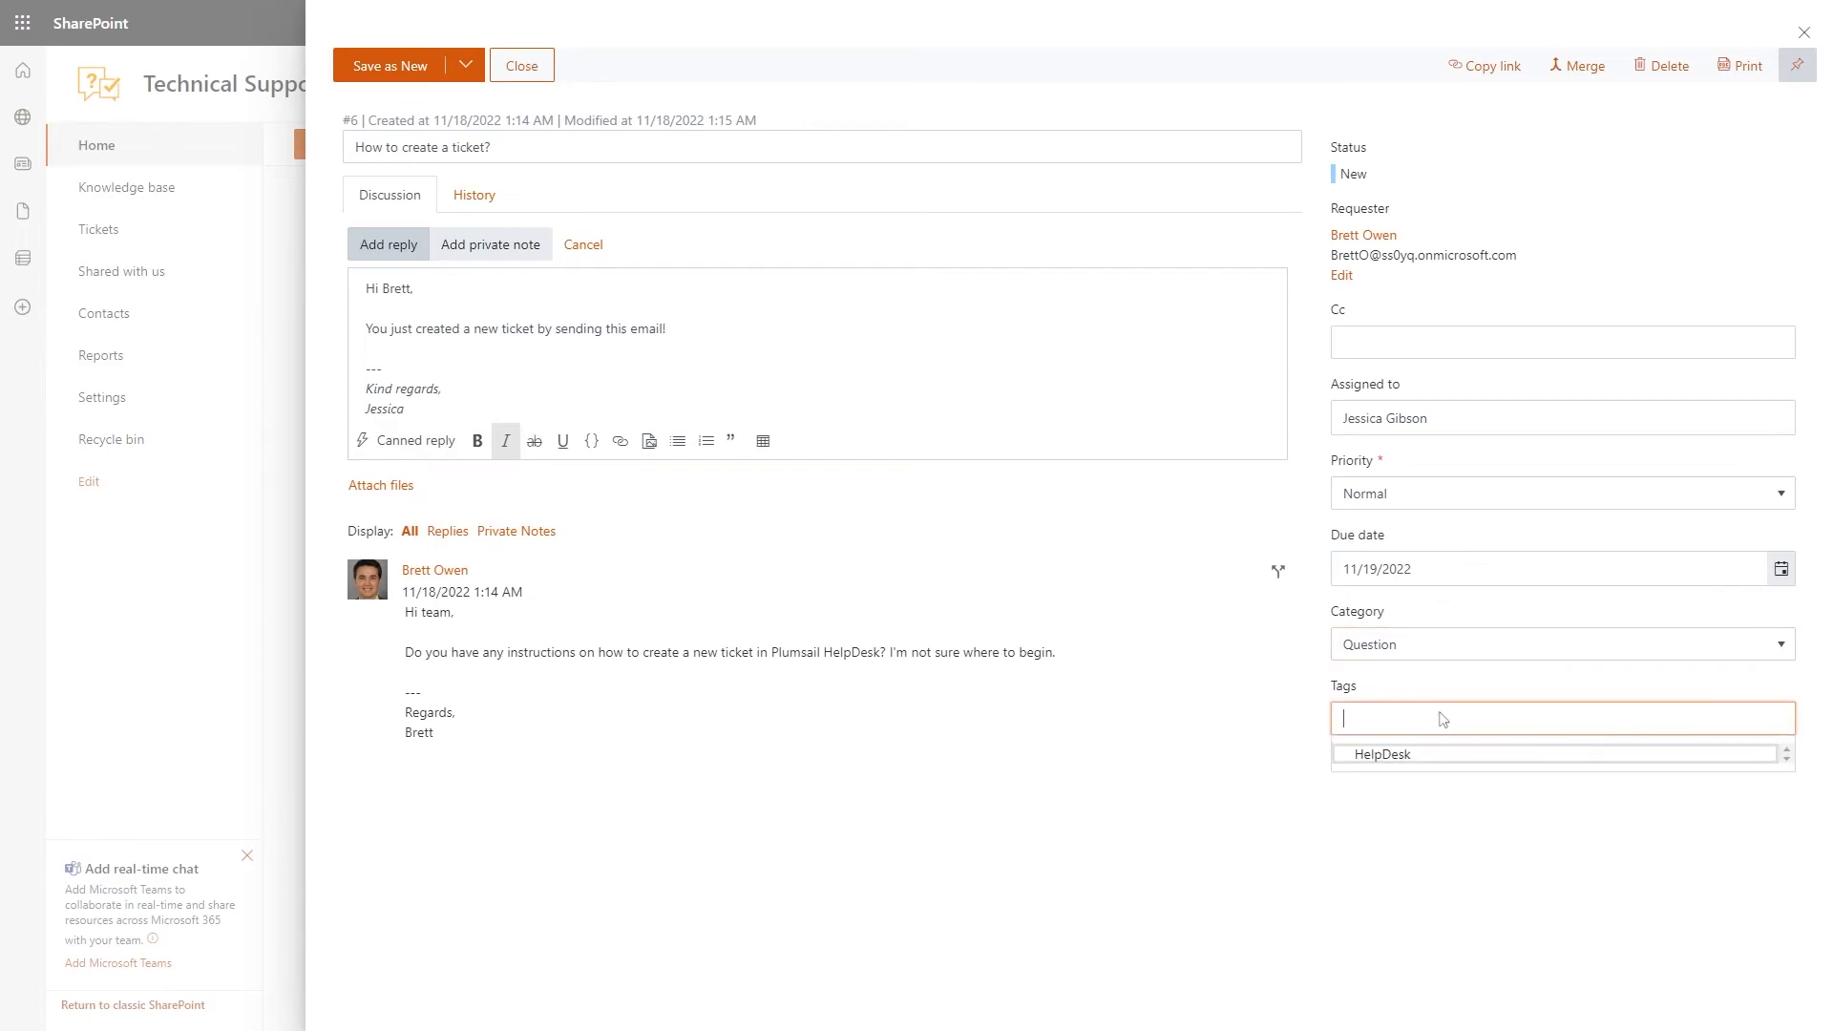
pyautogui.click(1381, 755)
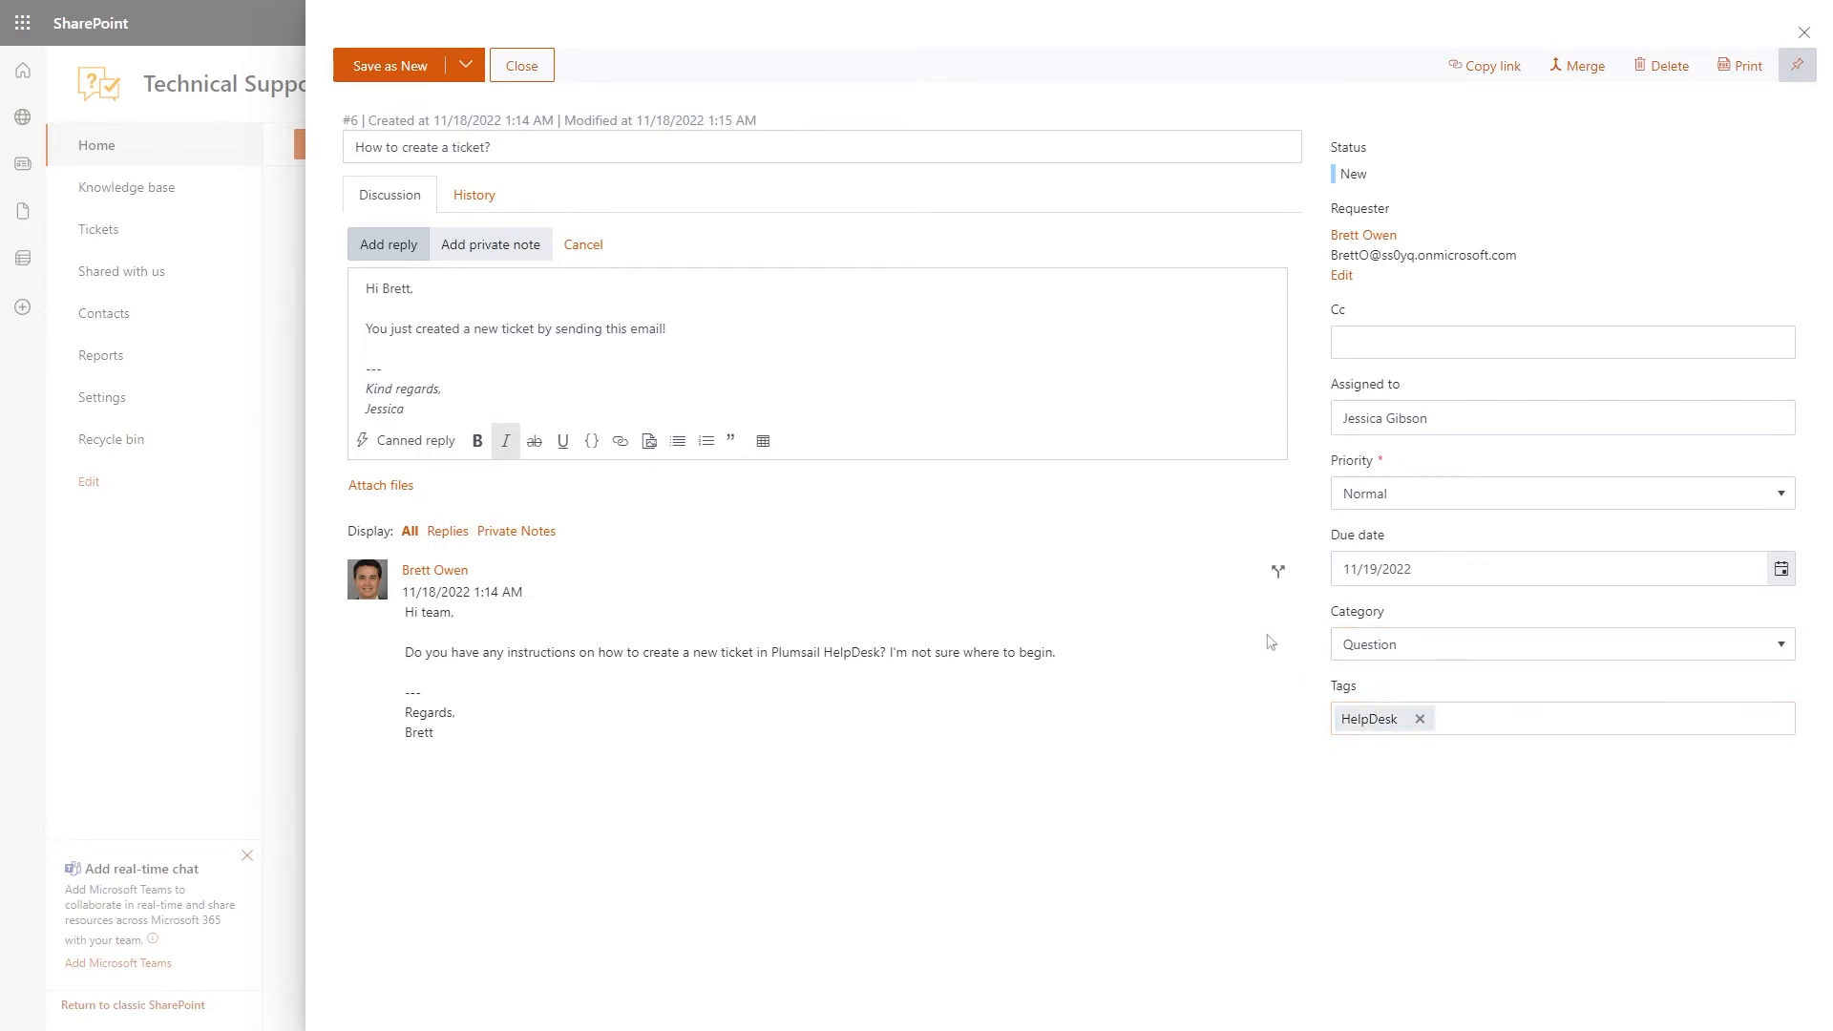
pyautogui.moveTo(464, 64)
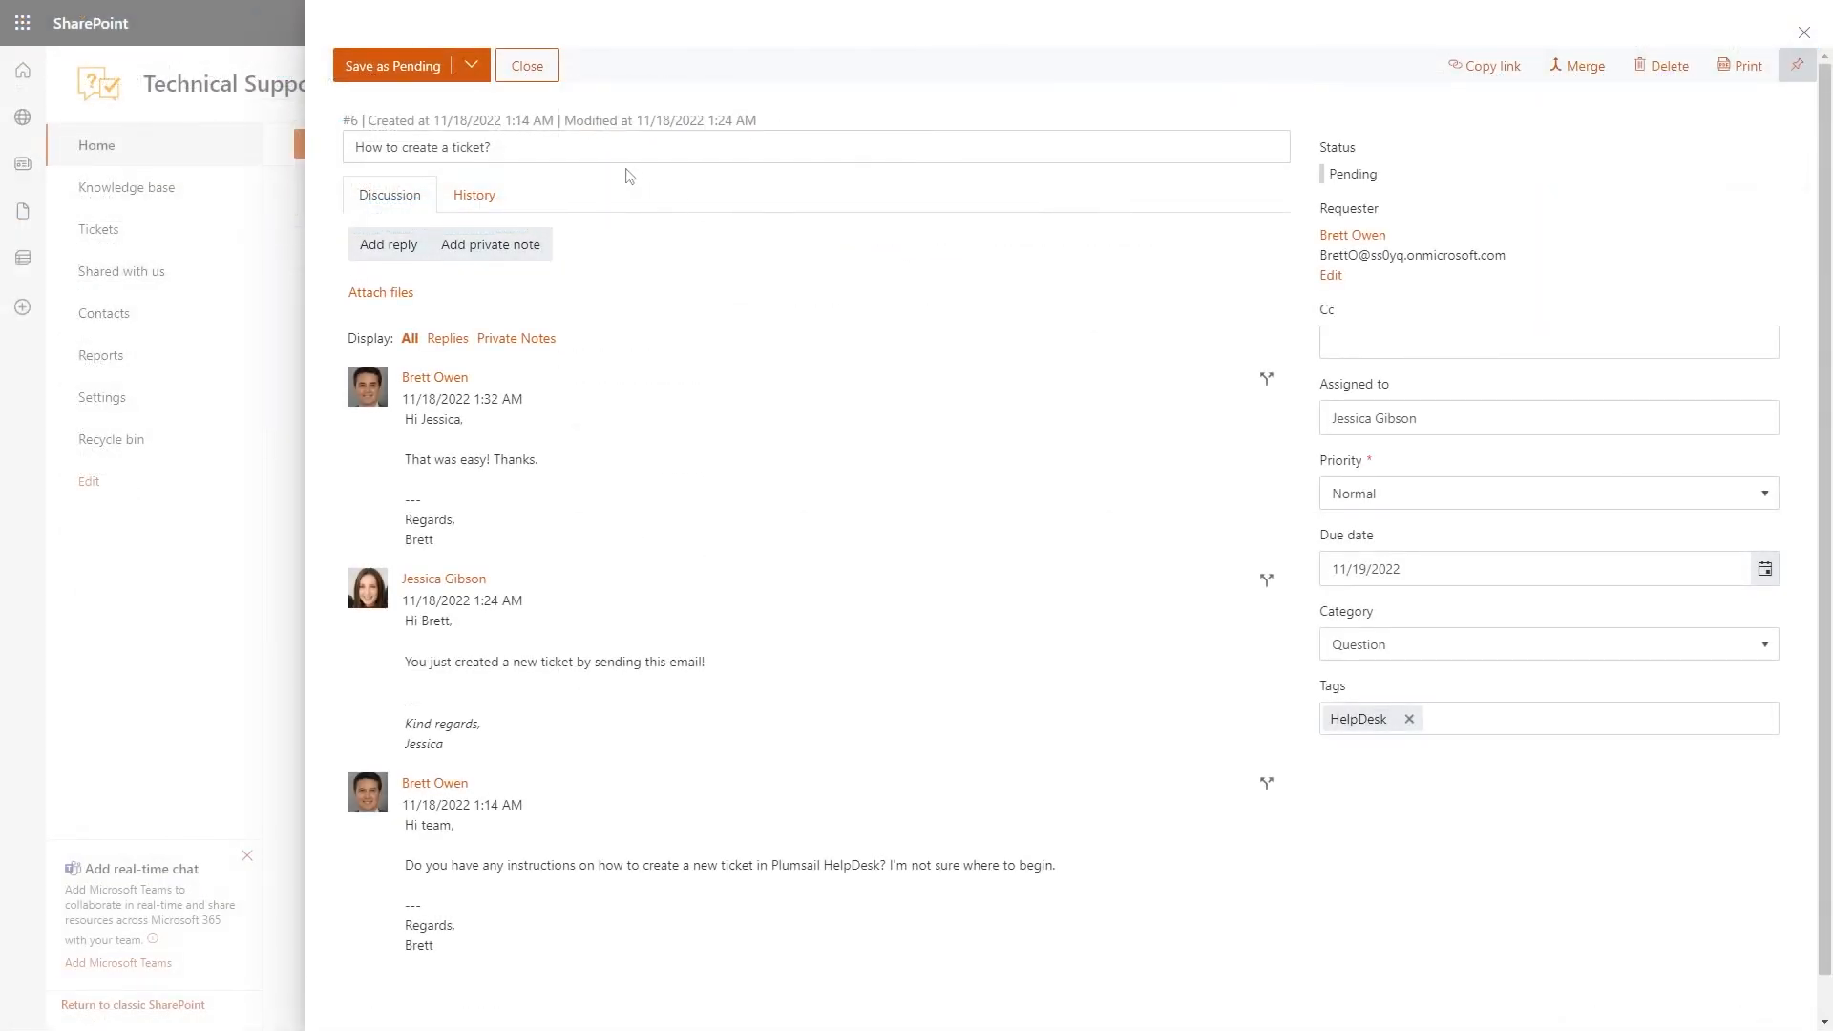
# - Save the ticket as Solved and confirm its status in All Tickets
pyautogui.click(470, 64)
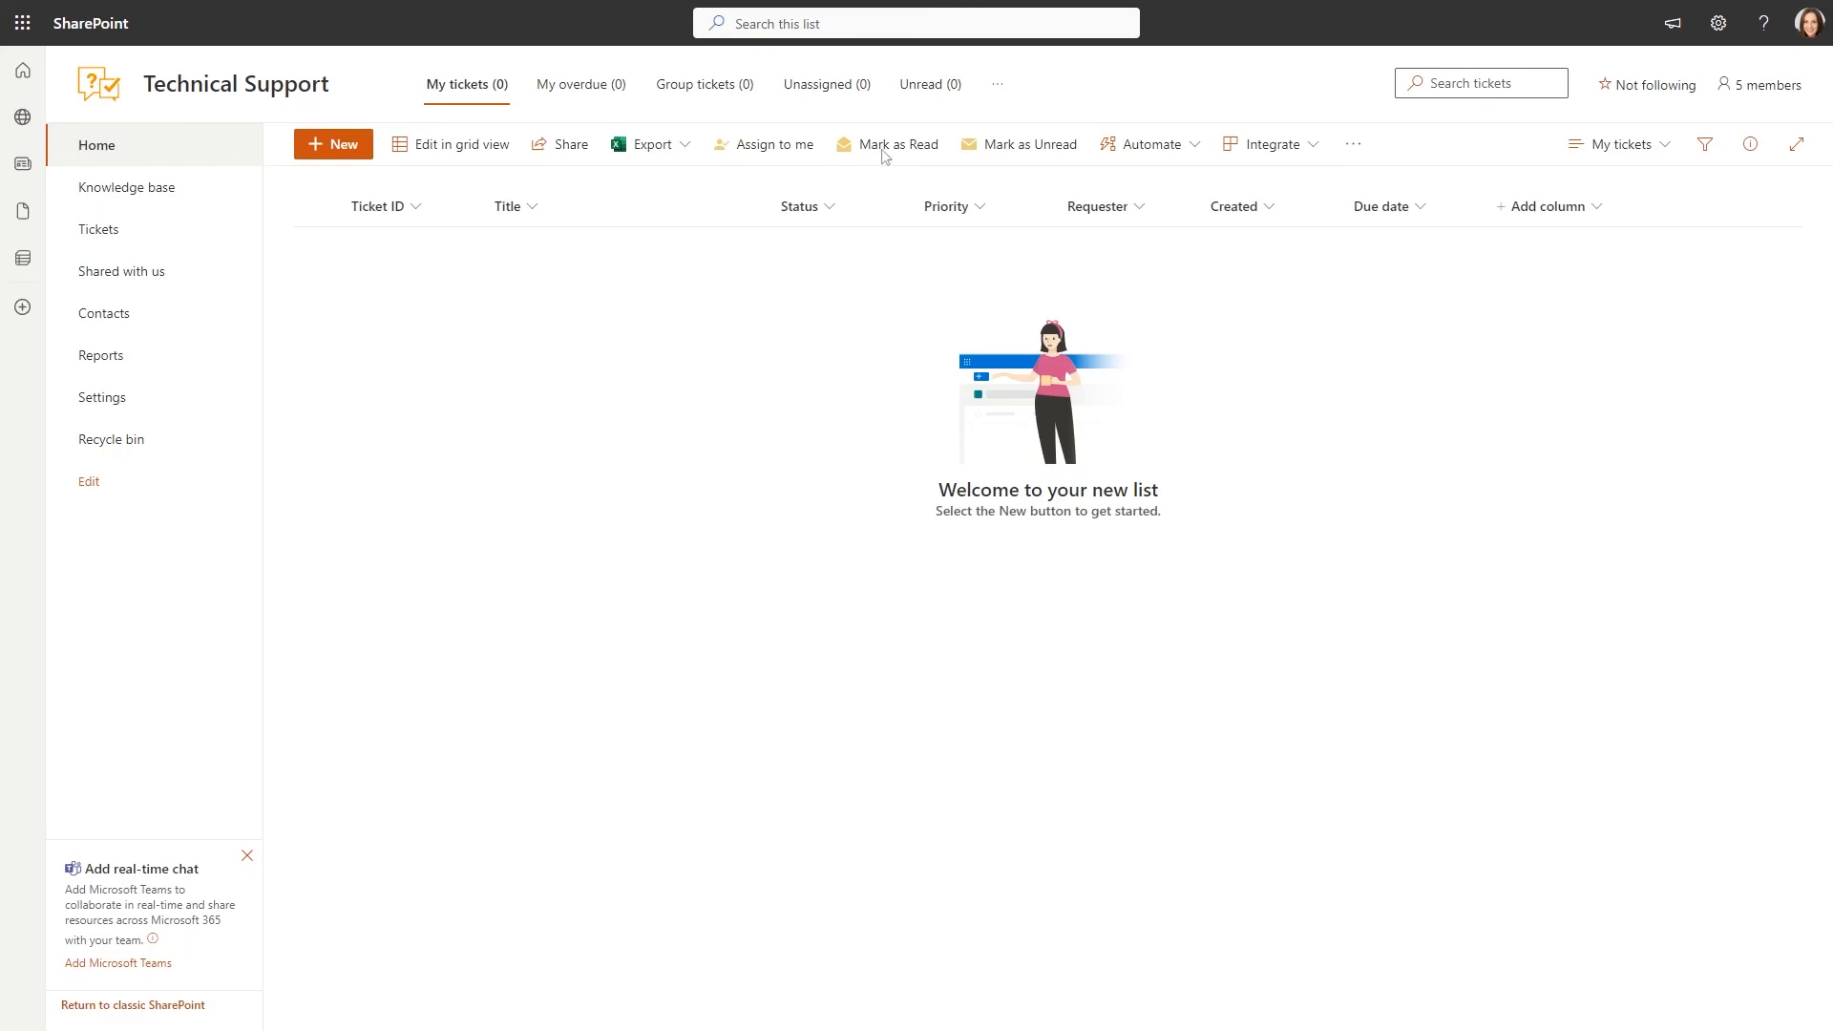
pyautogui.click(1616, 144)
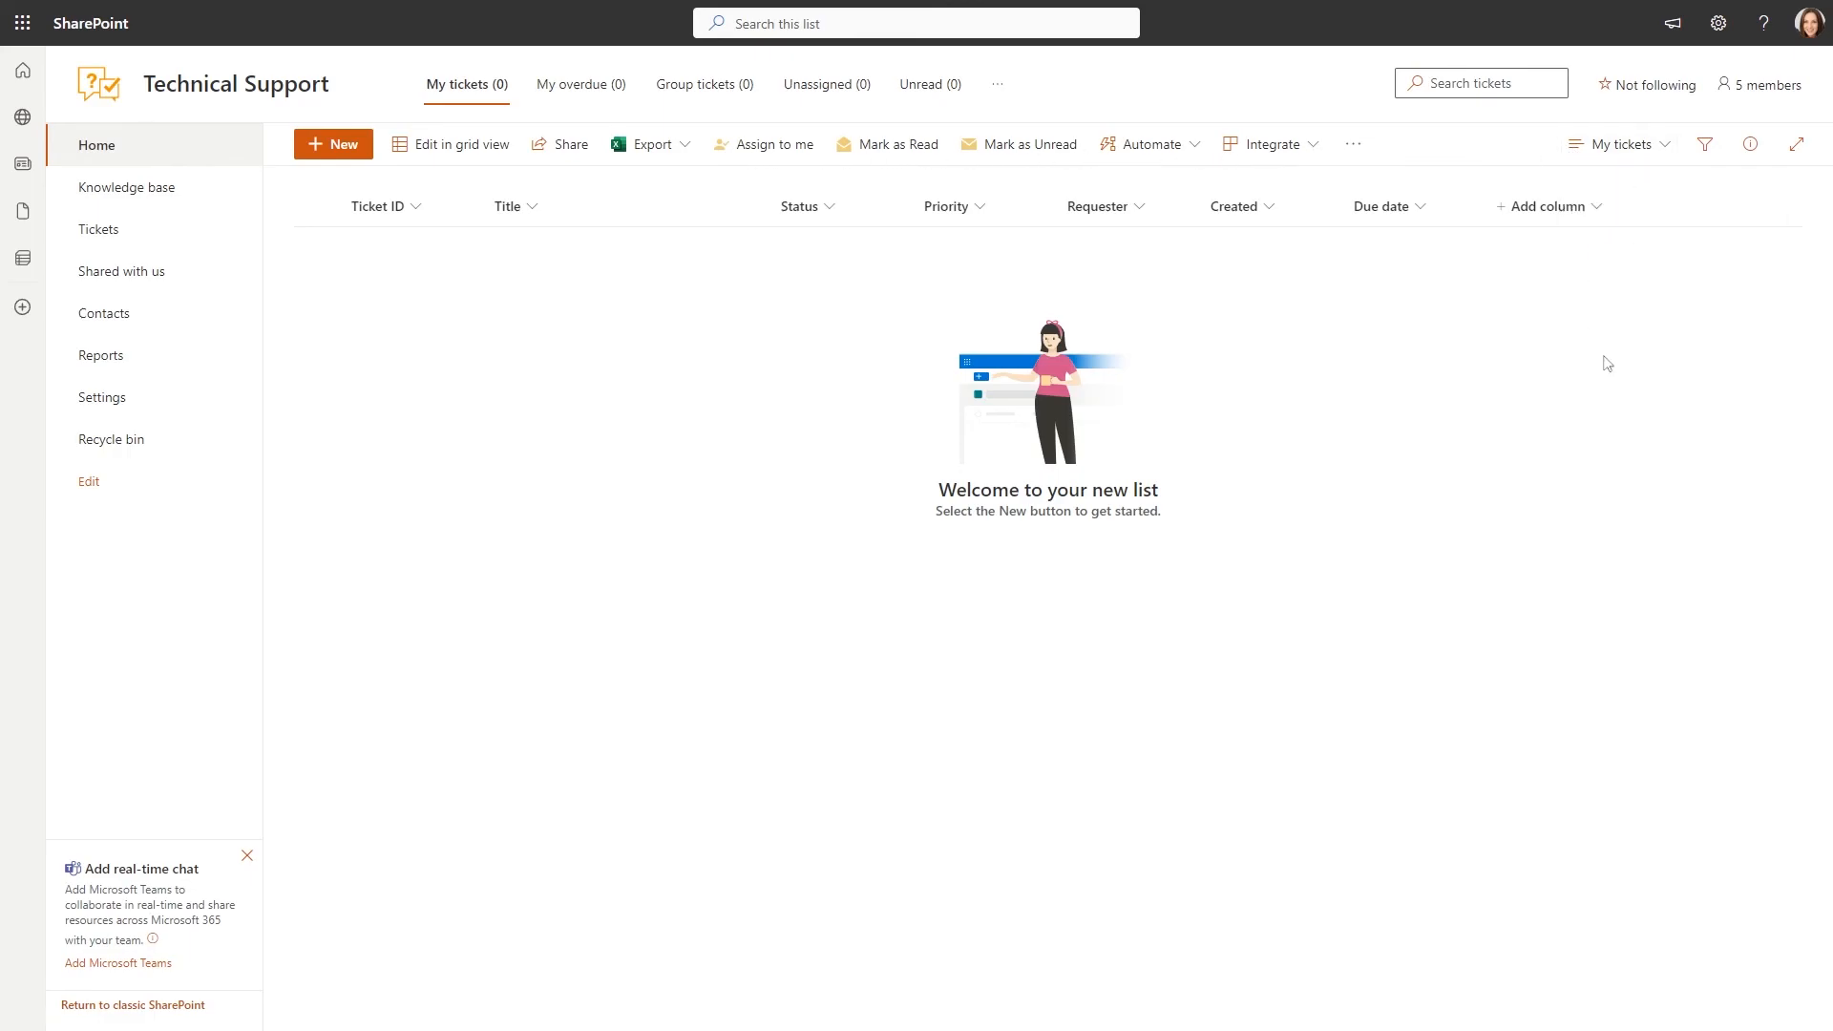
pyautogui.click(1619, 144)
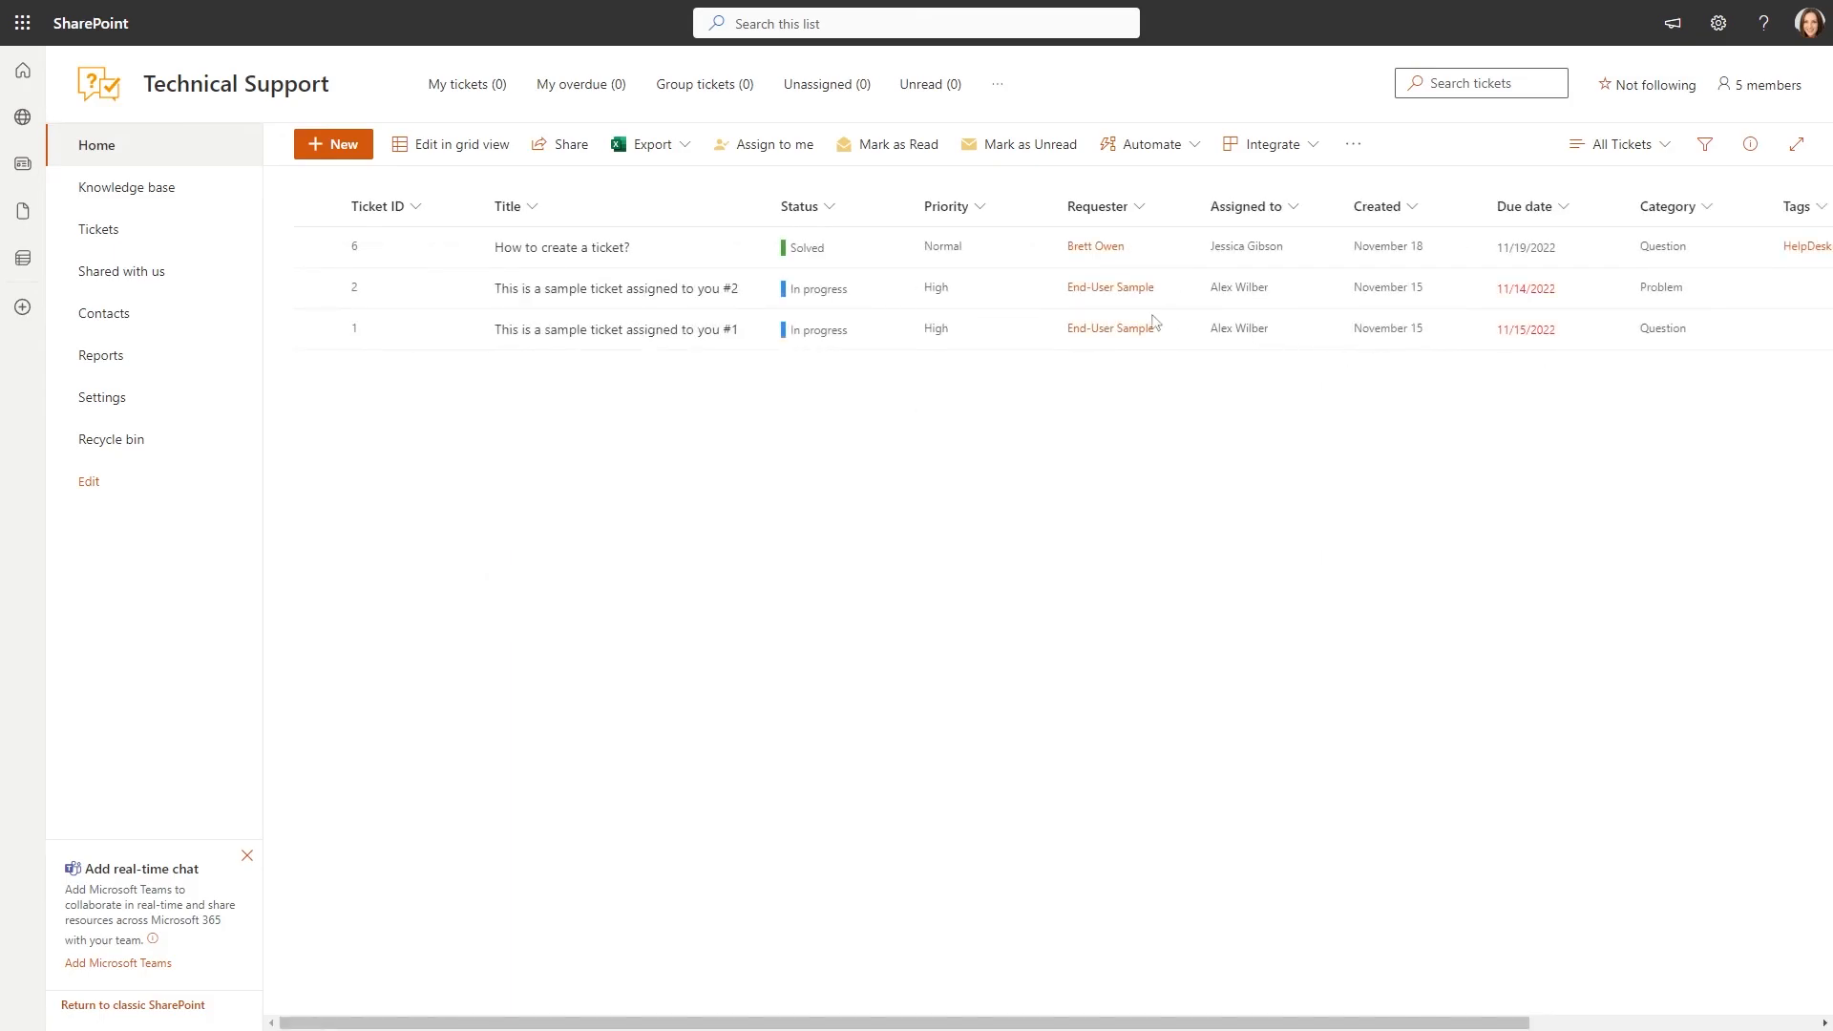